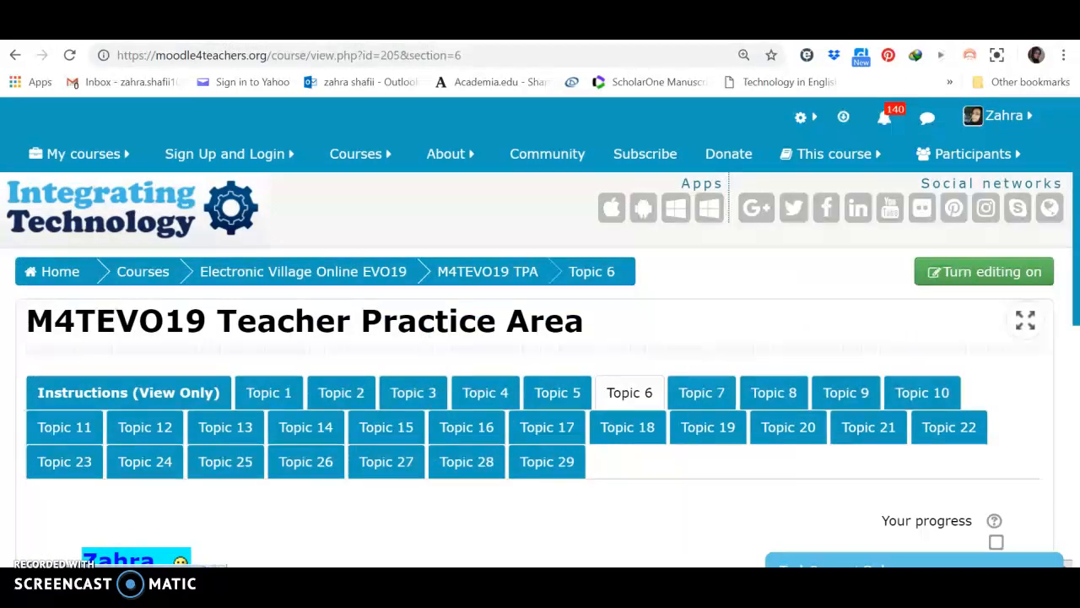
Turn on editing mode for the Teacher Practice Area course to show Topic 6 editing options.
click(225, 154)
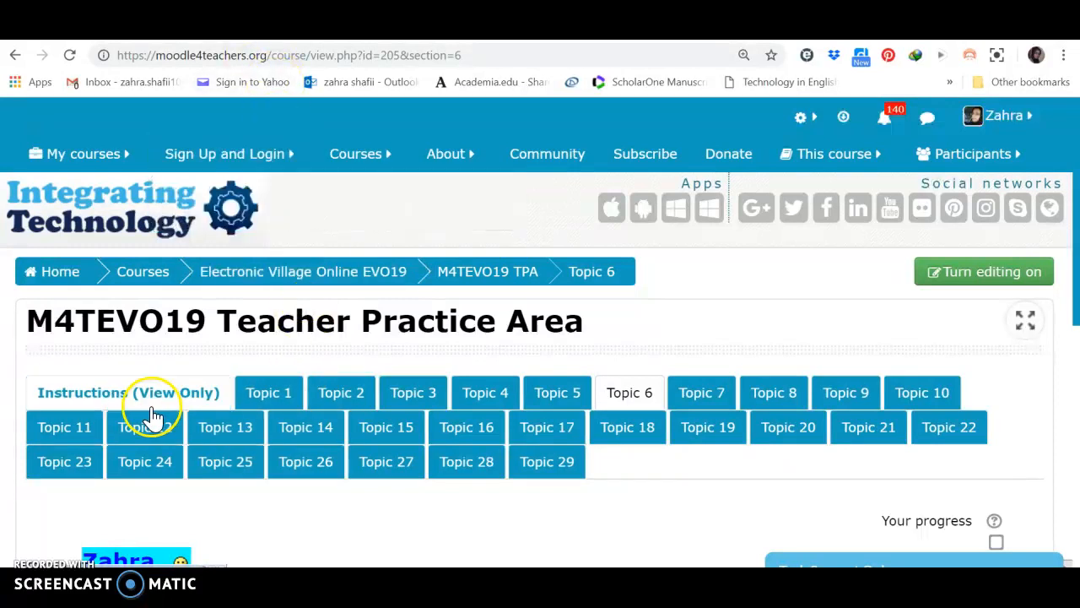
mouse_move(452, 397)
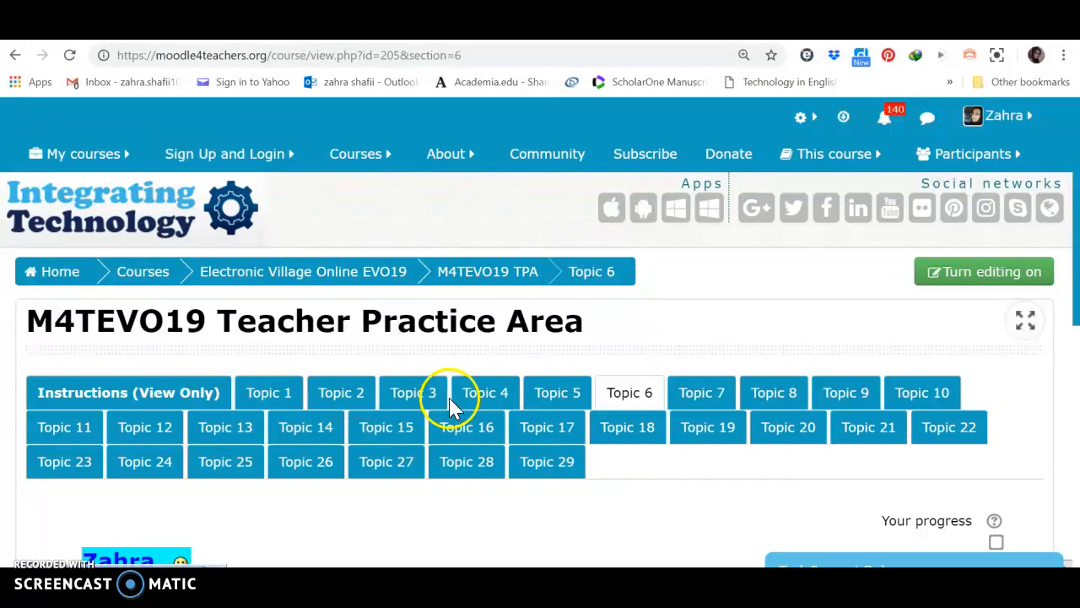
mouse_move(629, 426)
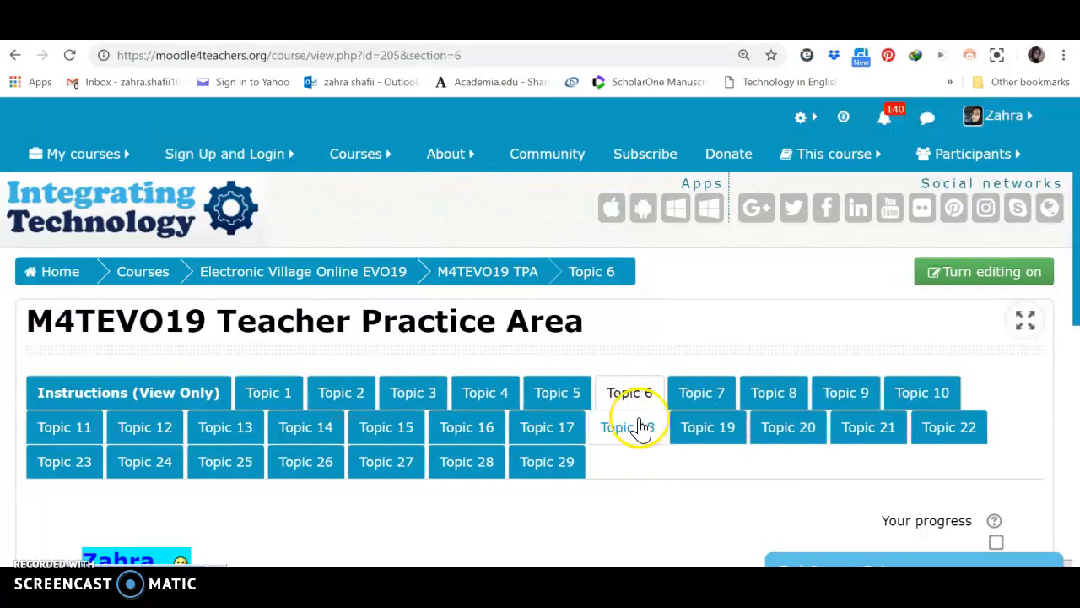
mouse_move(628, 427)
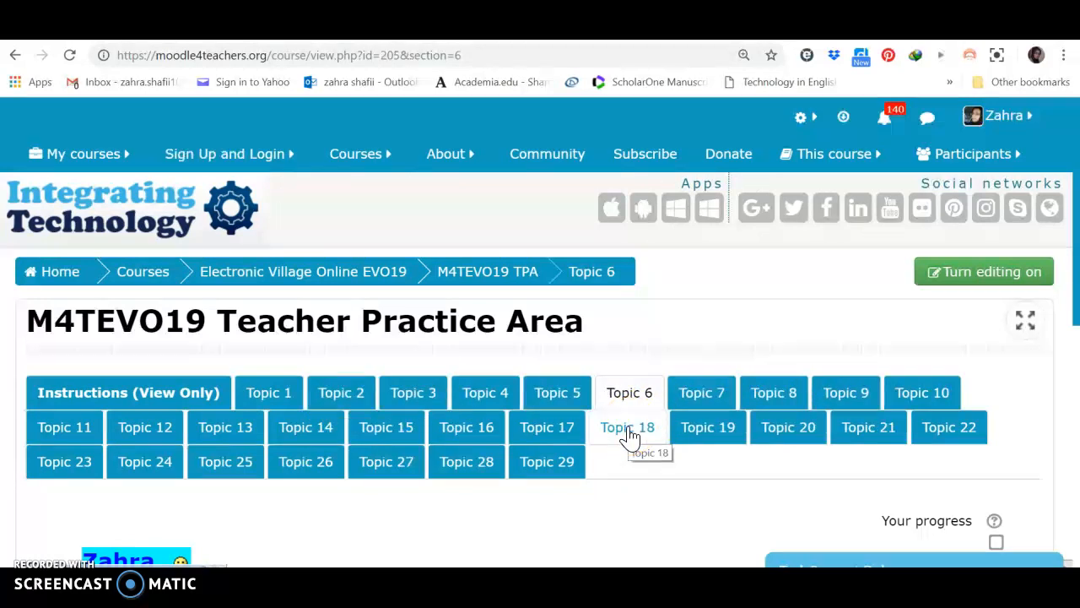
mouse_move(467, 462)
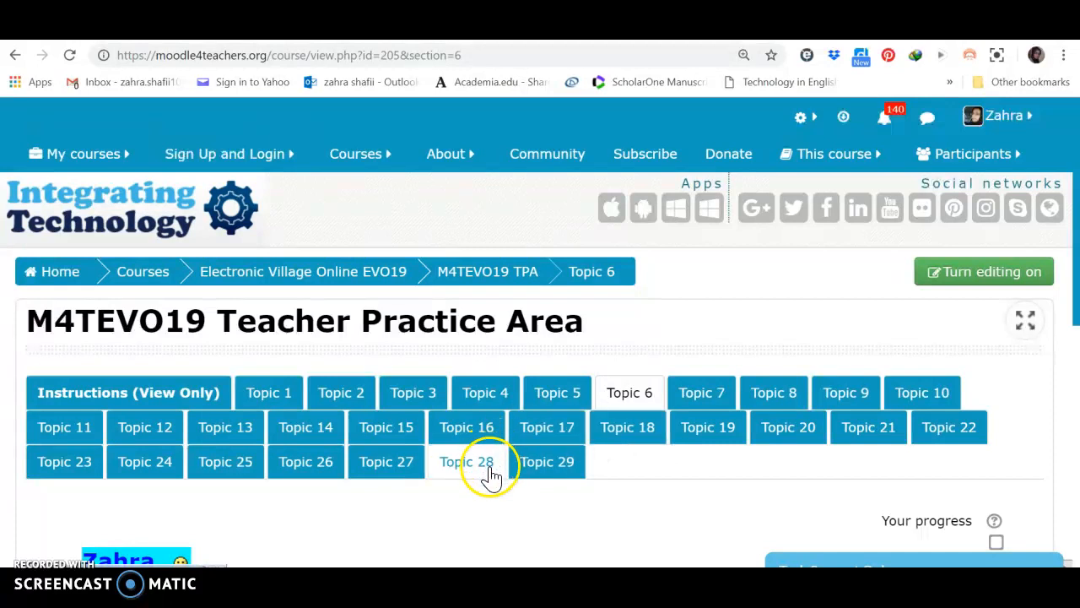
mouse_move(467, 462)
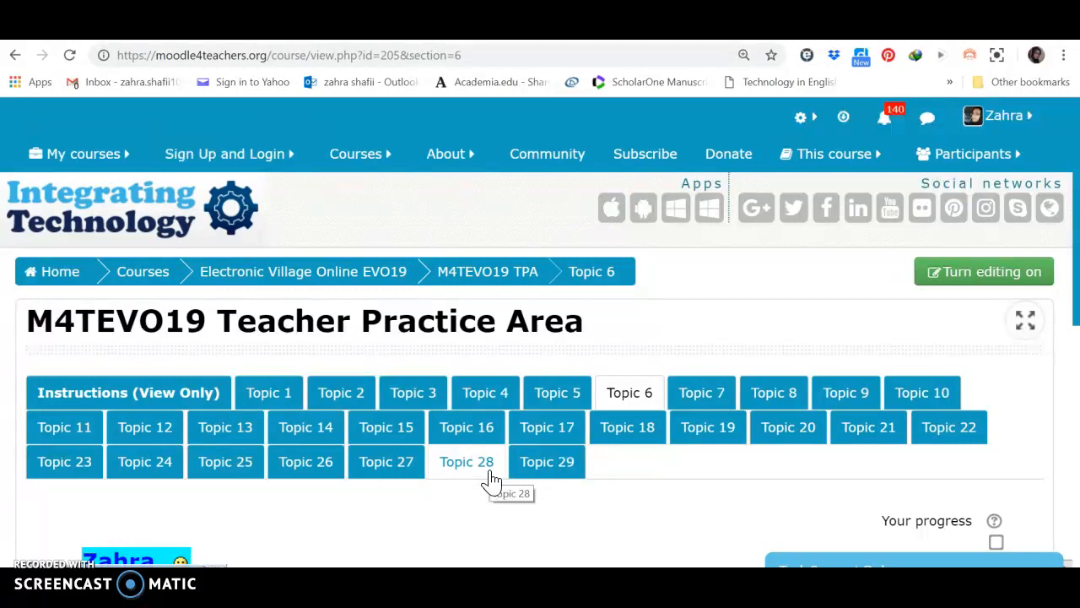
mouse_move(799, 456)
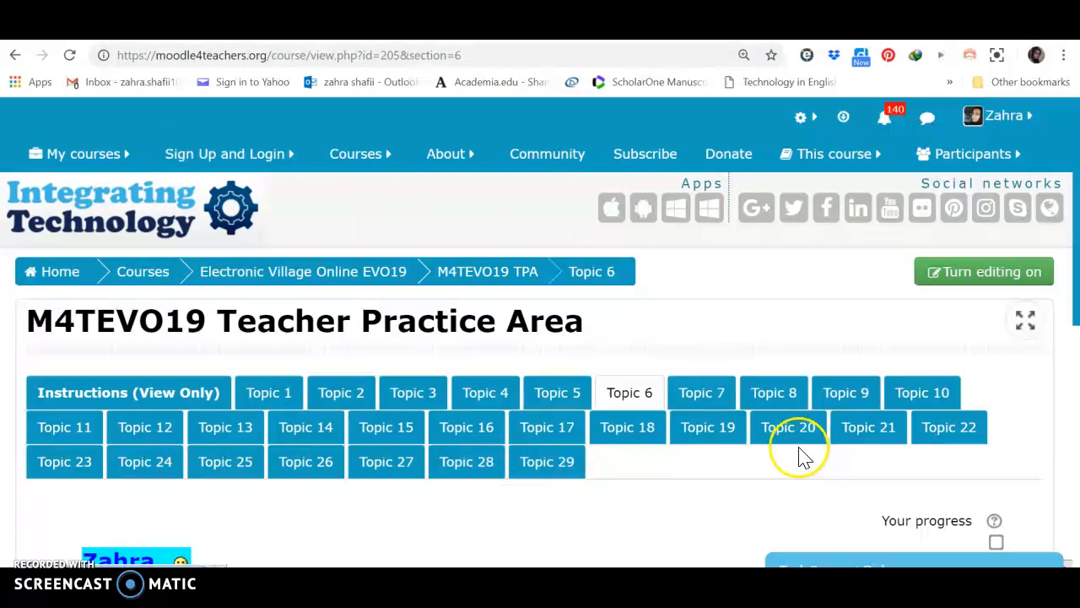
scroll(up, 3)
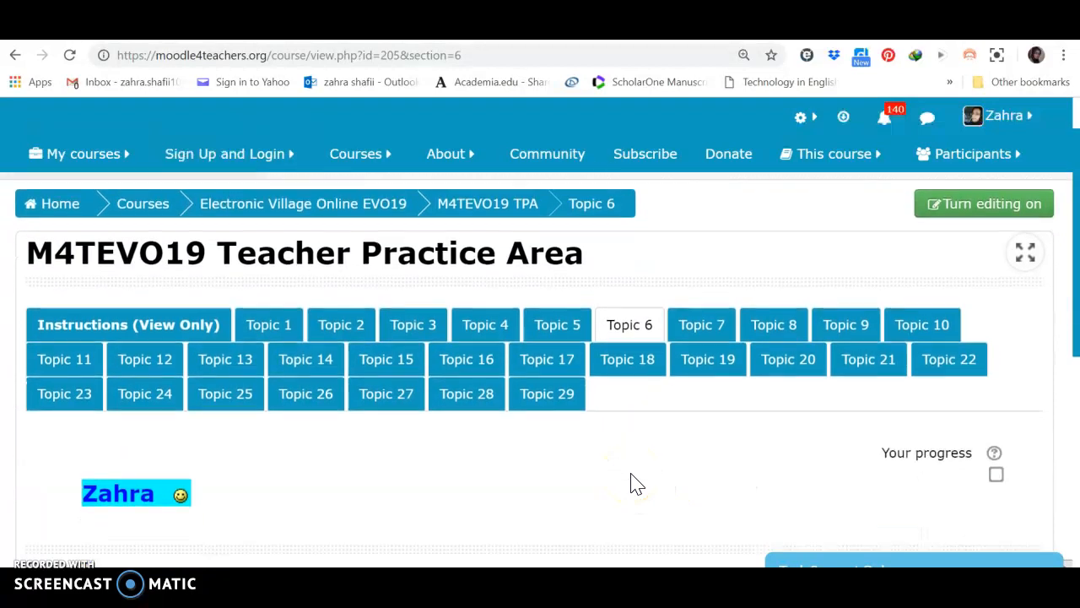
mouse_move(939, 245)
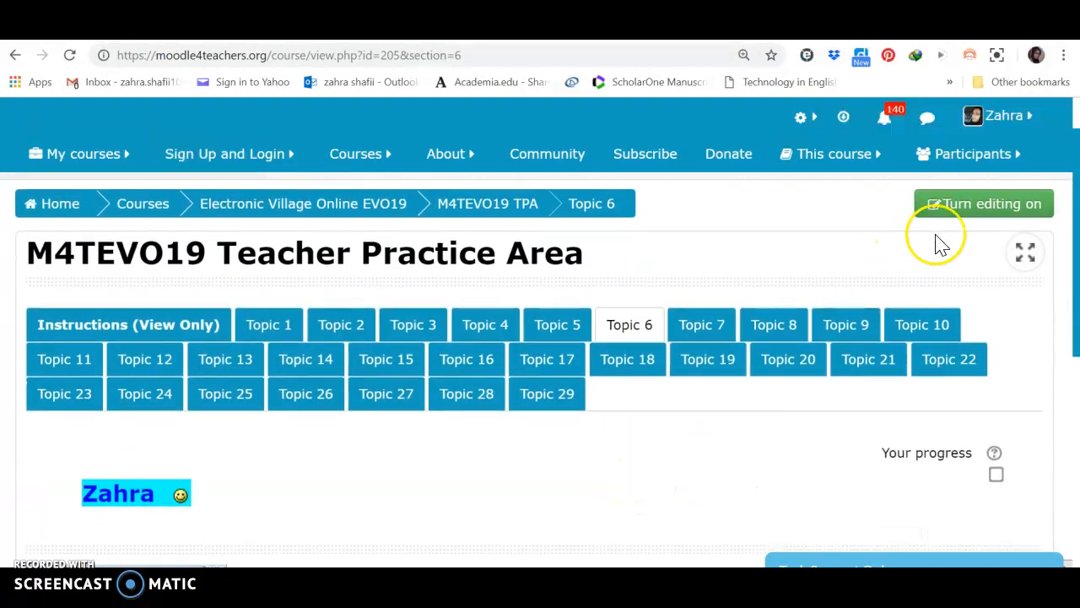
mouse_move(983, 204)
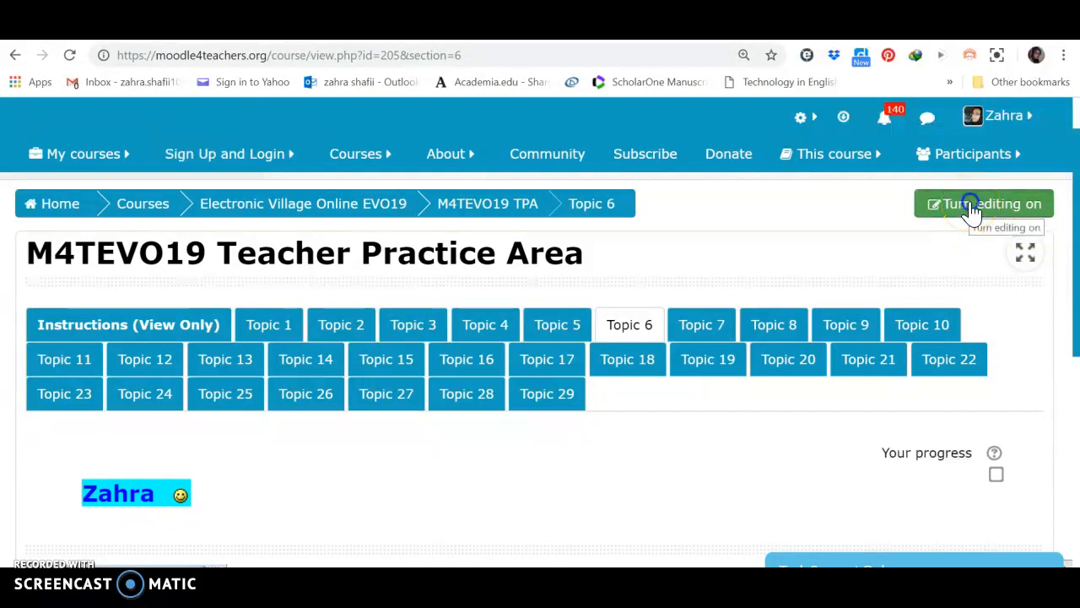
click(984, 203)
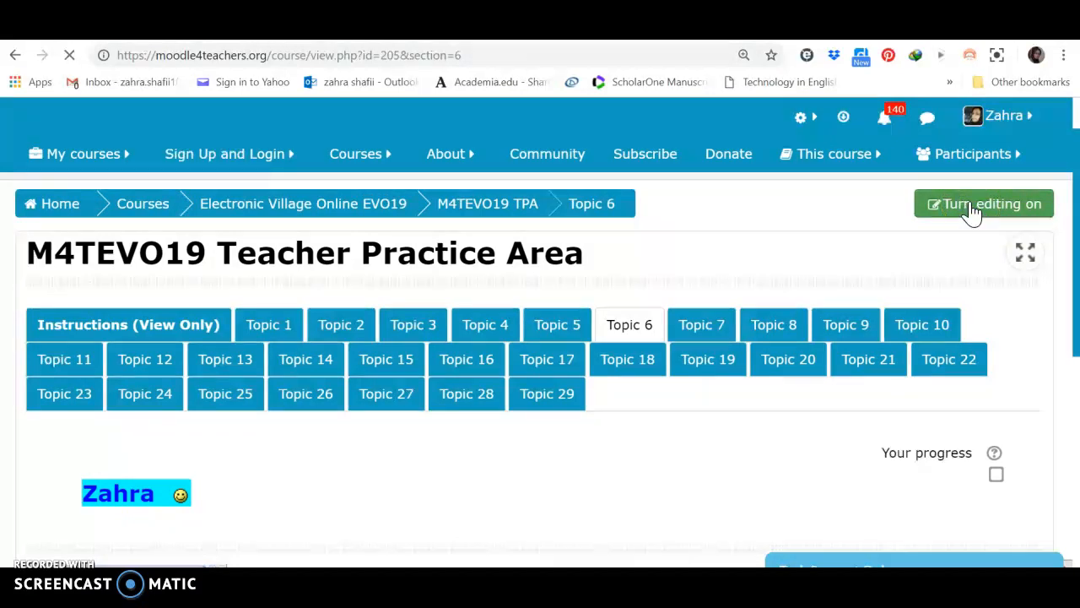
click(983, 204)
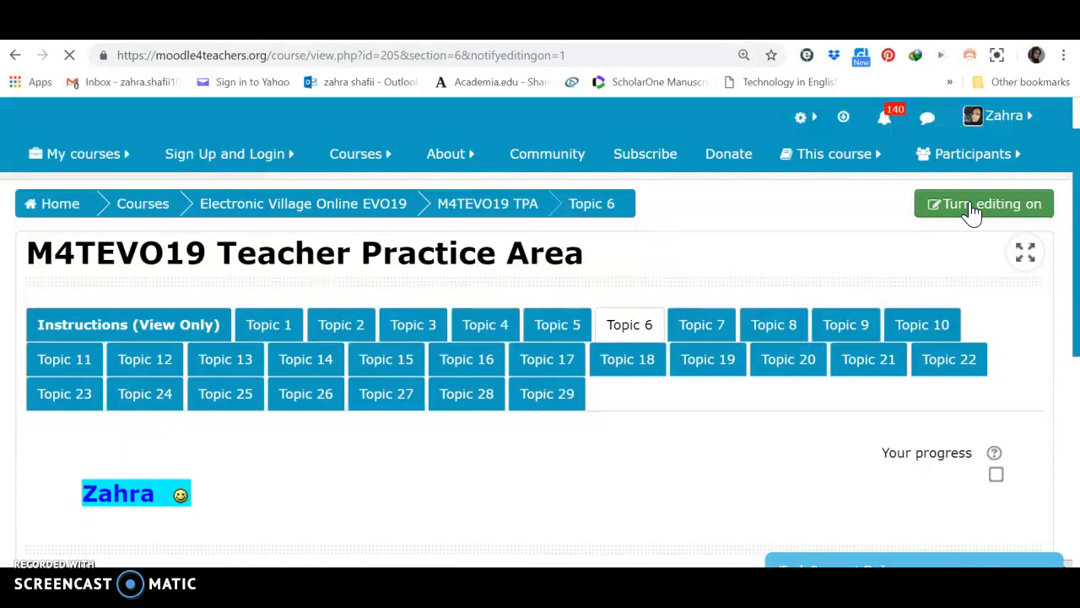
click(983, 203)
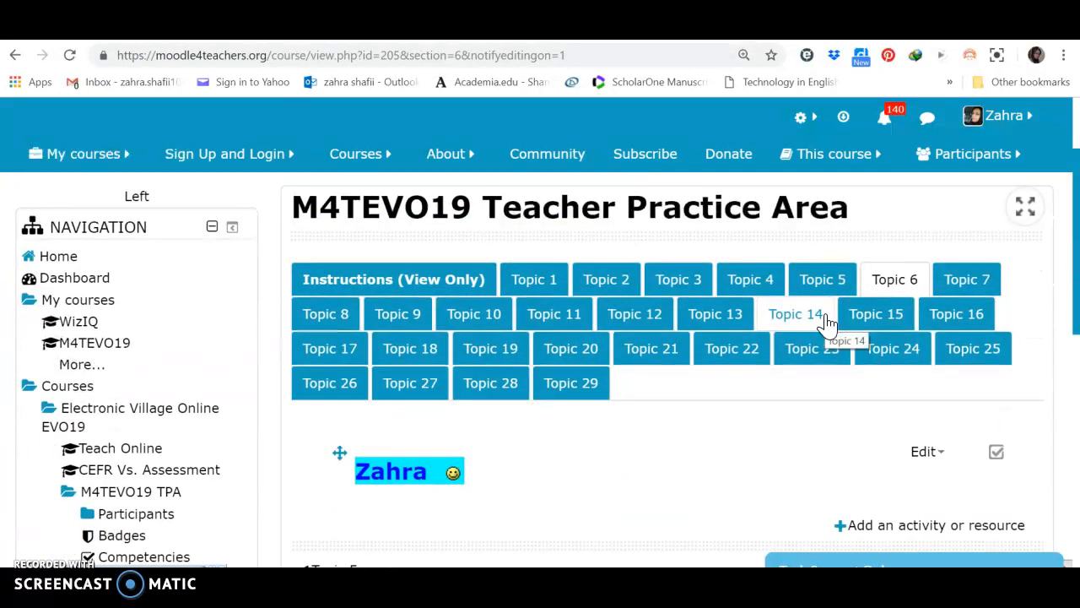
mouse_move(397, 515)
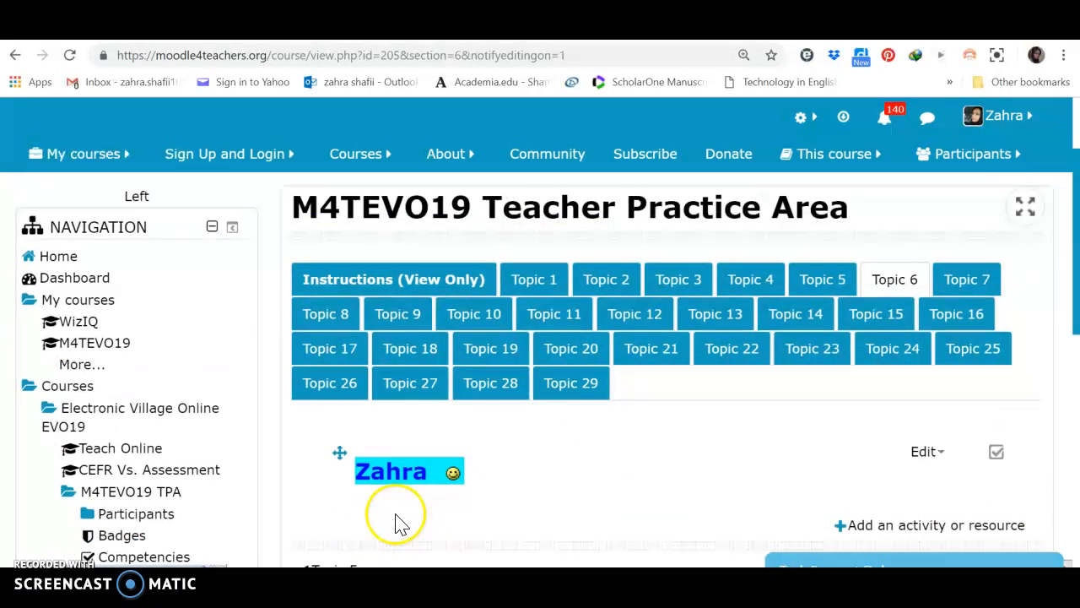
mouse_move(400, 525)
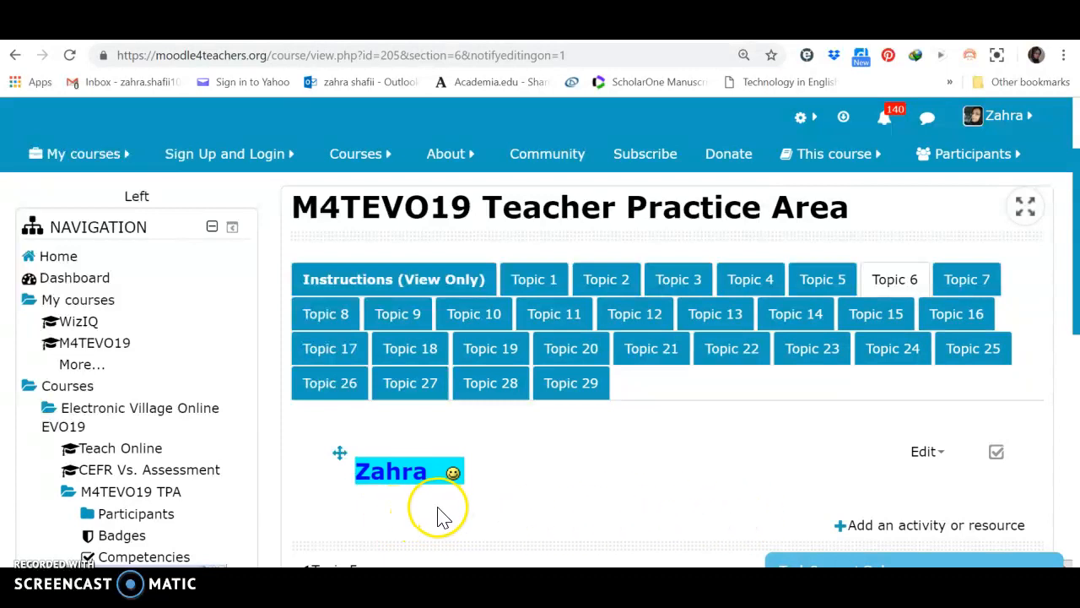
mouse_move(439, 515)
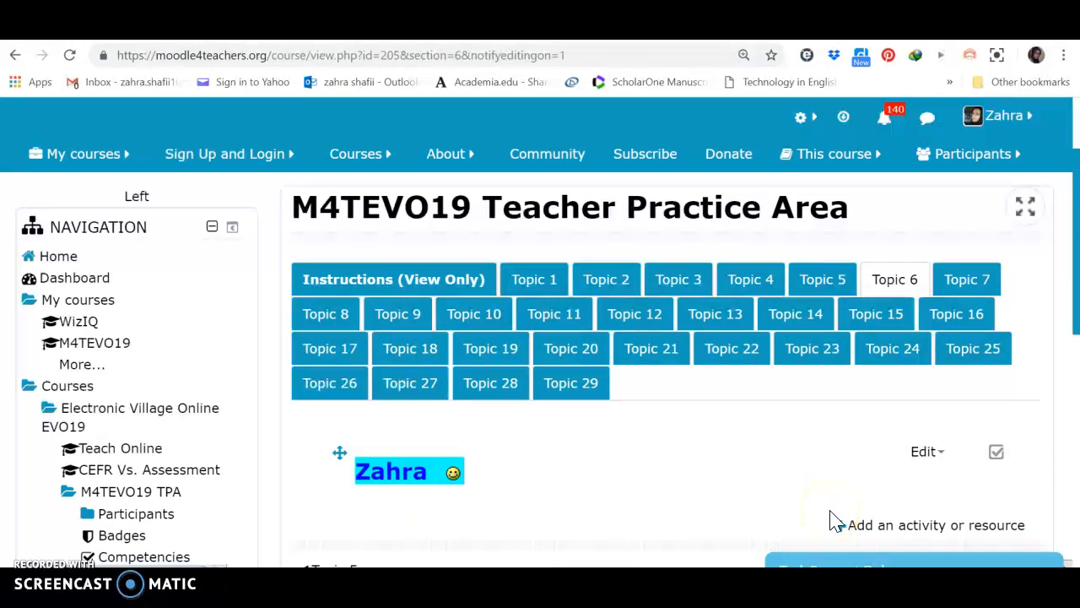
mouse_move(507, 510)
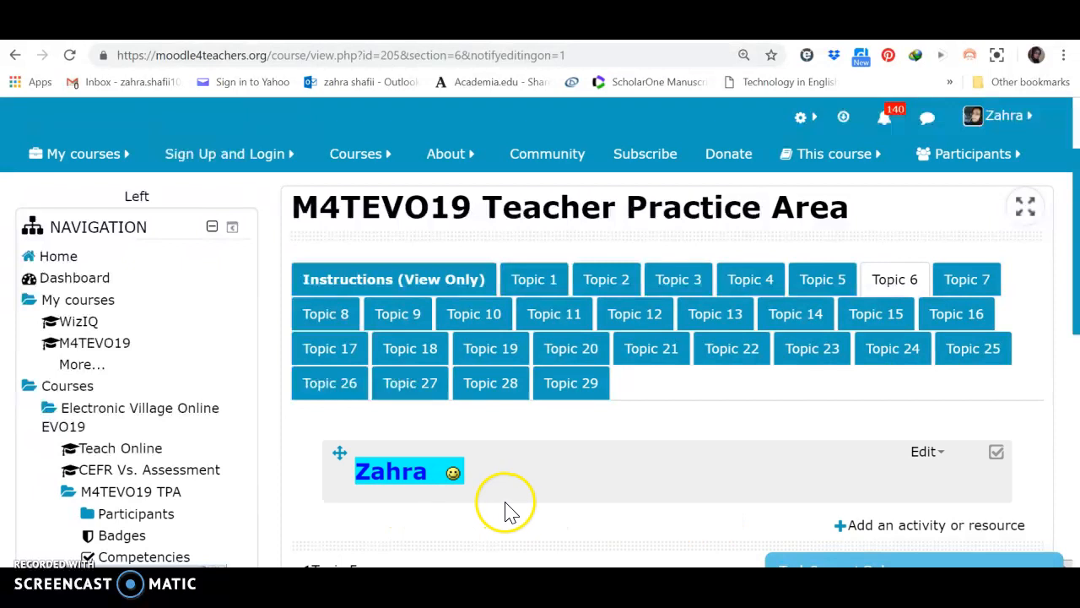
mouse_move(857, 534)
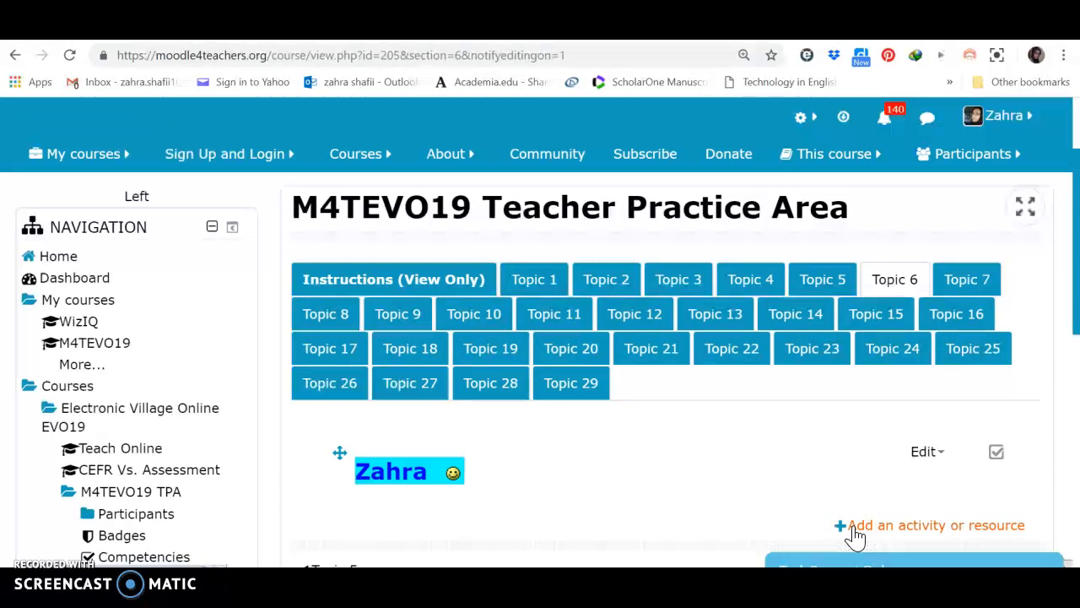
Choose Label under Resources in the activity chooser and add it to Topic 6.
click(930, 524)
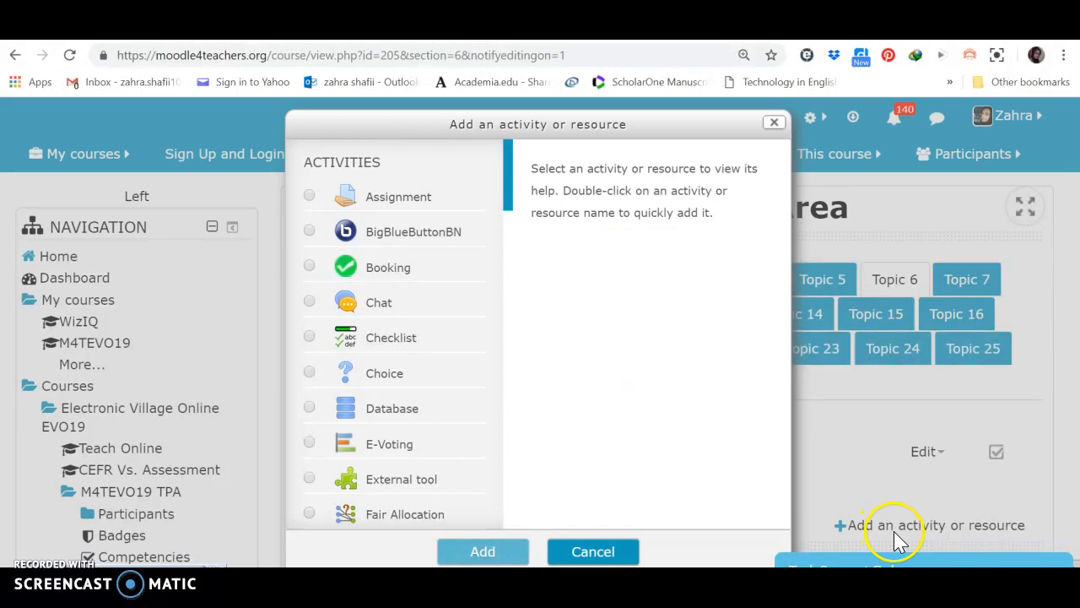
mouse_move(519, 220)
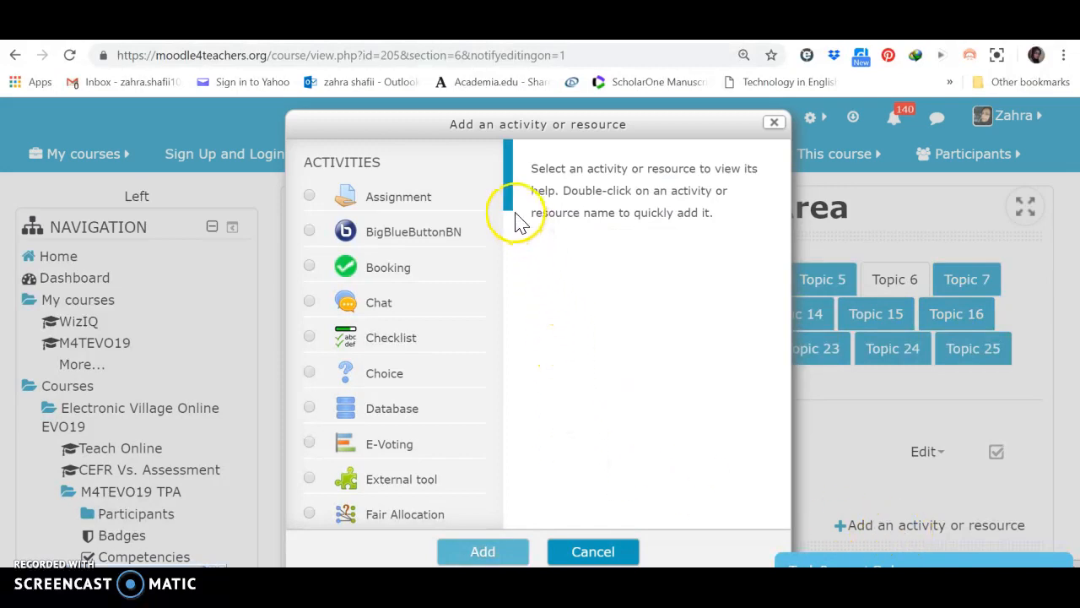
scroll(down, 3)
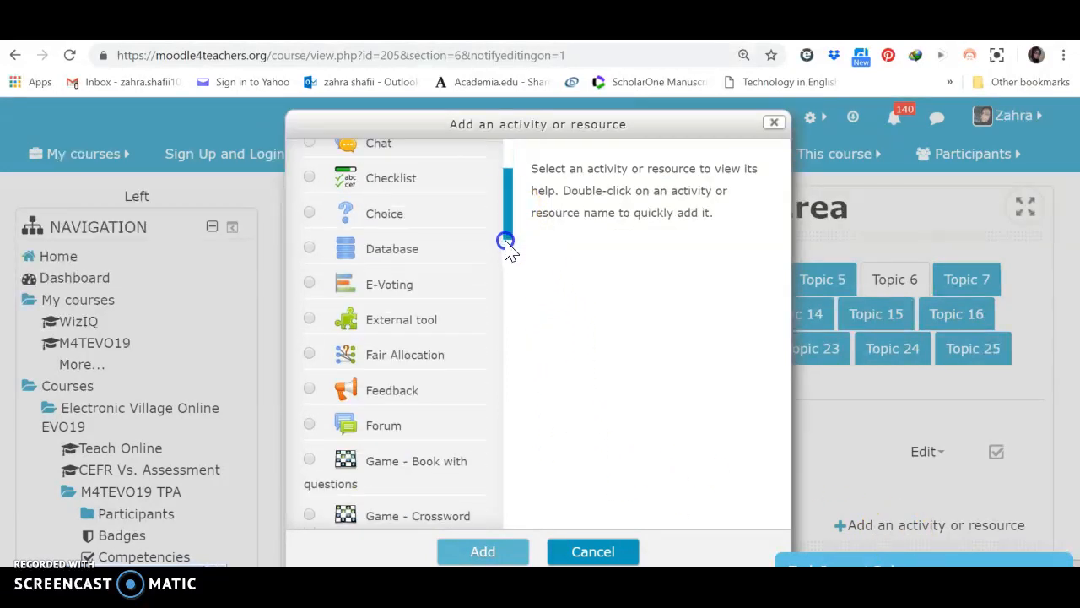
scroll(down, 3)
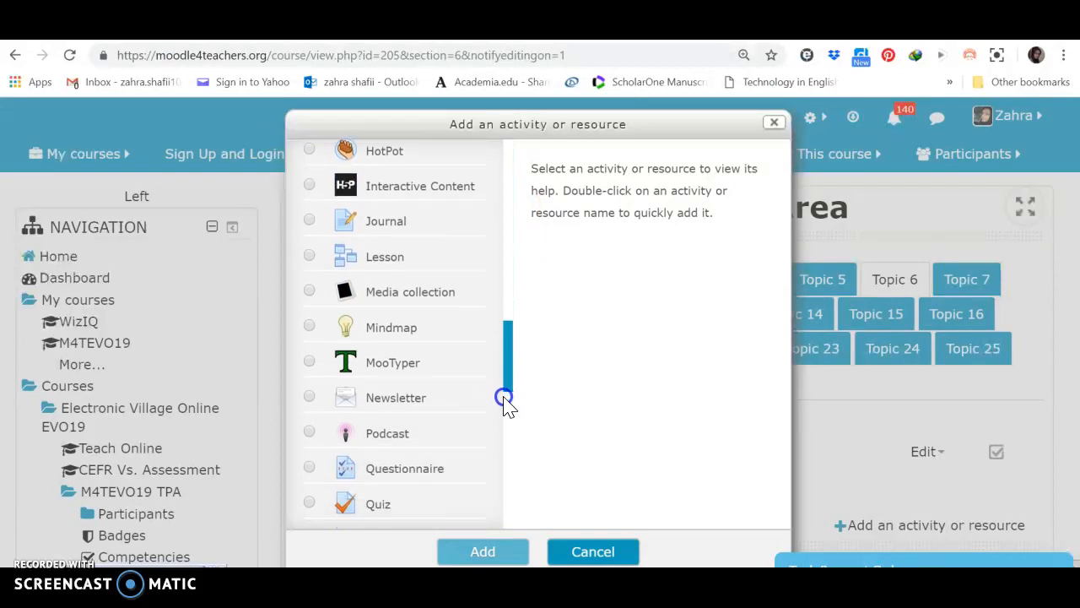
scroll(down, 3)
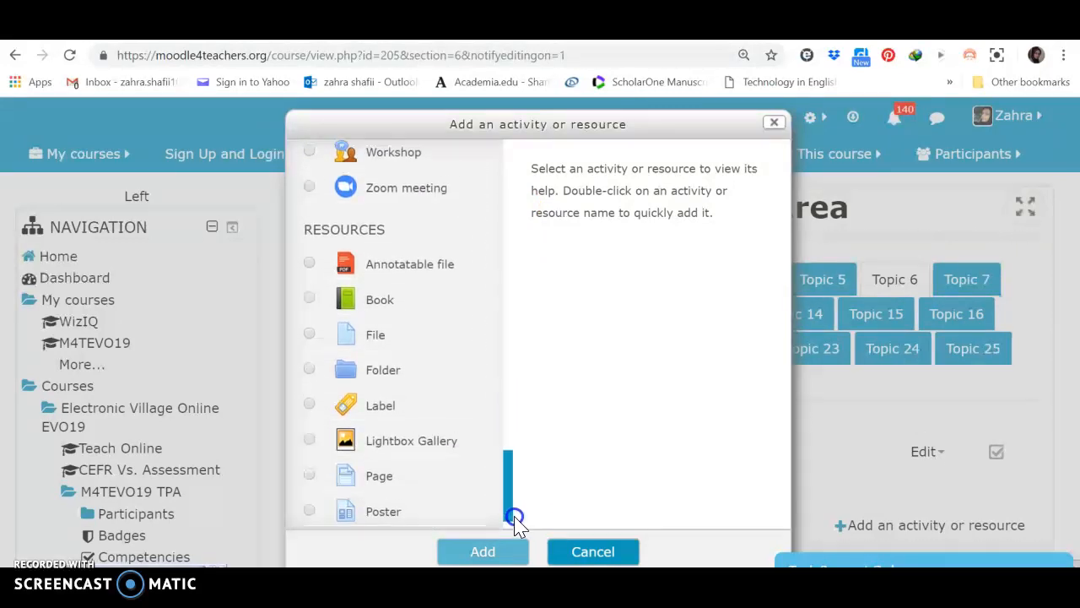
scroll(down, 3)
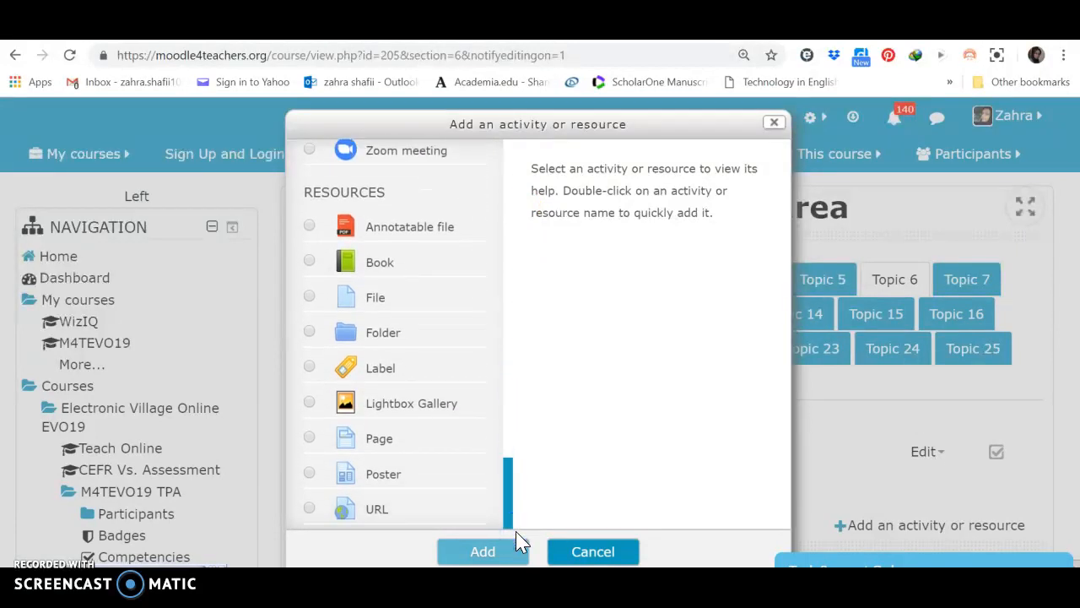
mouse_move(515, 436)
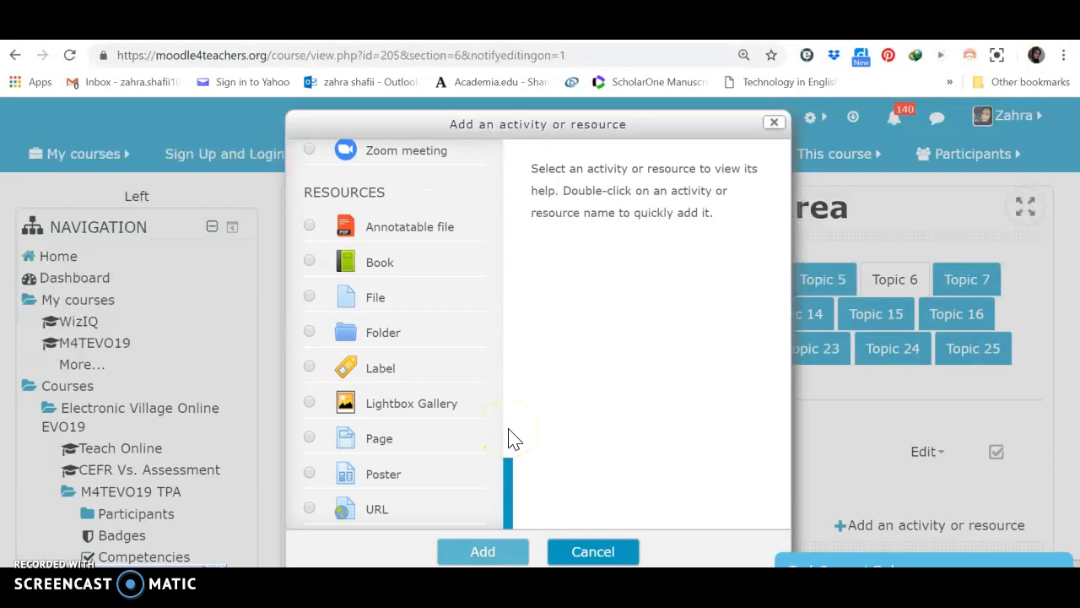
mouse_move(434, 270)
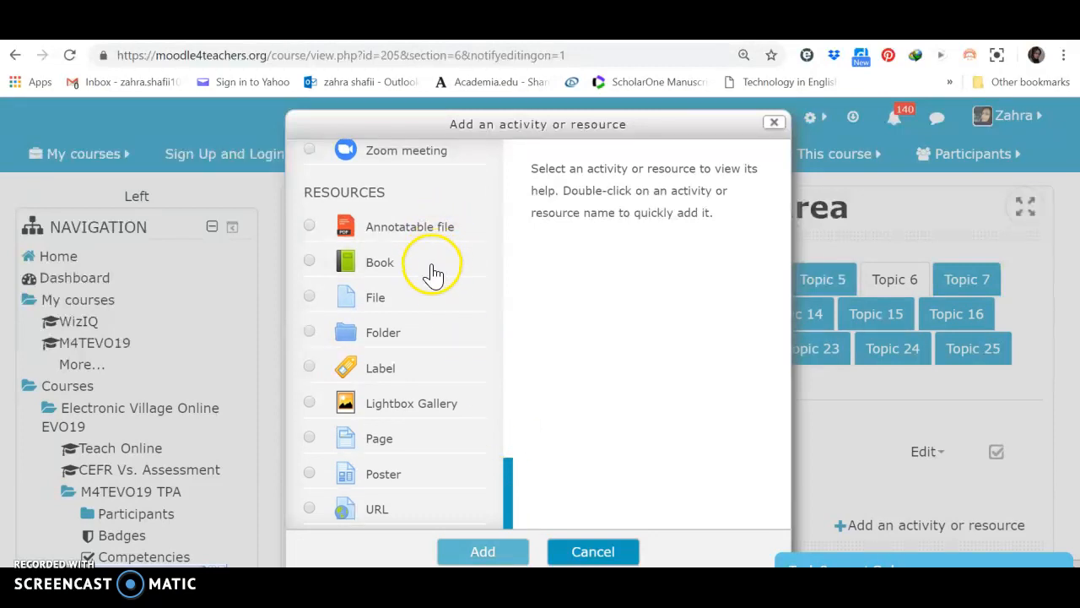
mouse_move(424, 355)
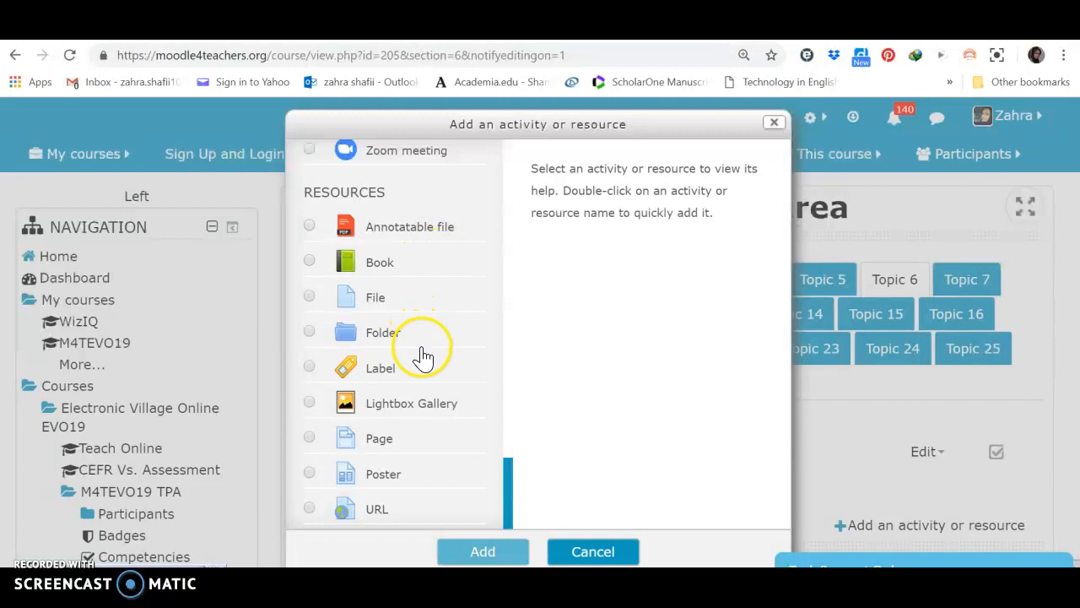
mouse_move(434, 393)
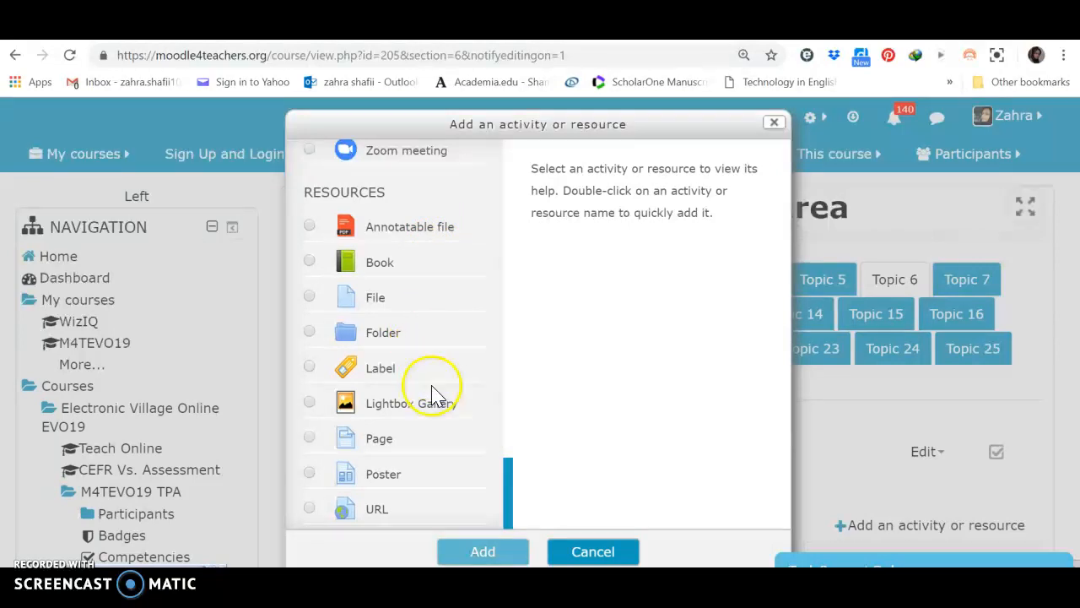
mouse_move(438, 424)
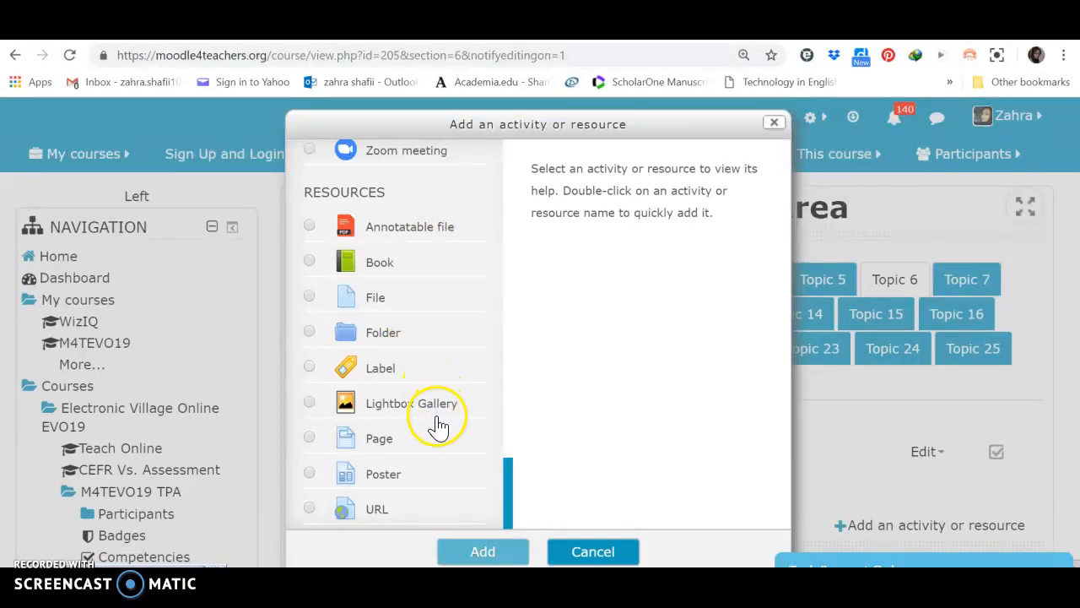
mouse_move(400, 475)
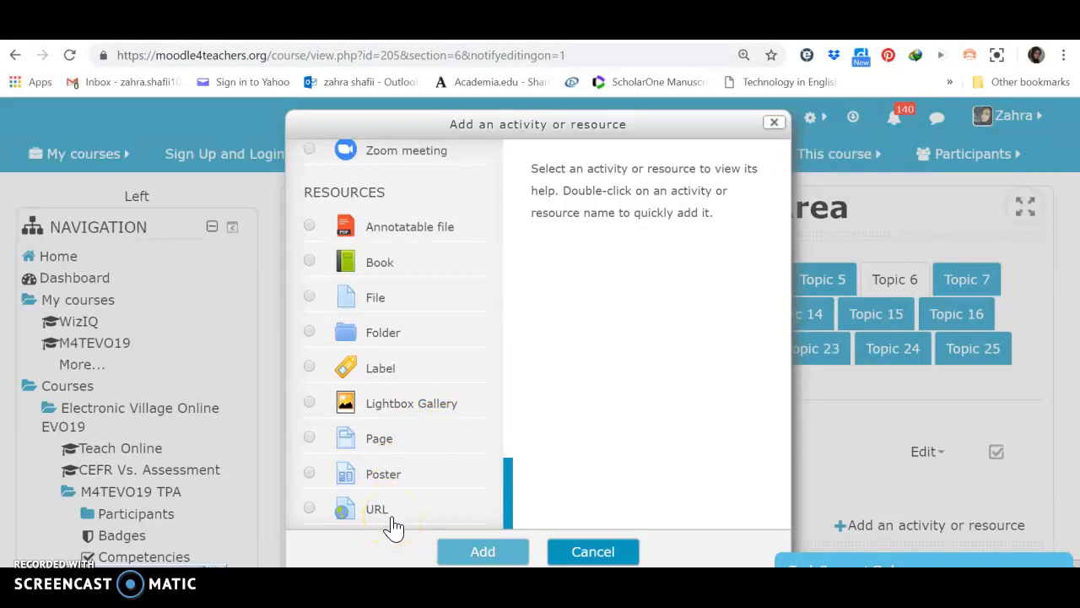
mouse_move(387, 368)
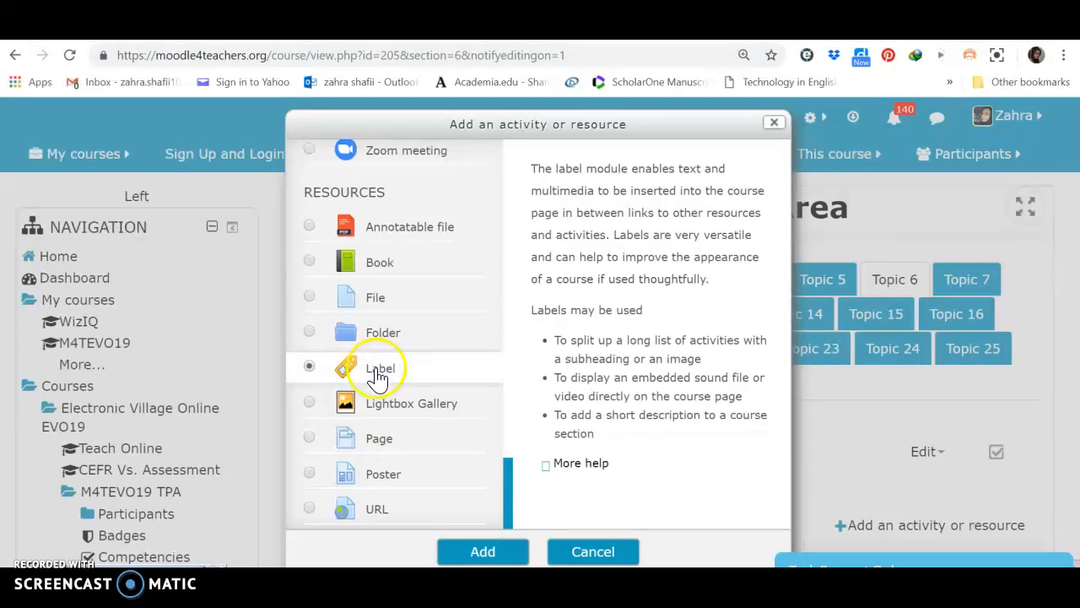
mouse_move(540, 376)
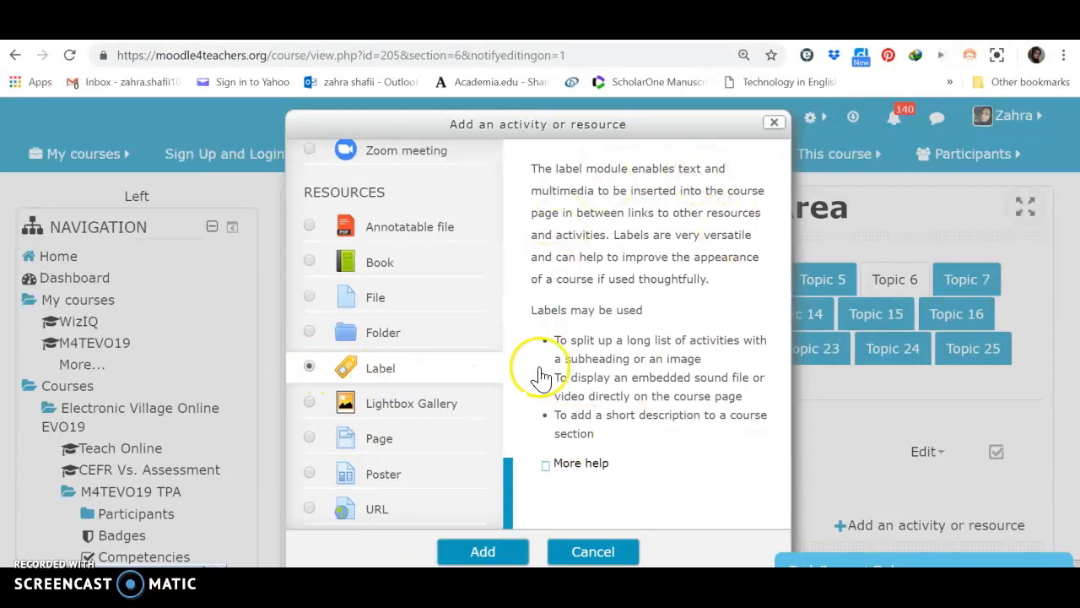
mouse_move(580, 471)
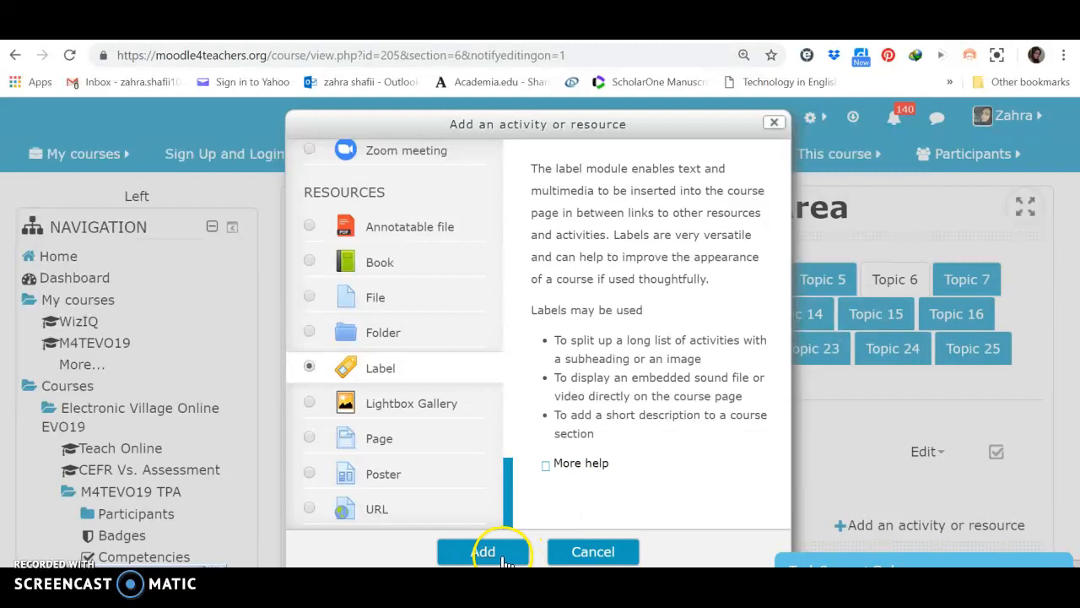
click(483, 551)
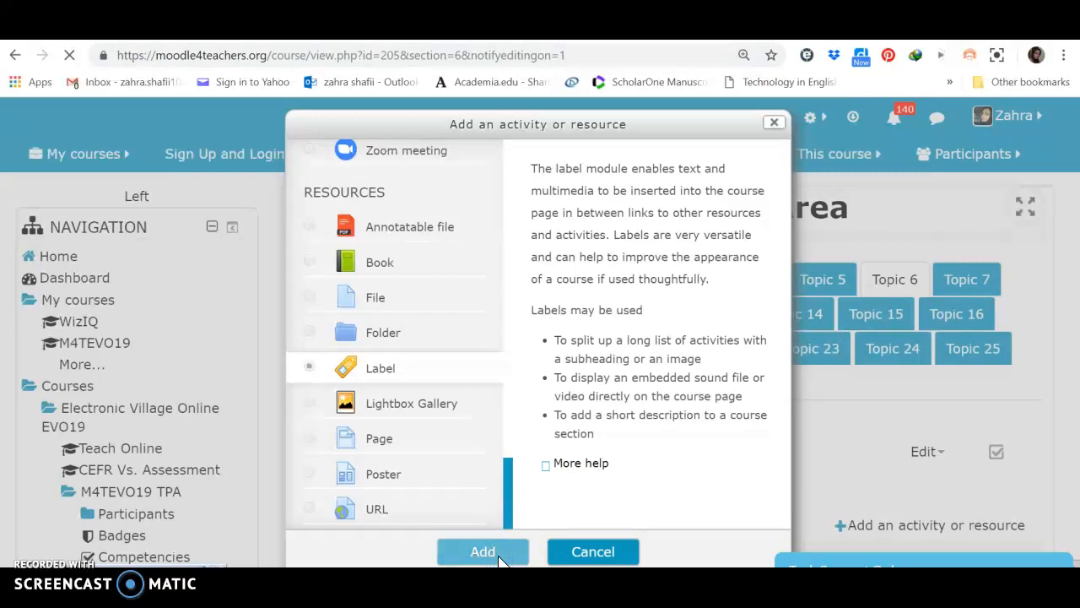
click(483, 551)
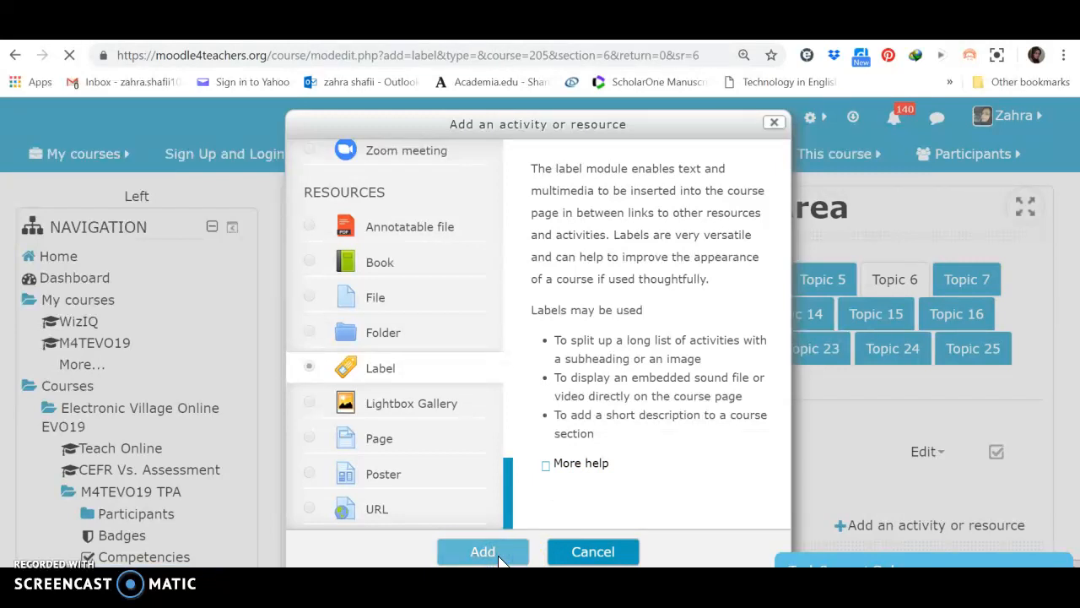
Type the italic label text 'PRESENTATION SKILLS', fixing the caps-lock capitalisation.
click(483, 551)
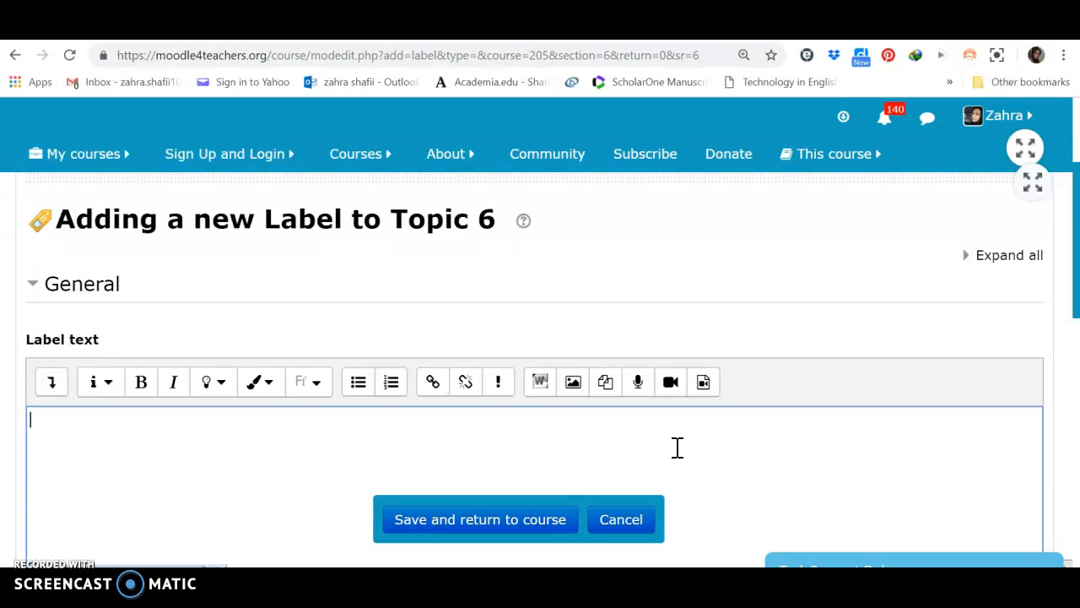
text(Presentati)
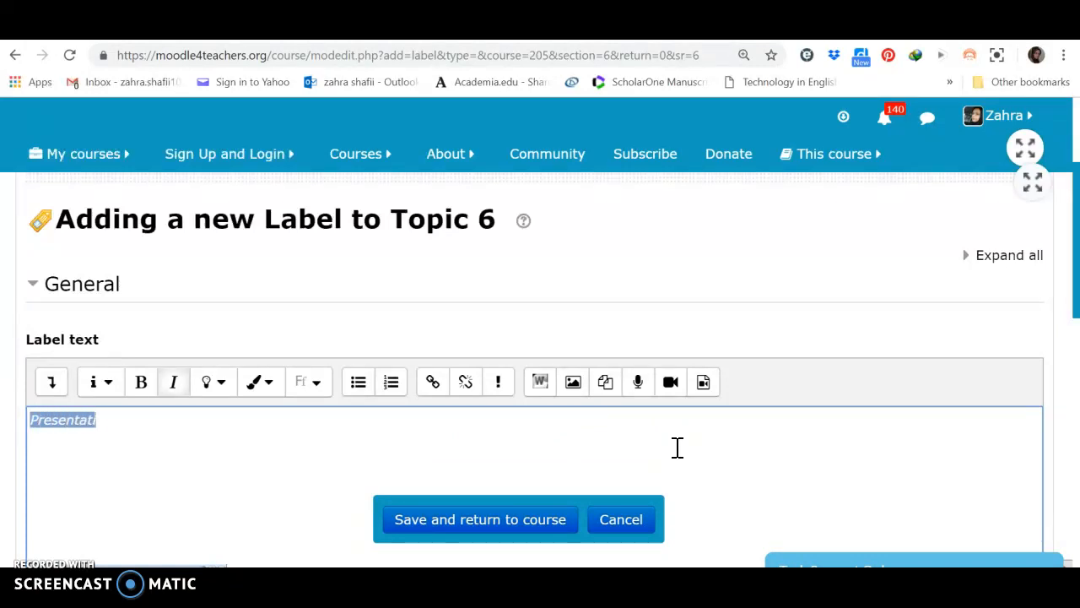
text(o)
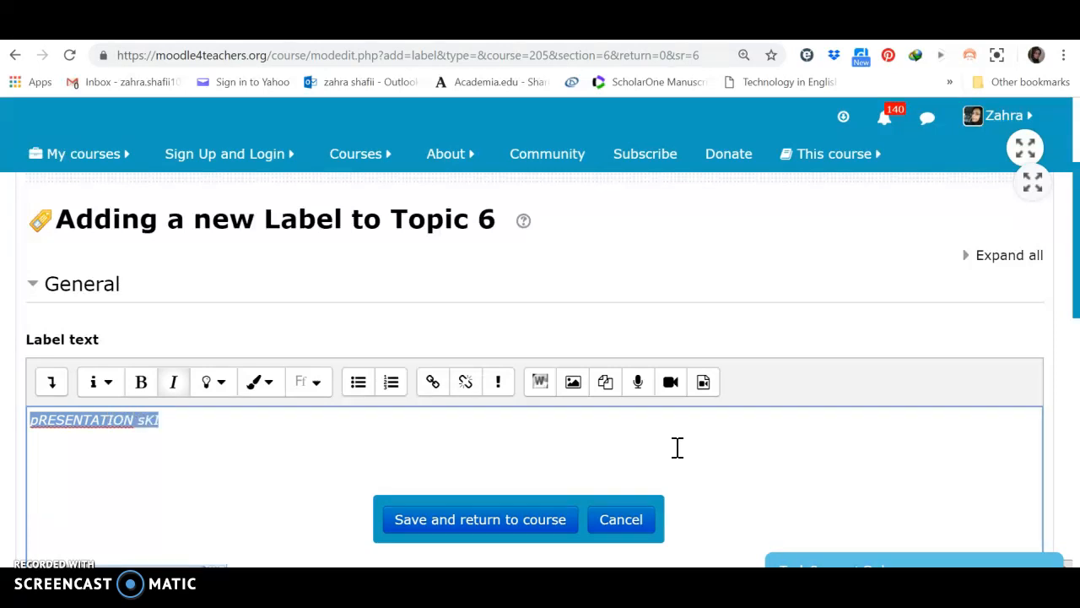
text(LLS)
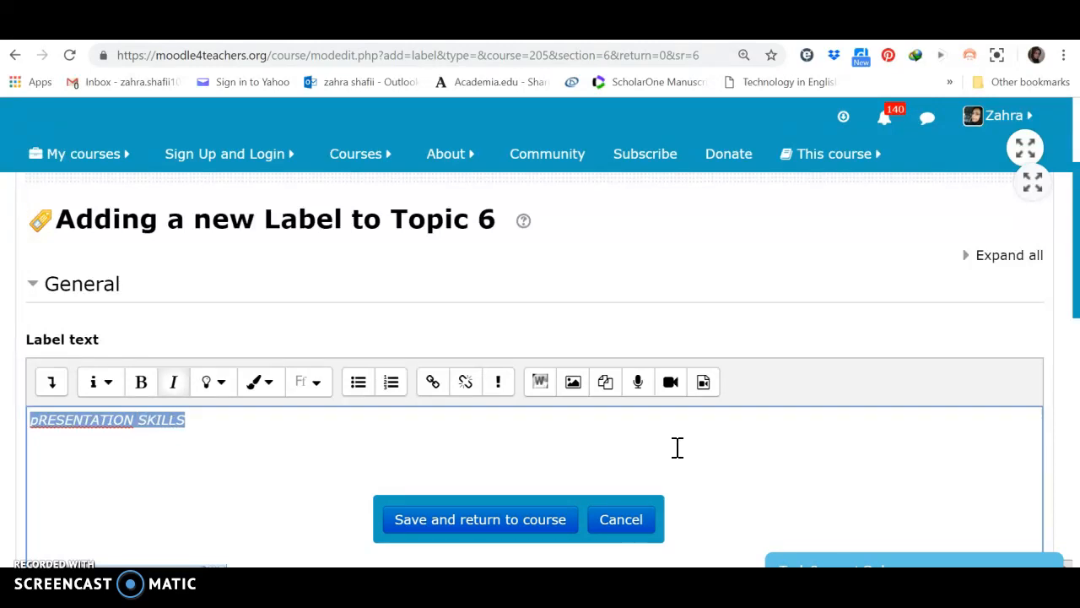
key(Backspace)
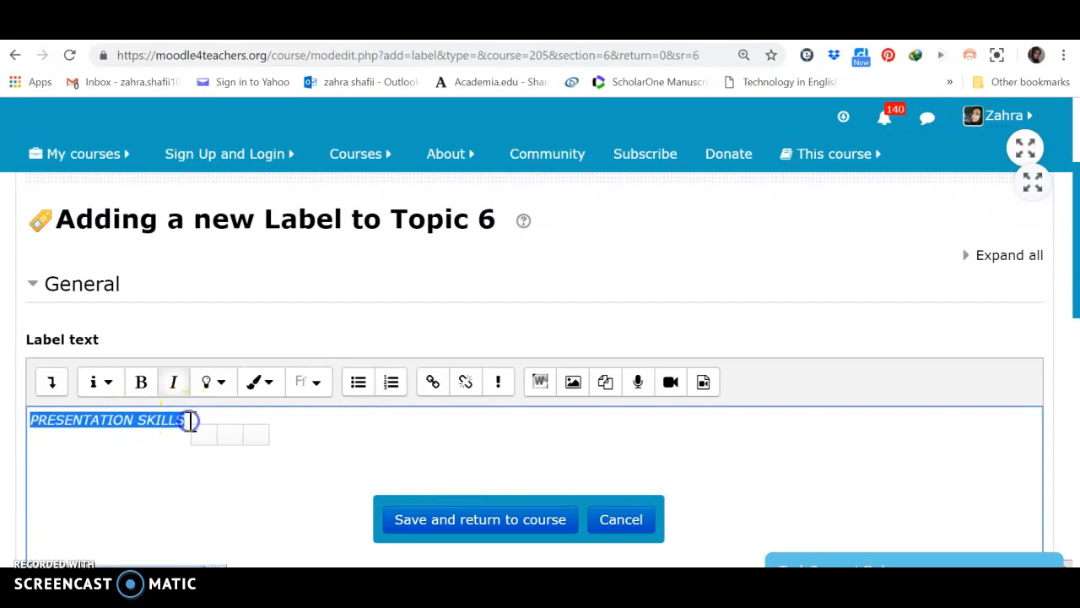
Select the label text and apply font and highlight colours to it.
click(256, 382)
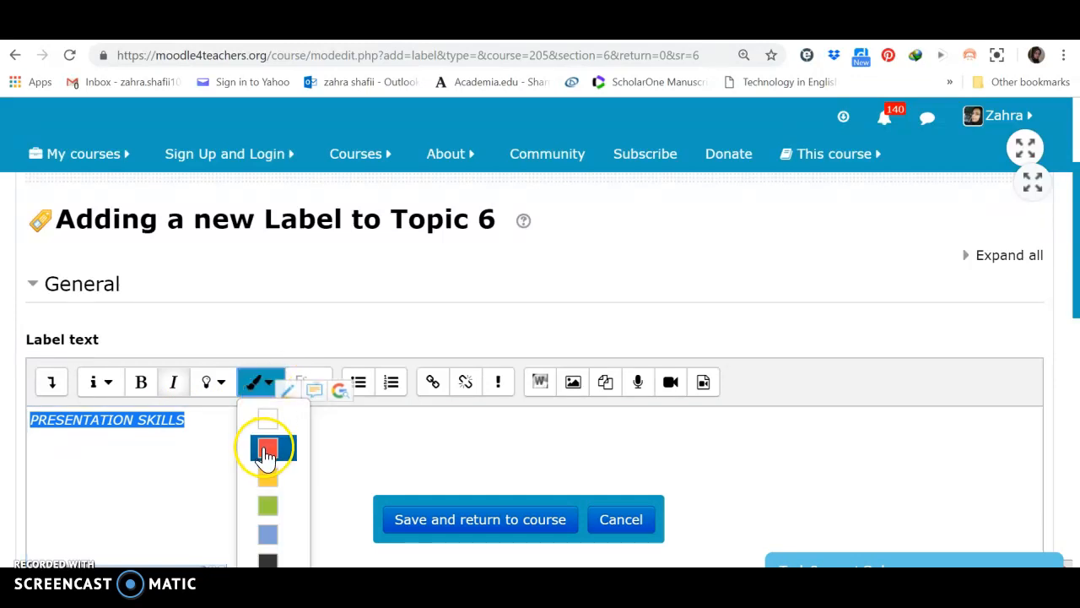
click(266, 447)
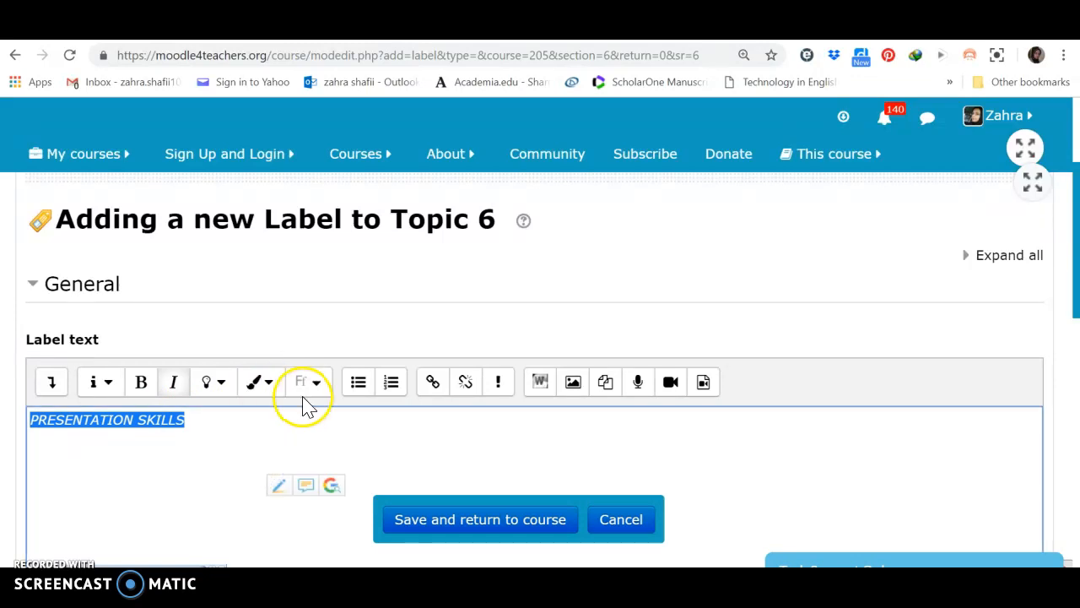
click(308, 382)
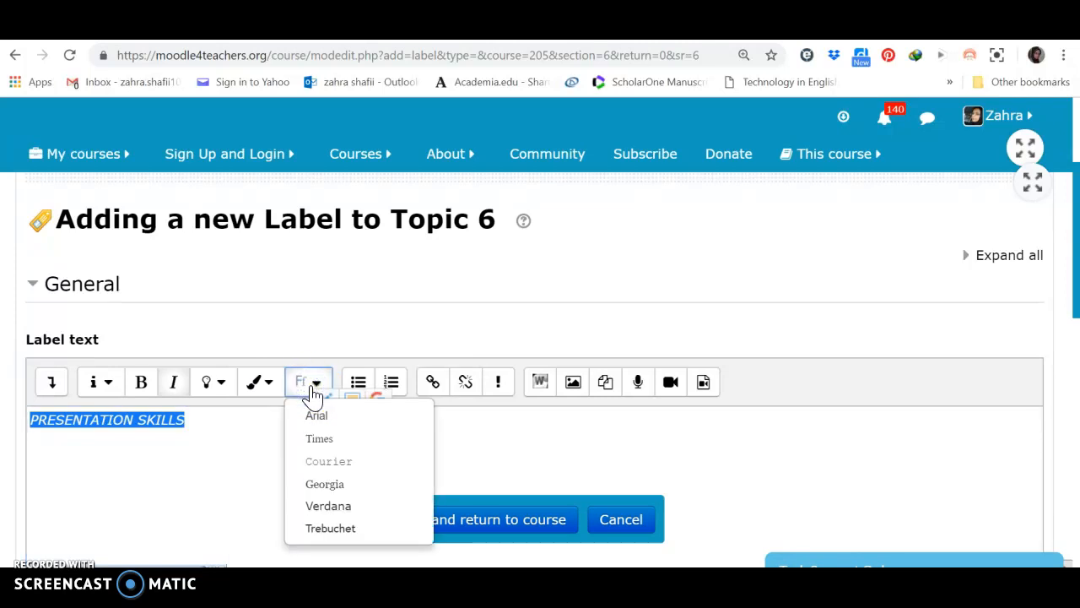
click(224, 382)
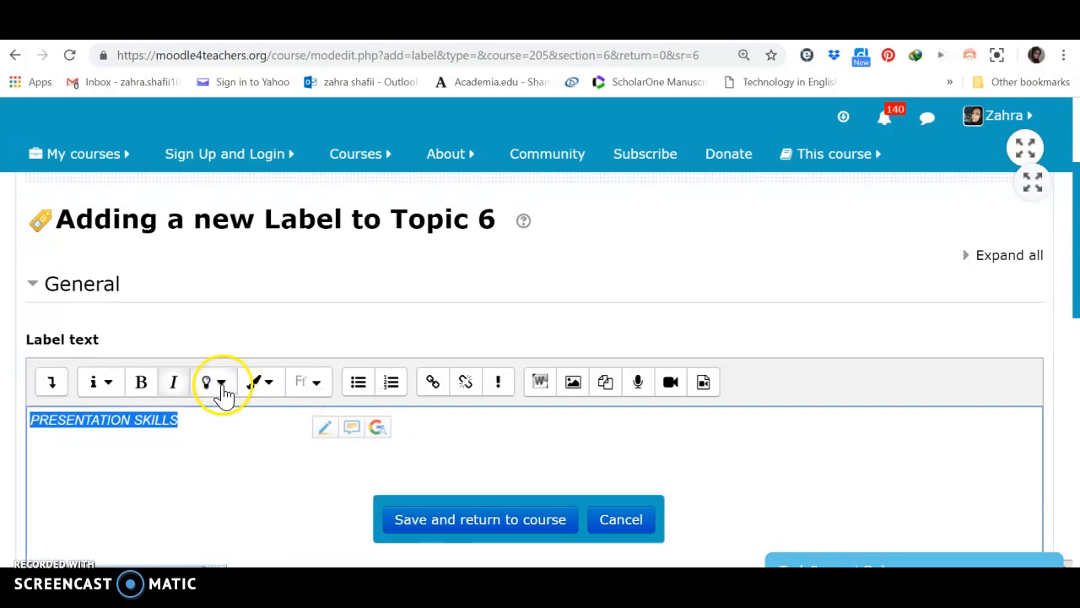
click(205, 381)
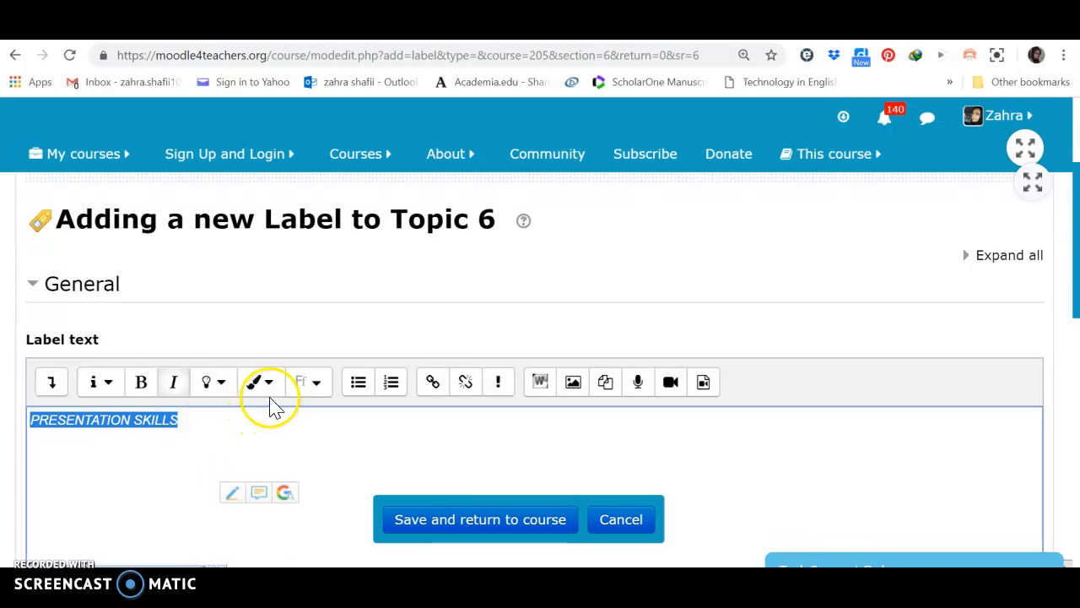
click(278, 382)
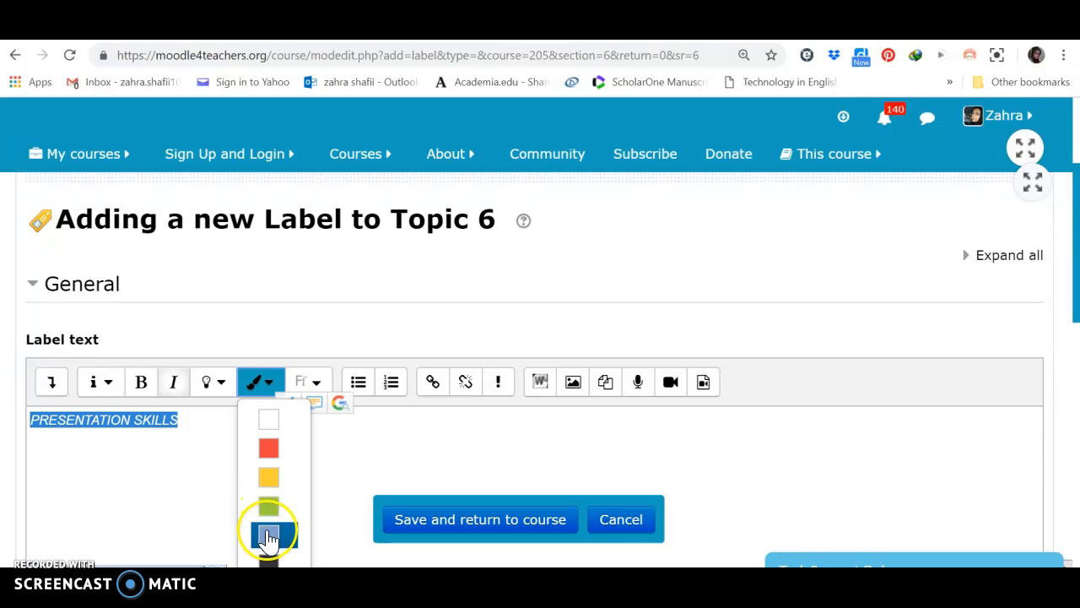
click(269, 535)
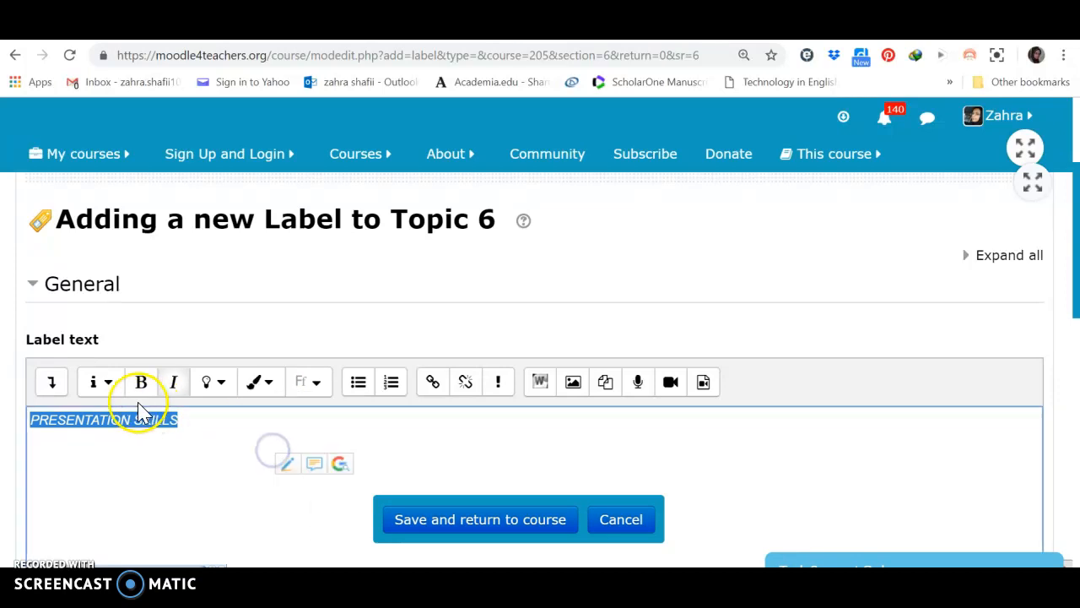
Make the label text a centred small heading, briefly opening the emoticon chooser.
click(100, 382)
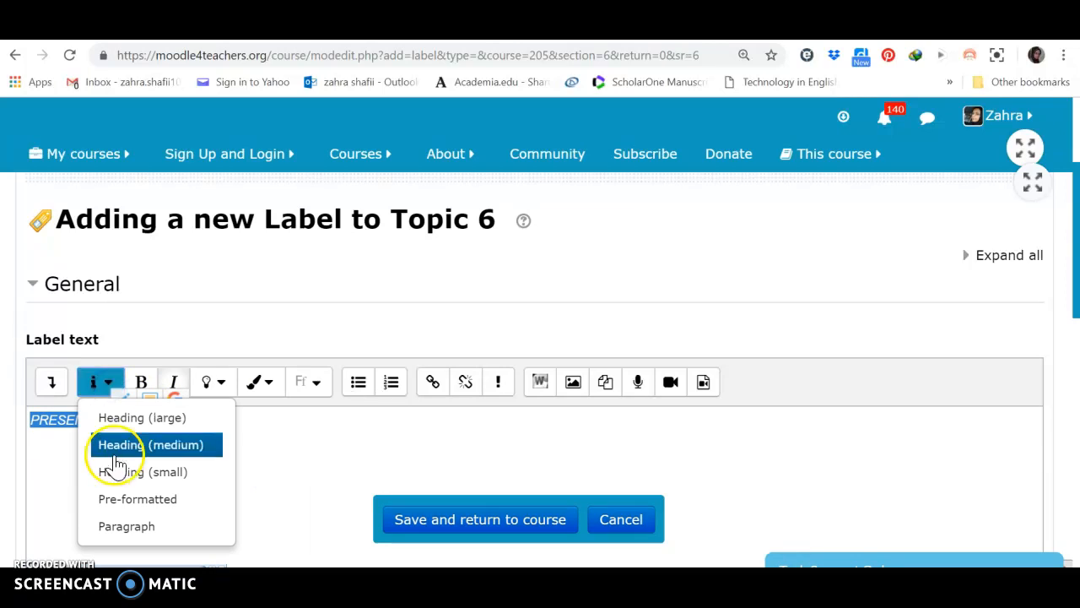
mouse_move(142, 472)
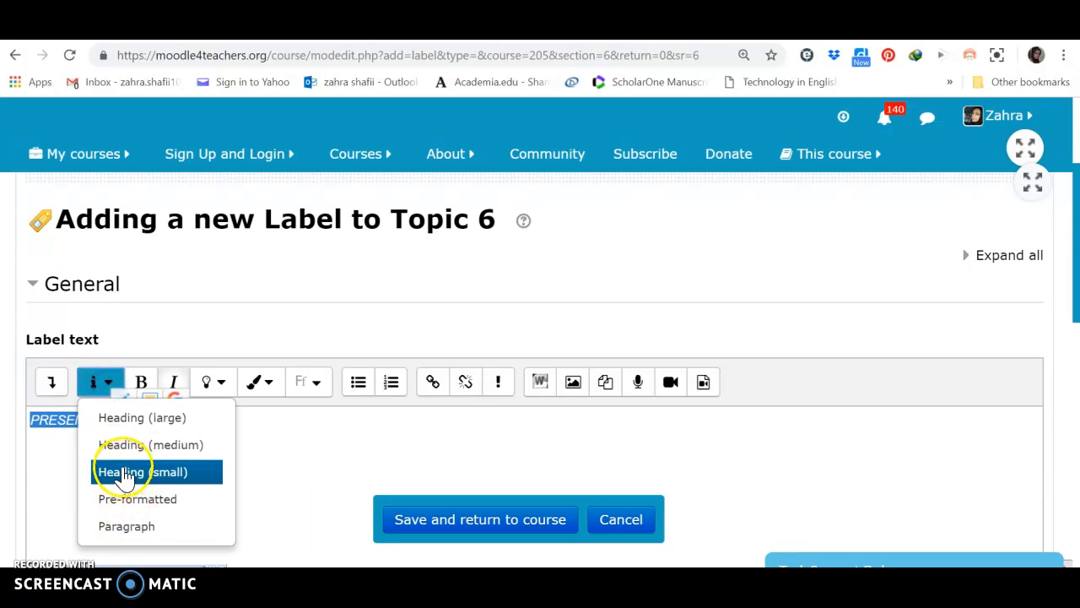
click(142, 471)
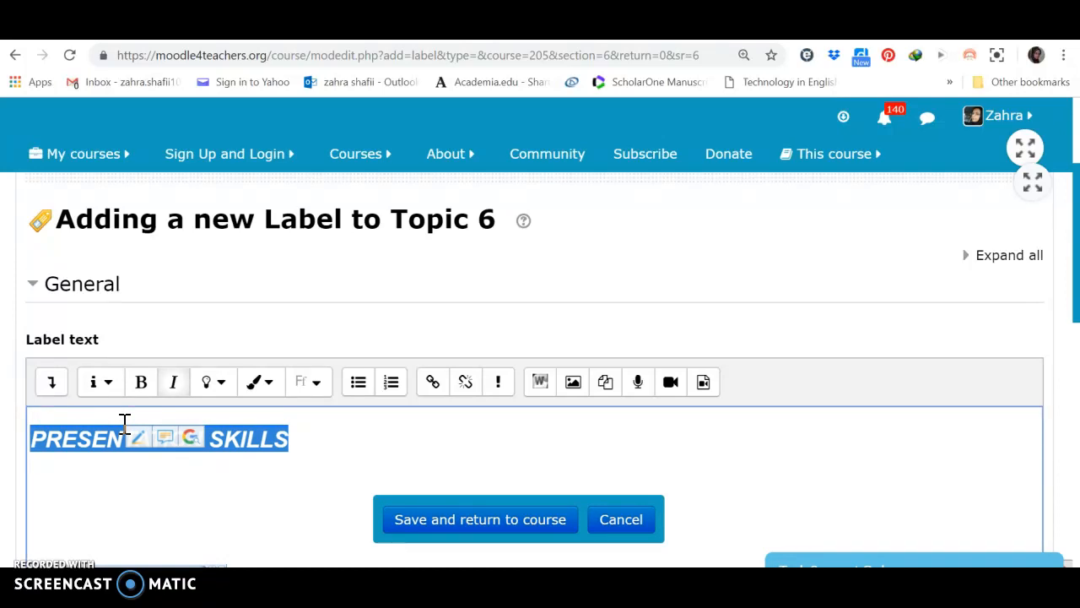
mouse_move(51, 382)
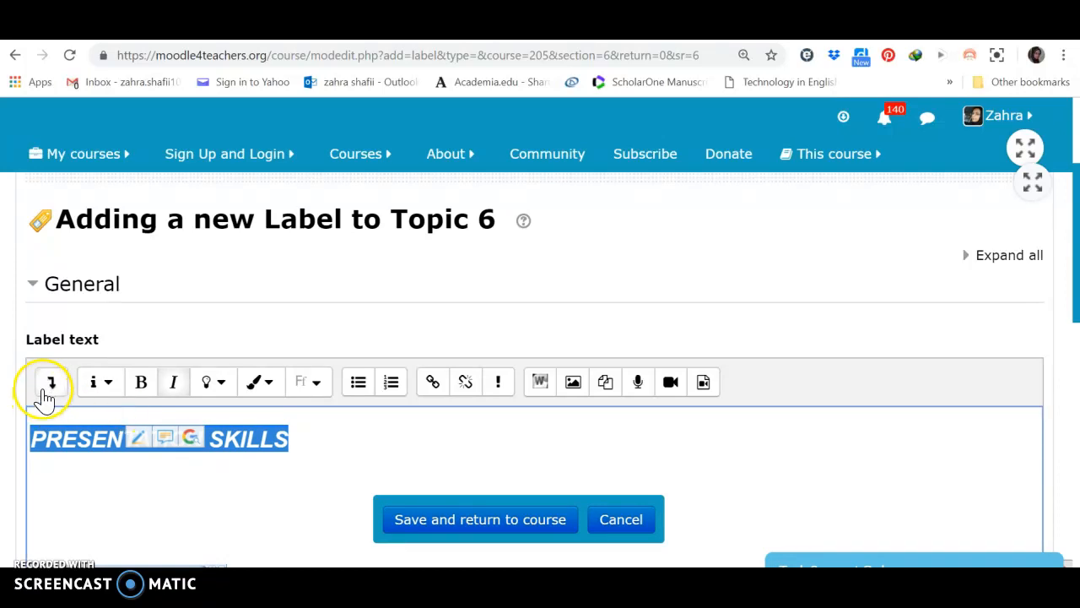
click(50, 381)
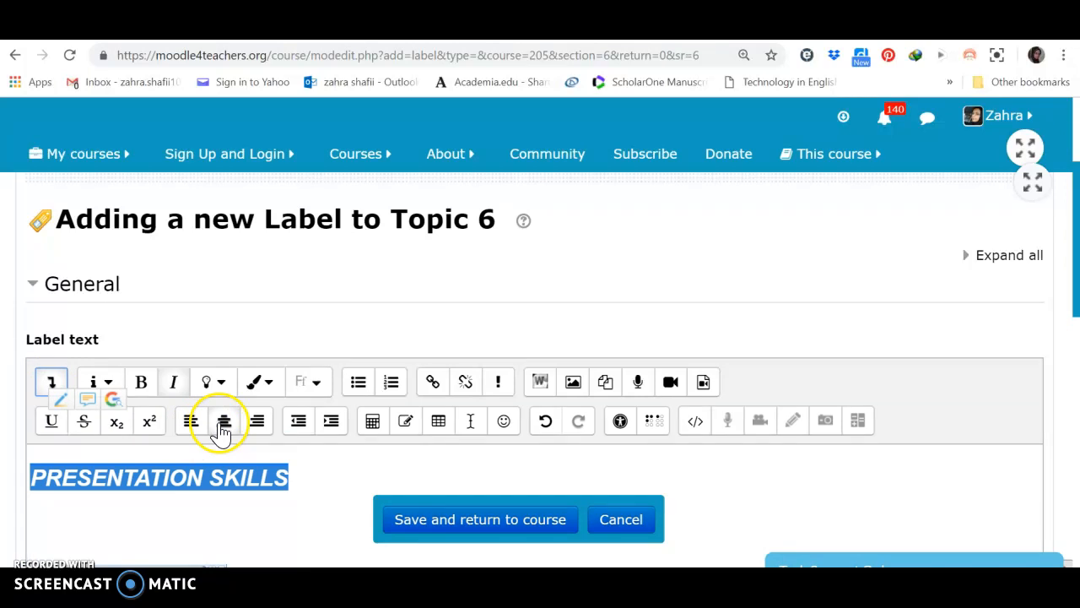
click(224, 421)
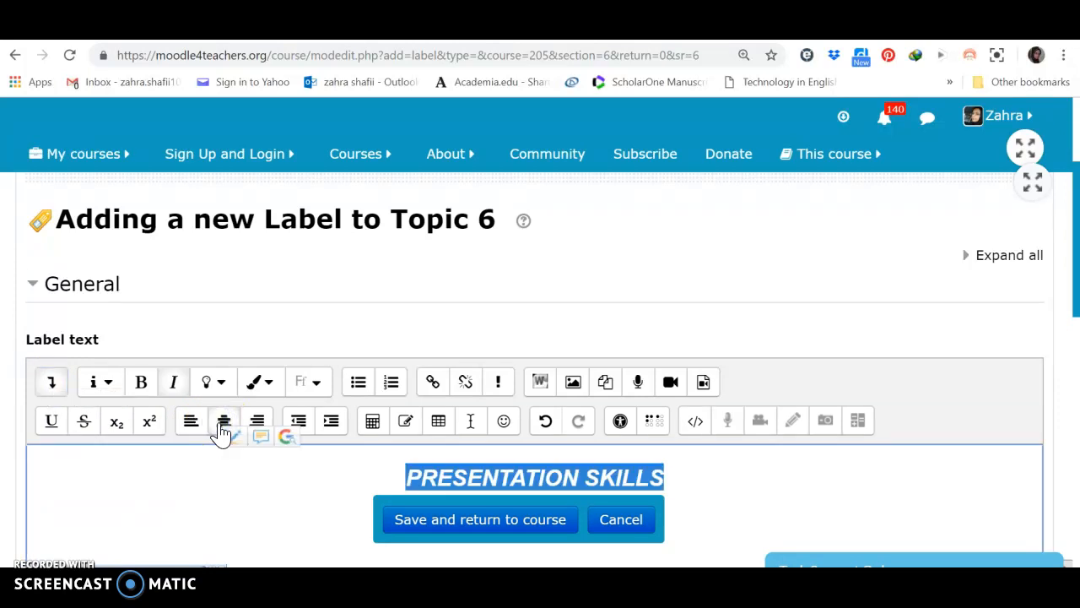
mouse_move(503, 420)
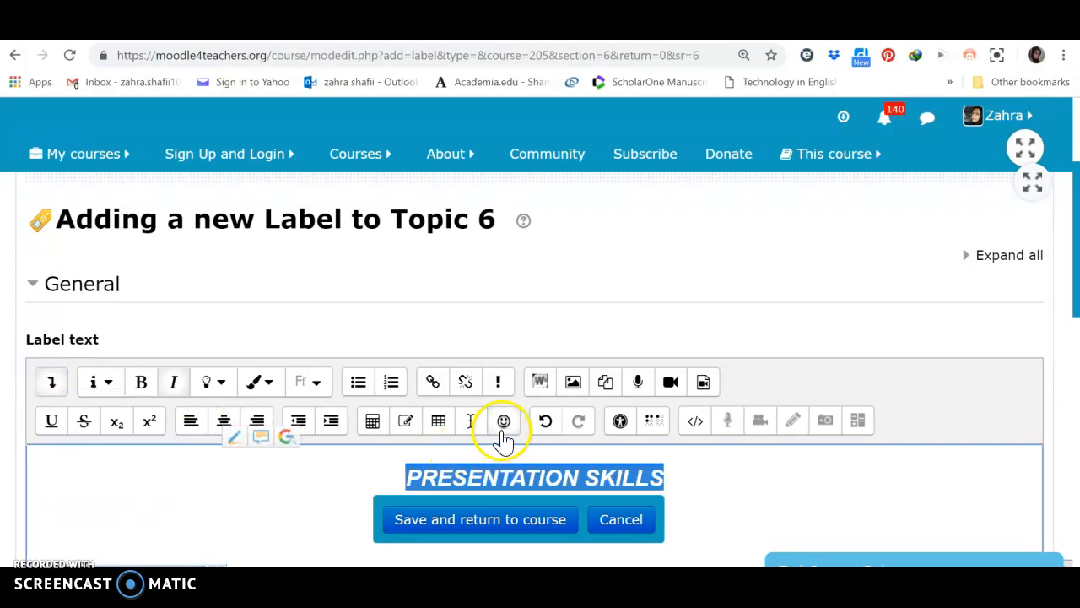
click(503, 420)
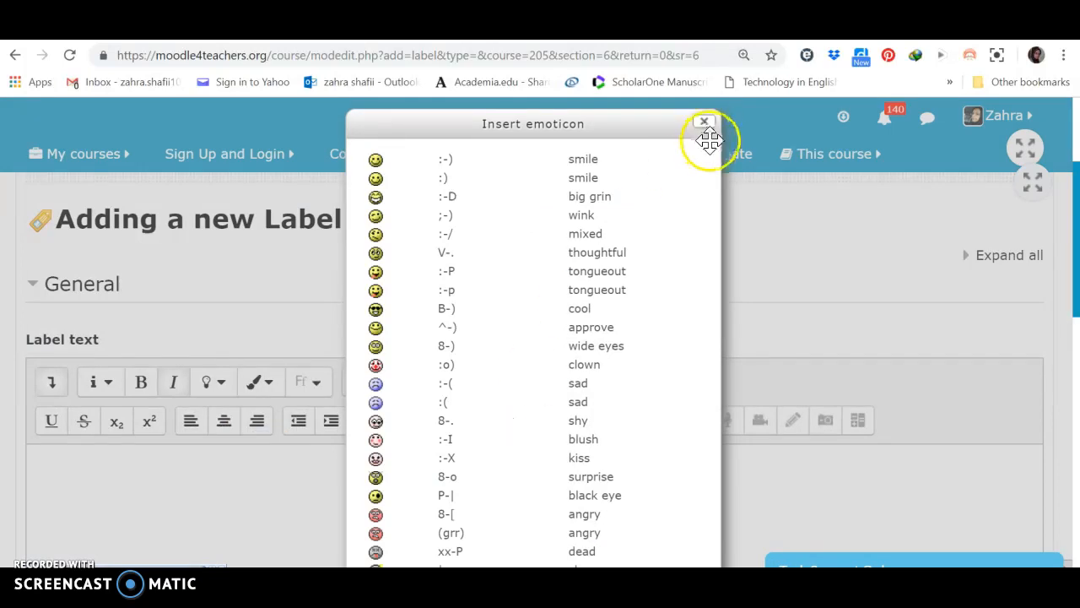
click(704, 123)
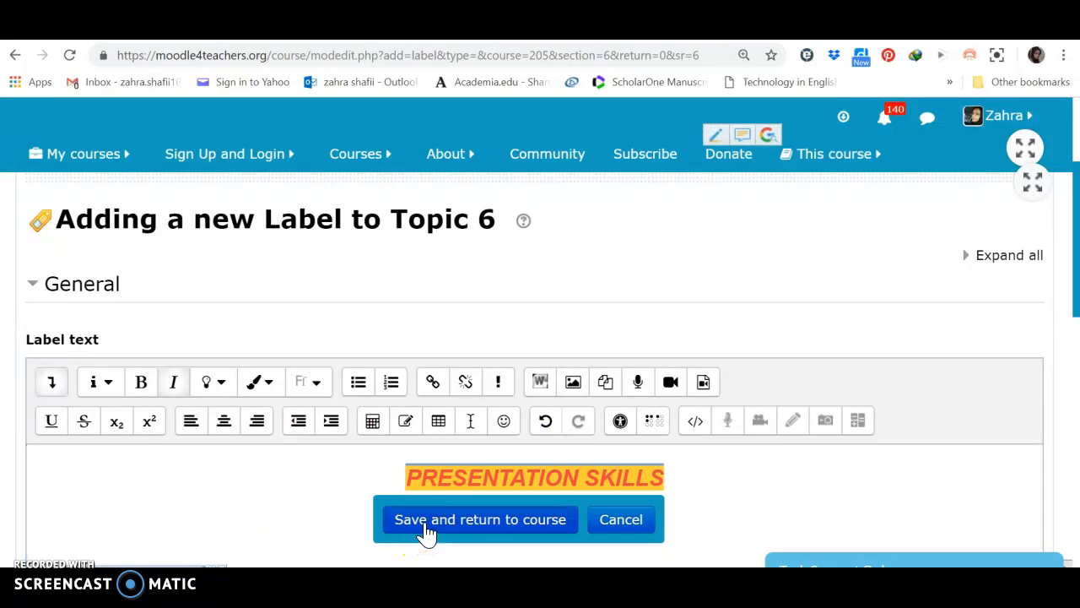
click(479, 519)
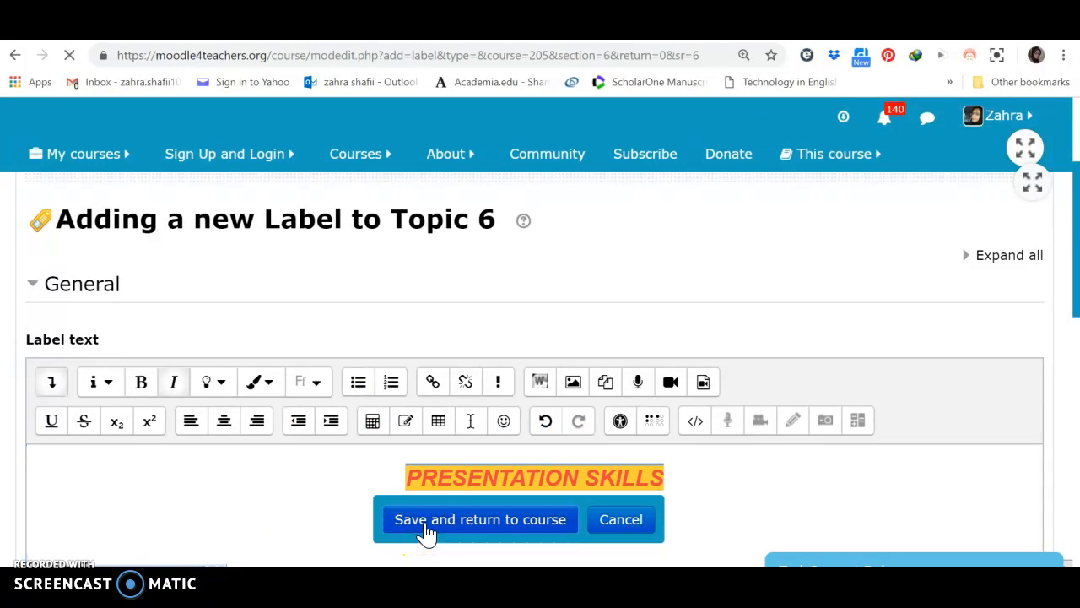
click(480, 519)
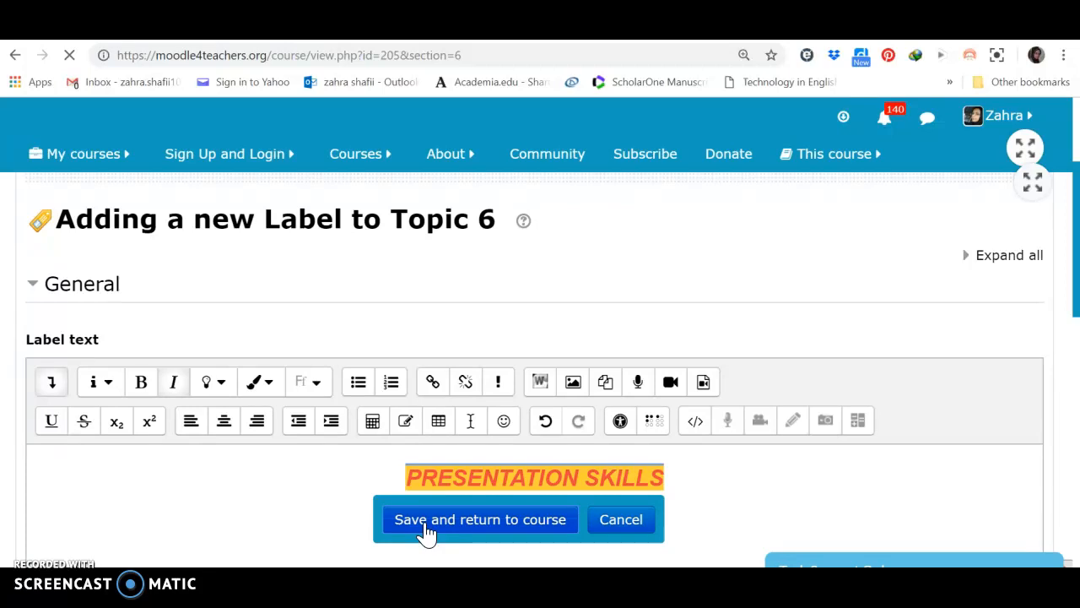
click(481, 519)
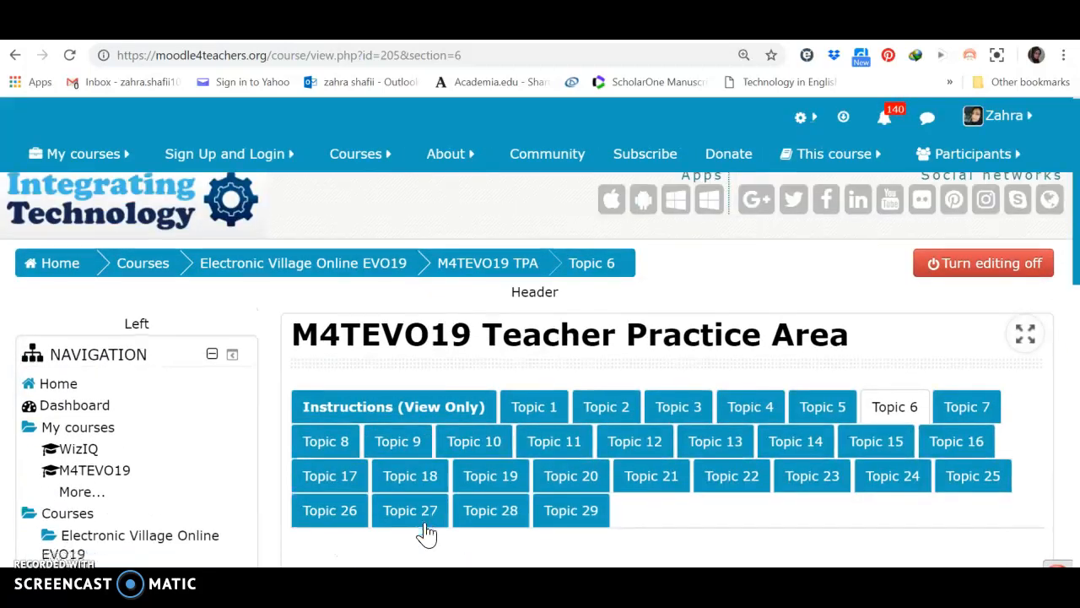
scroll(down, 3)
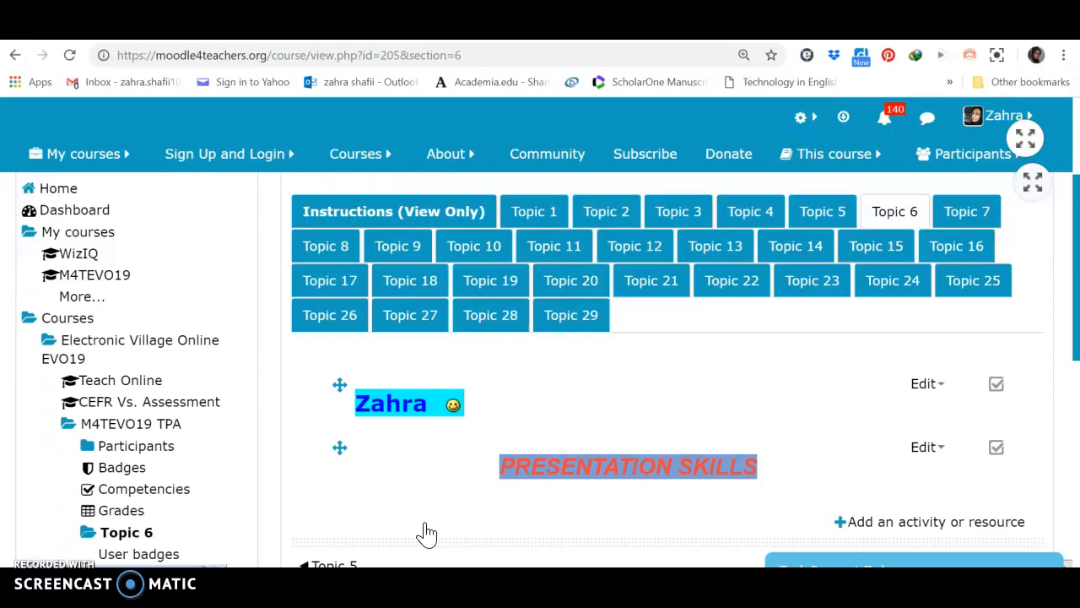
mouse_move(565, 541)
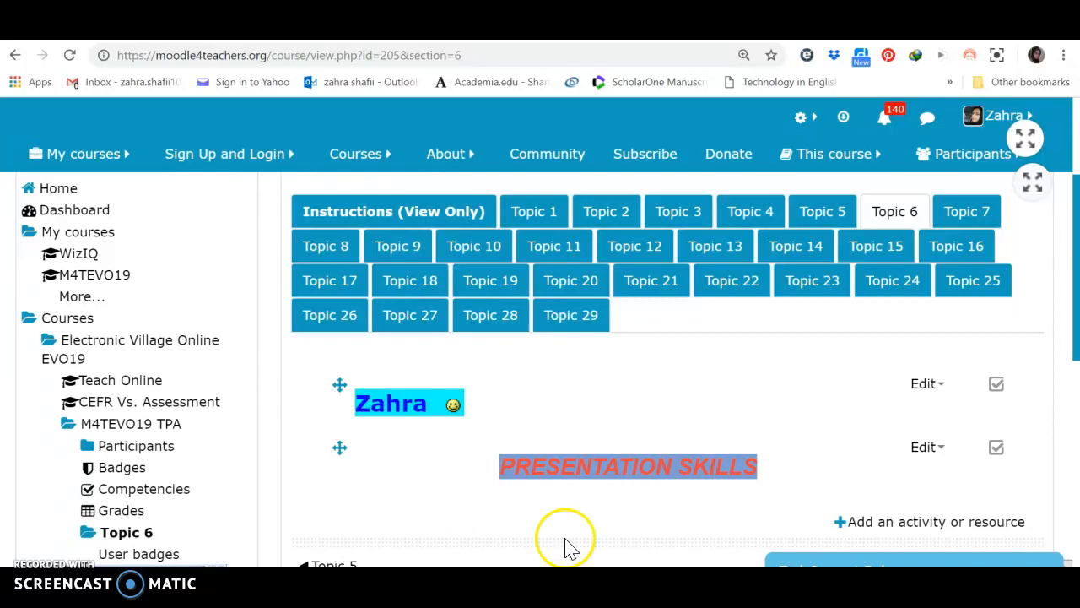
click(927, 447)
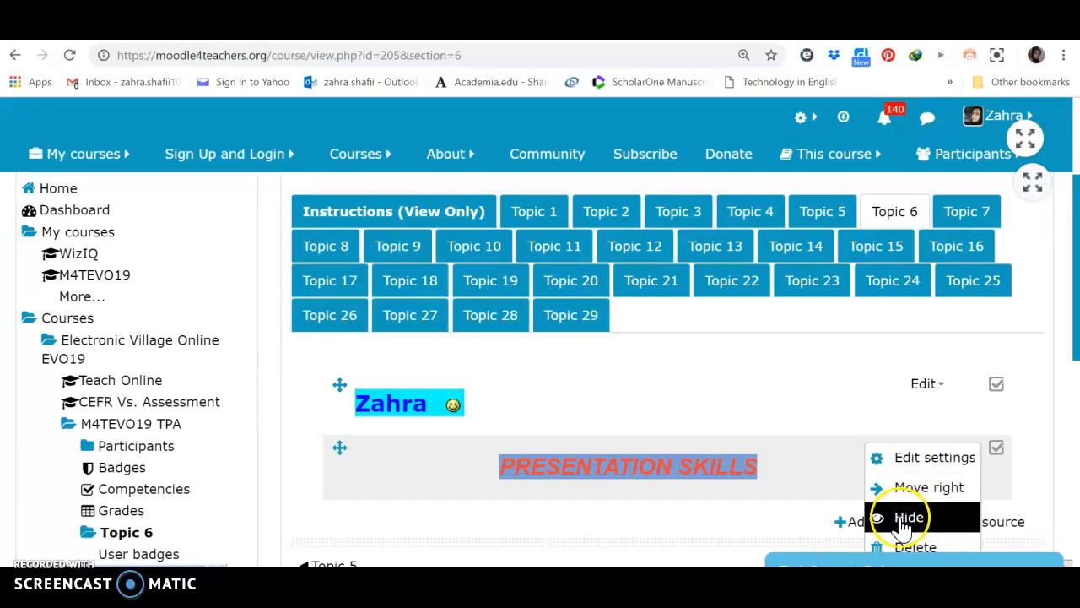
mouse_move(907, 518)
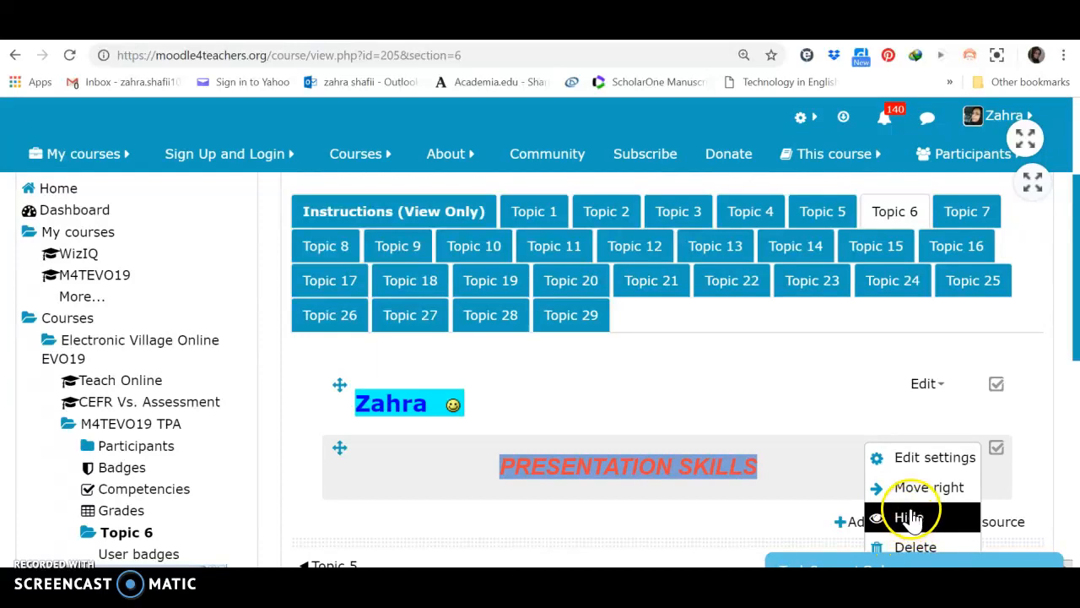
mouse_move(746, 519)
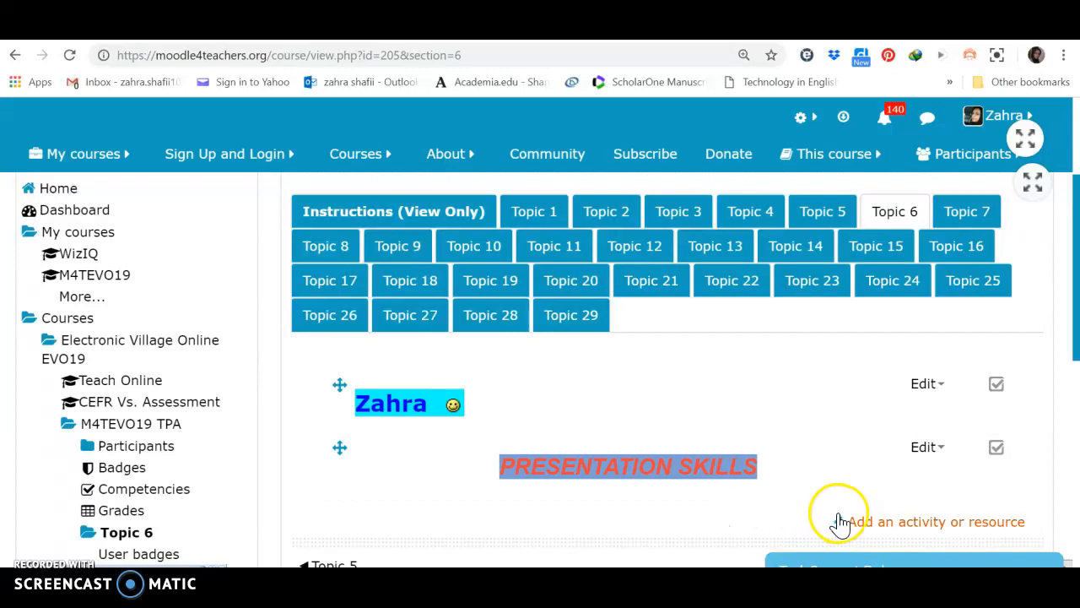
mouse_move(870, 523)
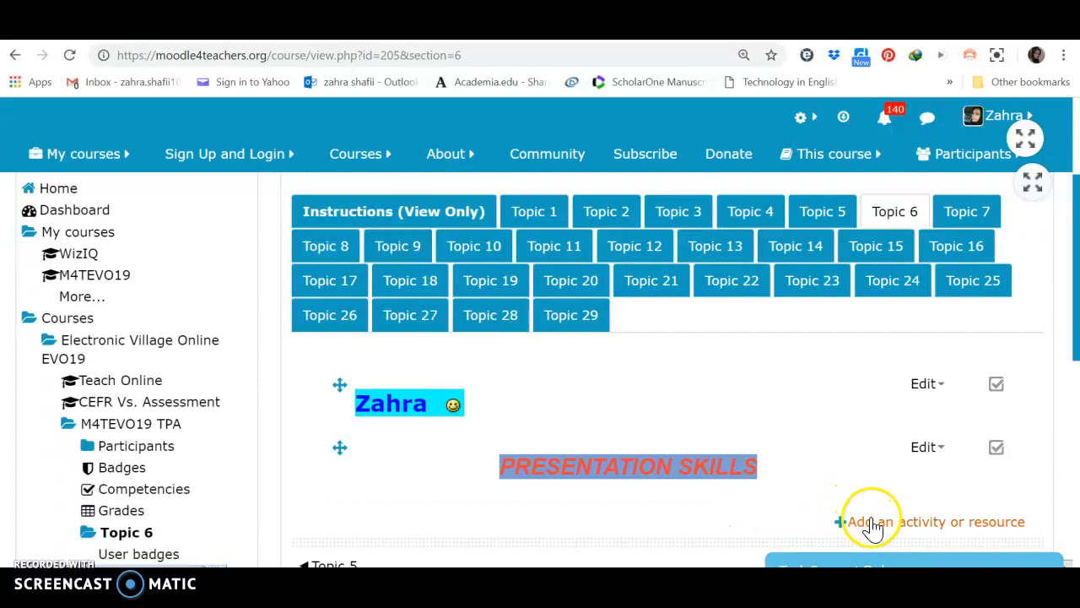
Choose URL under Resources and add it, bringing up the blank Topic 6 URL form.
click(935, 522)
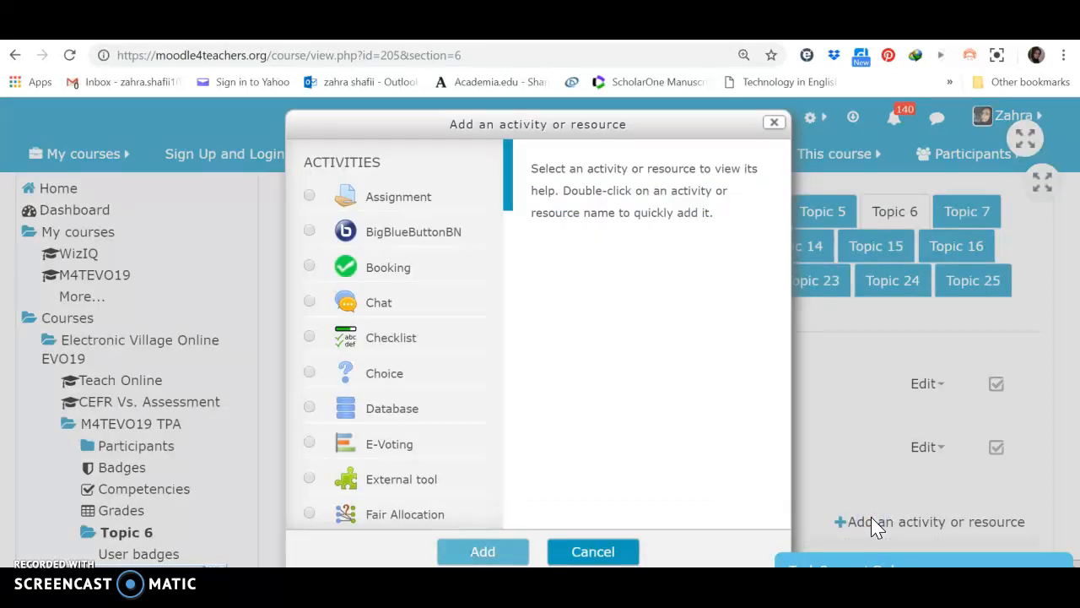
mouse_move(511, 207)
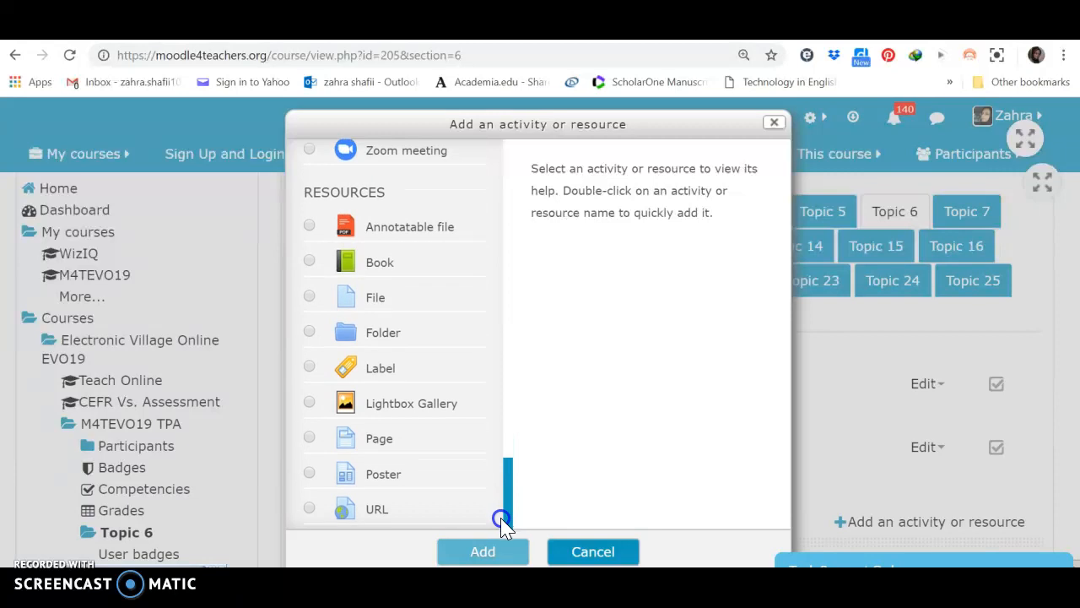
mouse_move(386, 515)
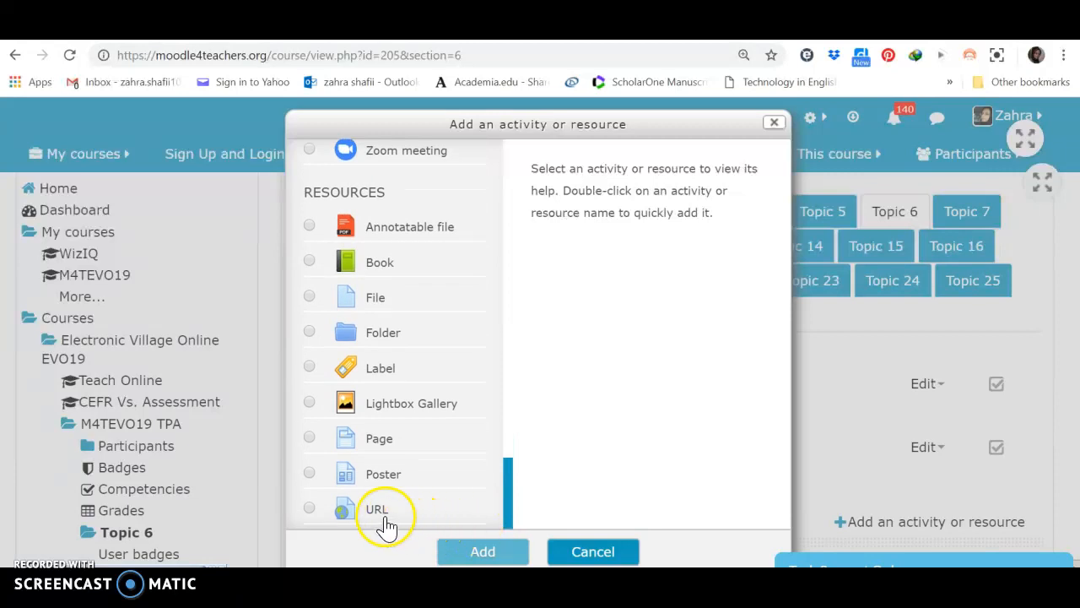
mouse_move(381, 521)
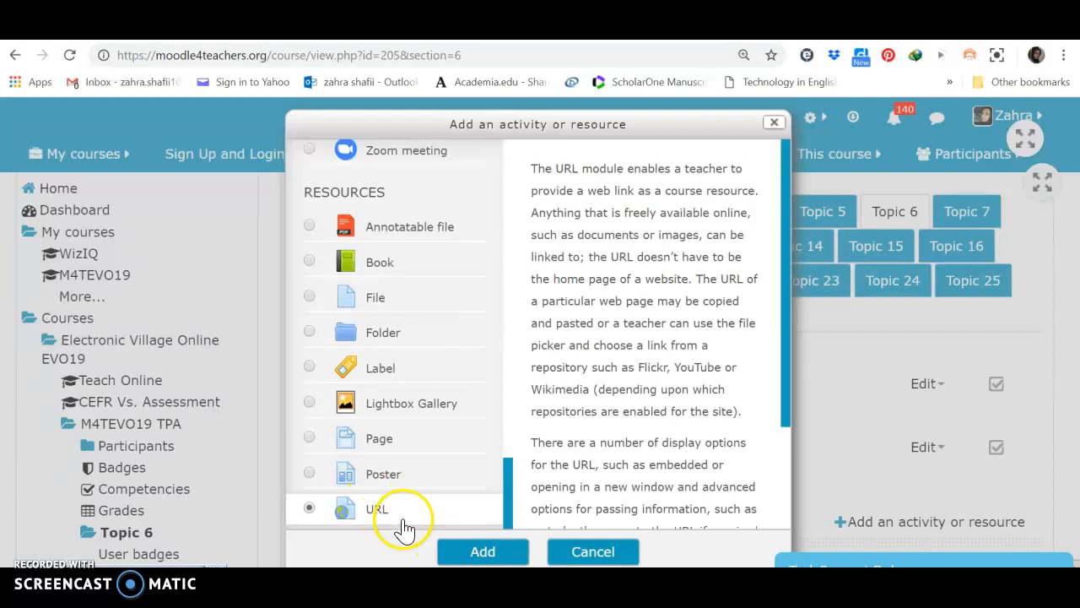
mouse_move(389, 304)
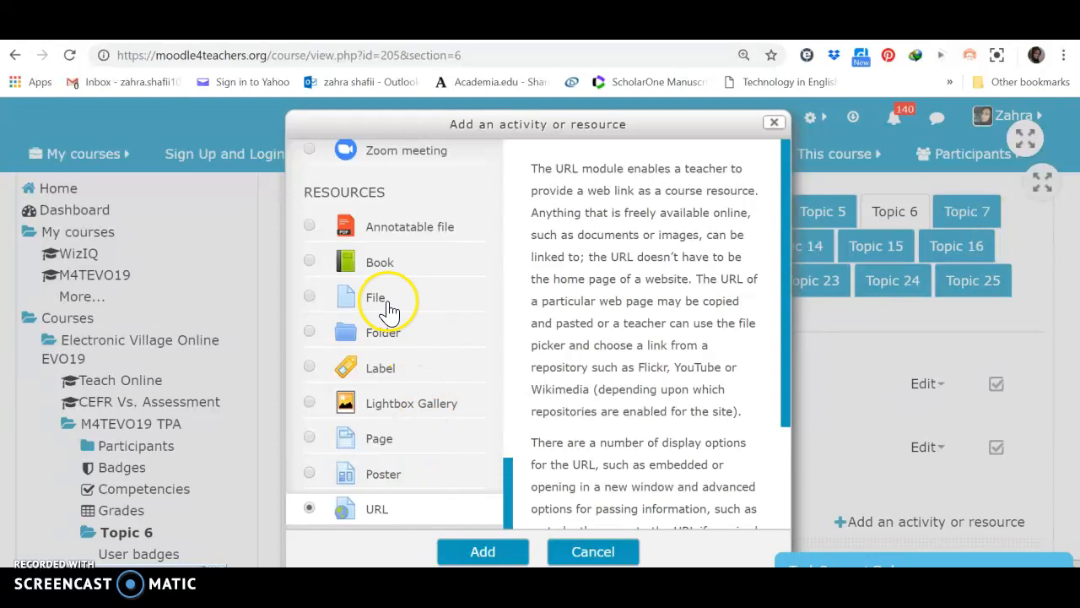
mouse_move(389, 300)
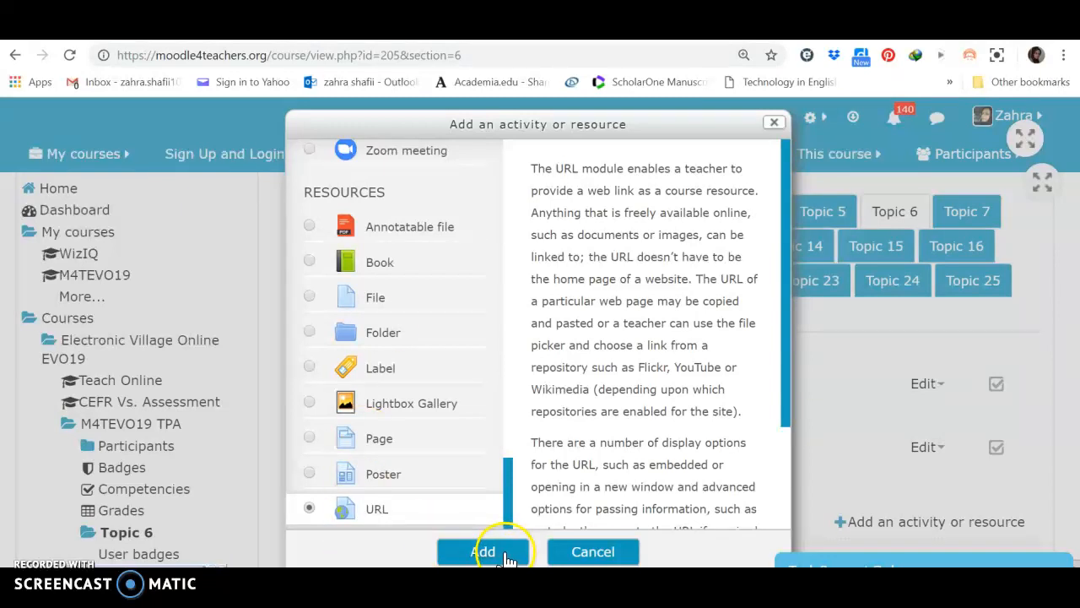
click(483, 551)
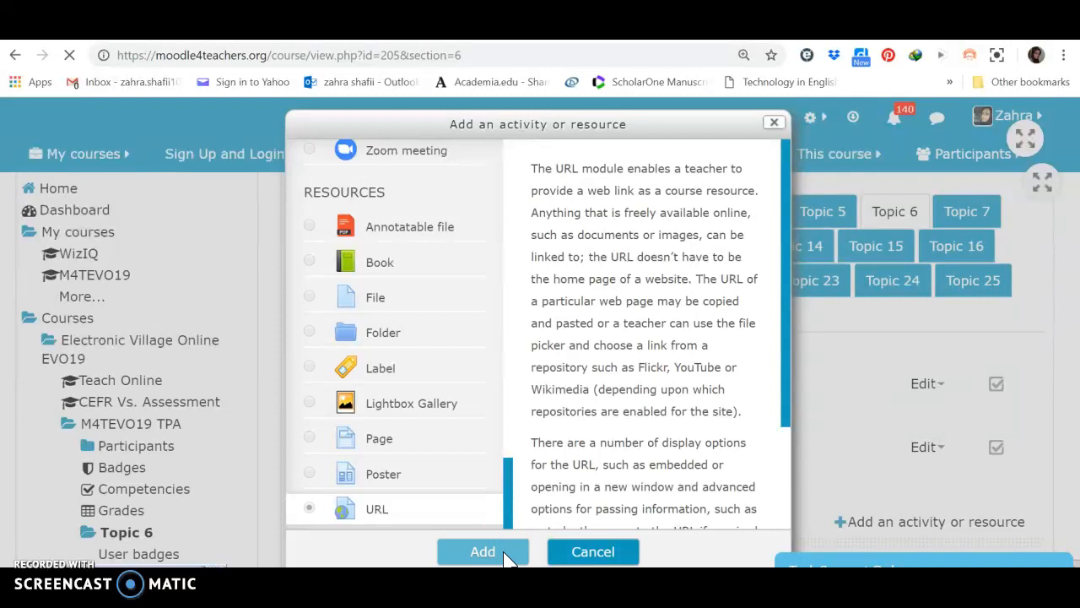
click(482, 551)
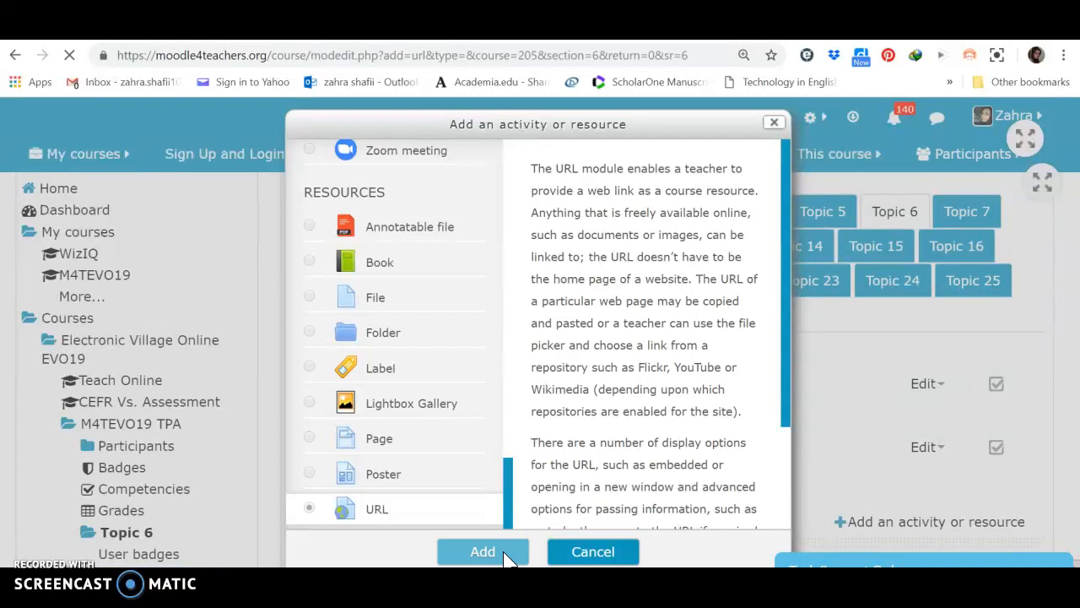
click(483, 551)
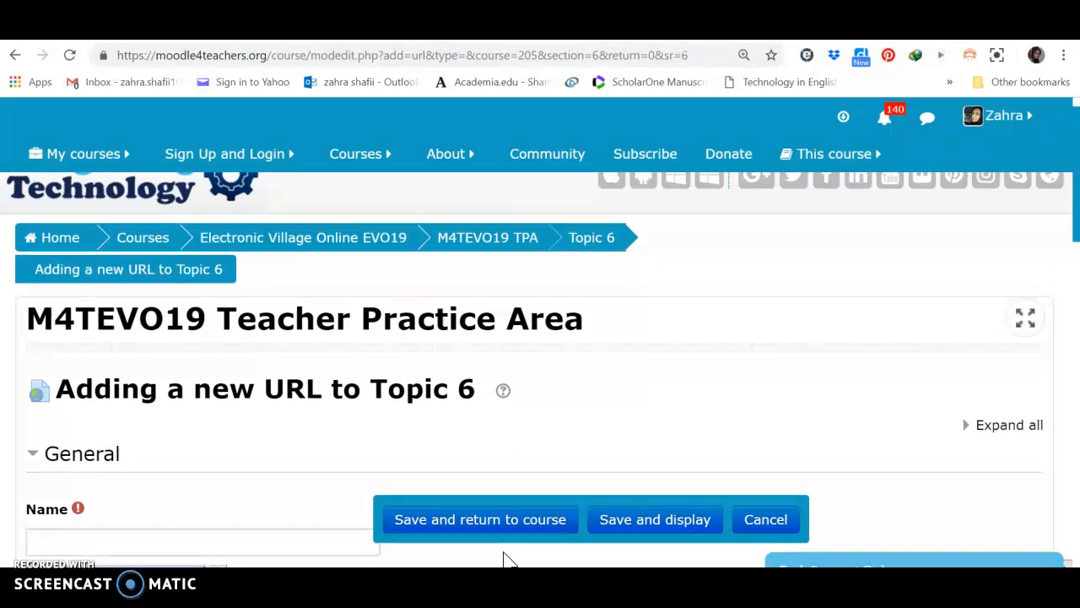
Copy 'Presentation Skills Training' from the YouTube video title into the Name field.
scroll(down, 3)
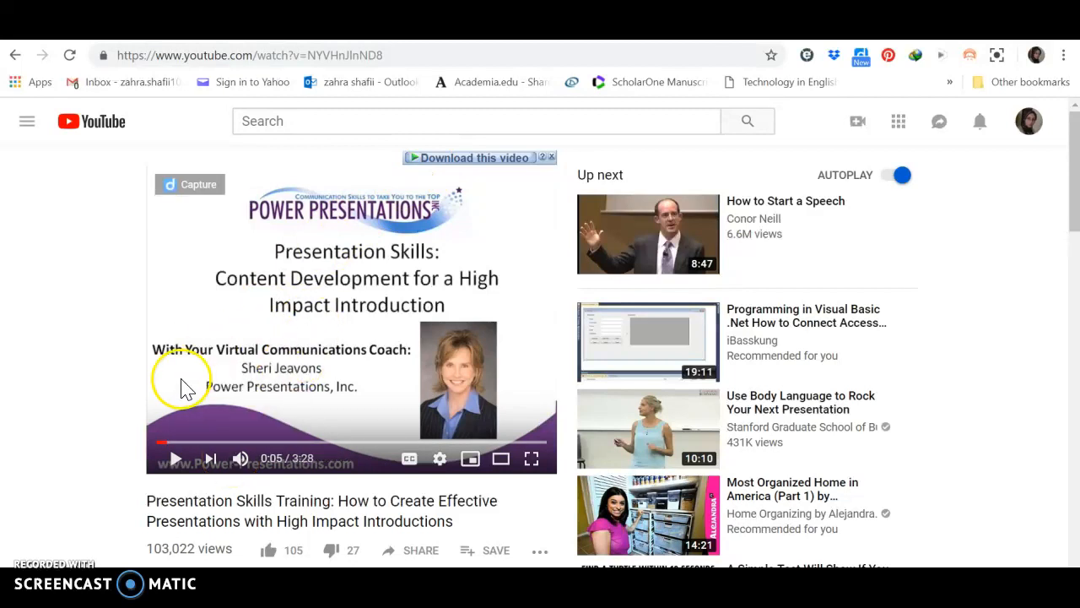
mouse_move(151, 505)
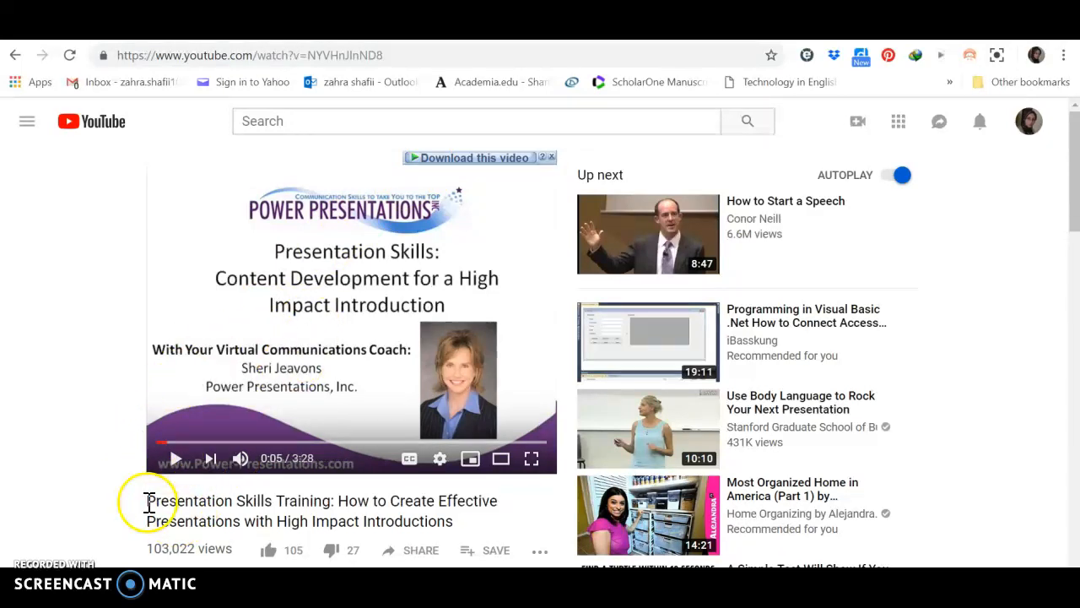
double_click(237, 501)
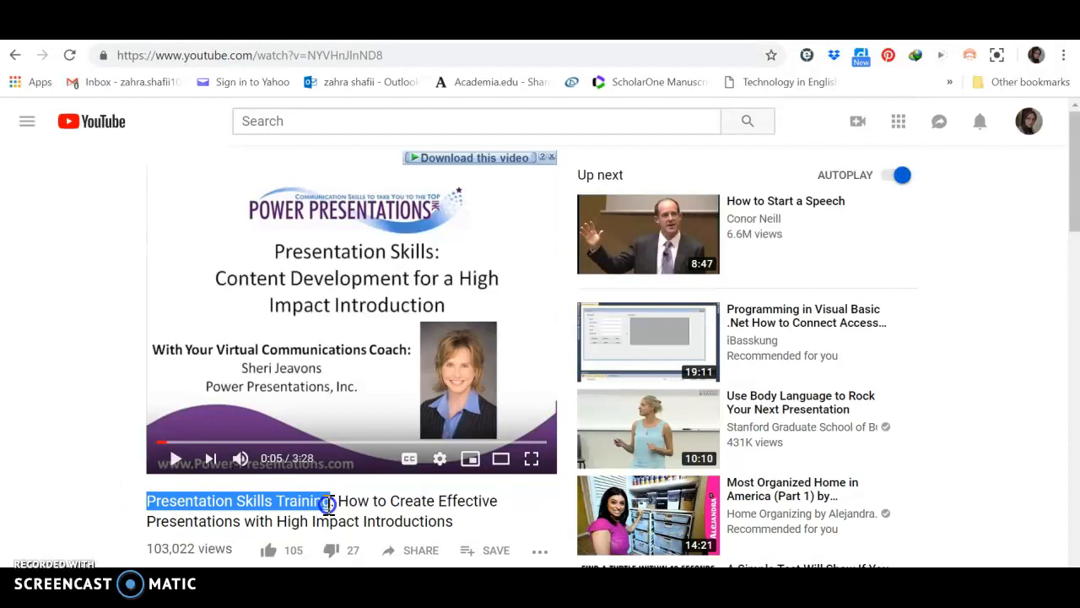
right_click(321, 506)
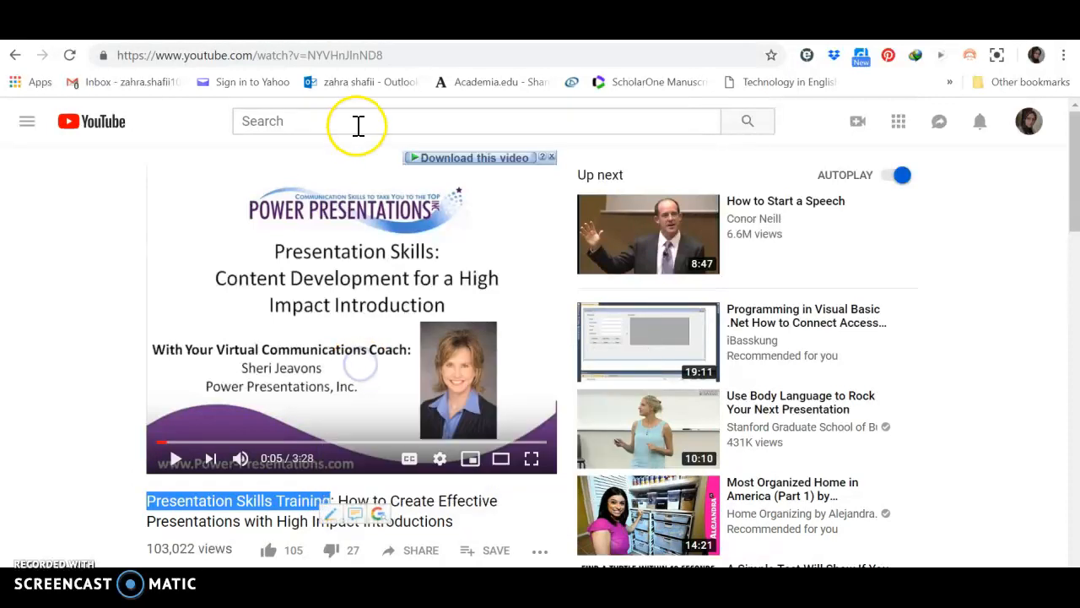
click(245, 55)
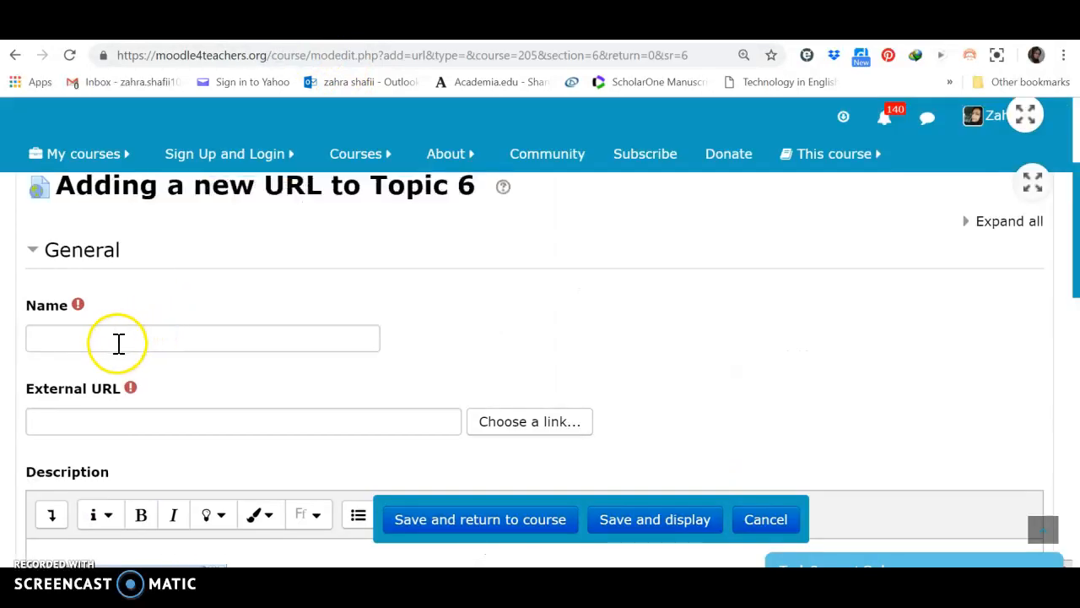
right_click(203, 337)
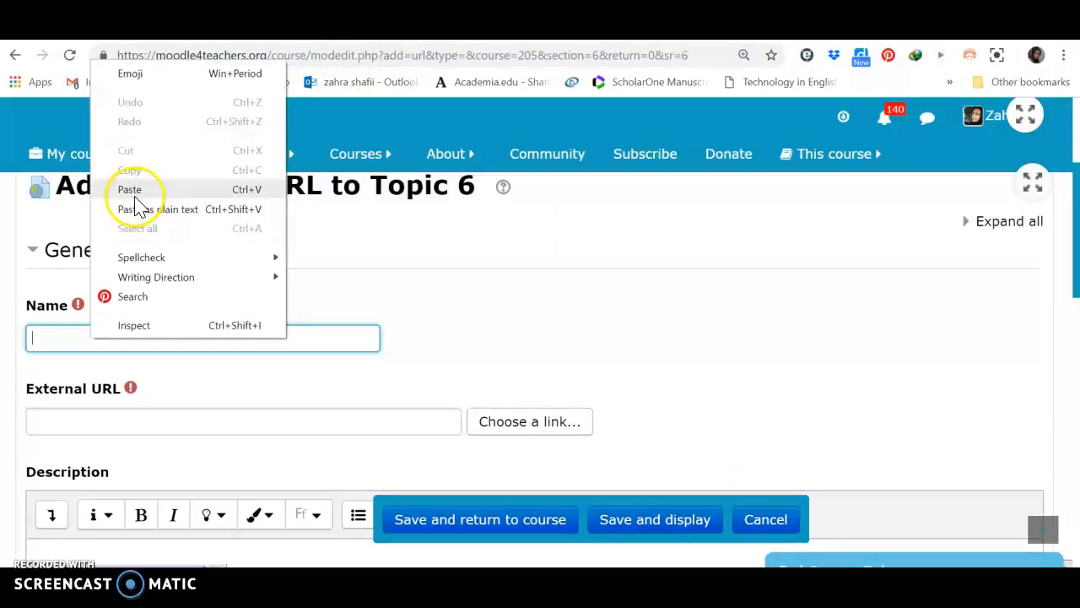
click(129, 189)
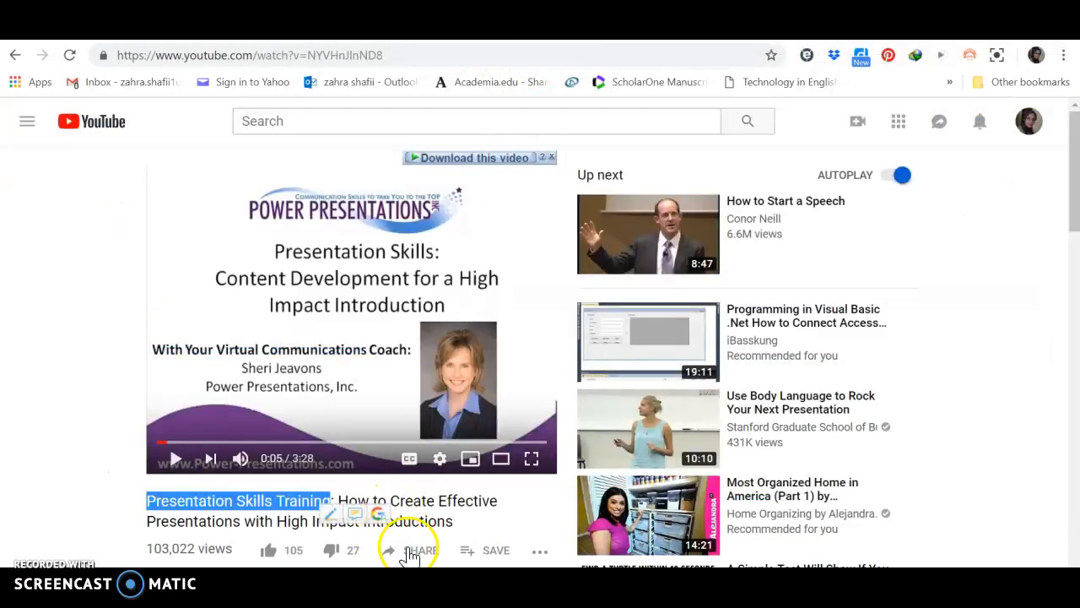
Copy the video's YouTube short share link into the External URL field.
click(417, 549)
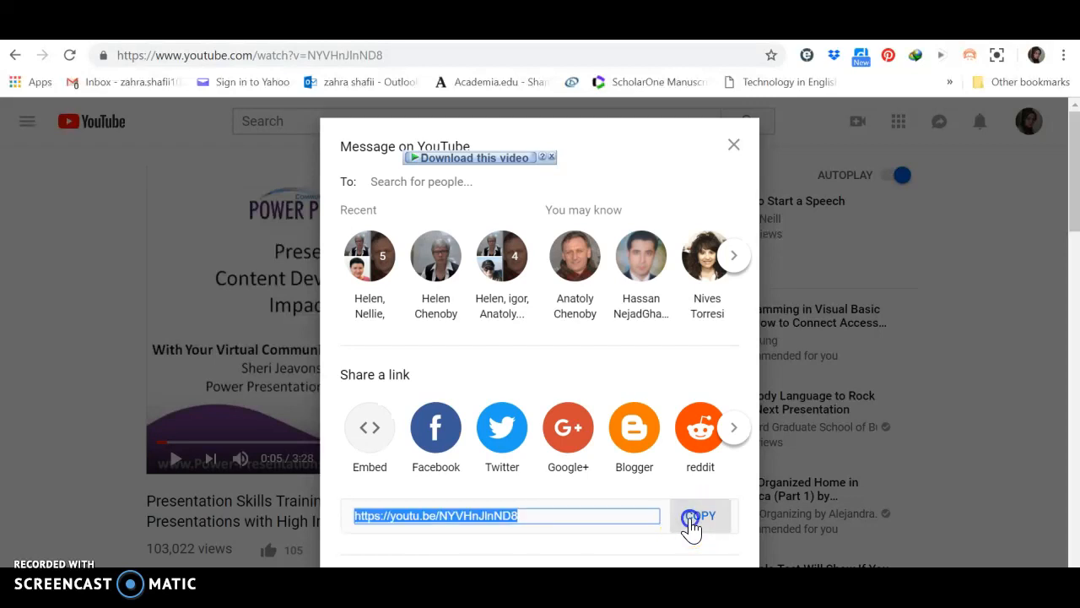
click(699, 516)
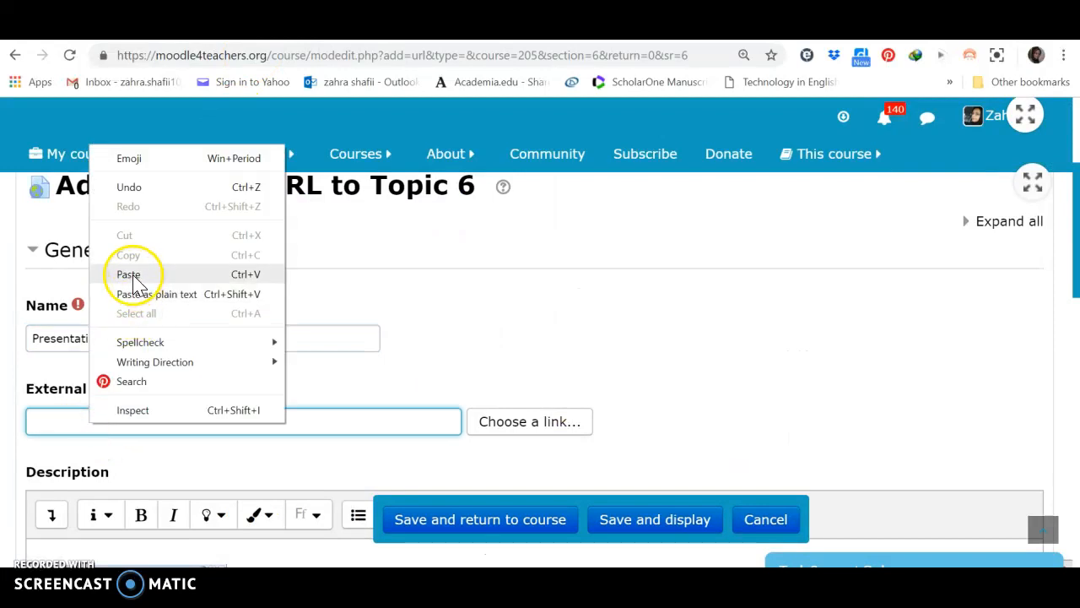
click(128, 274)
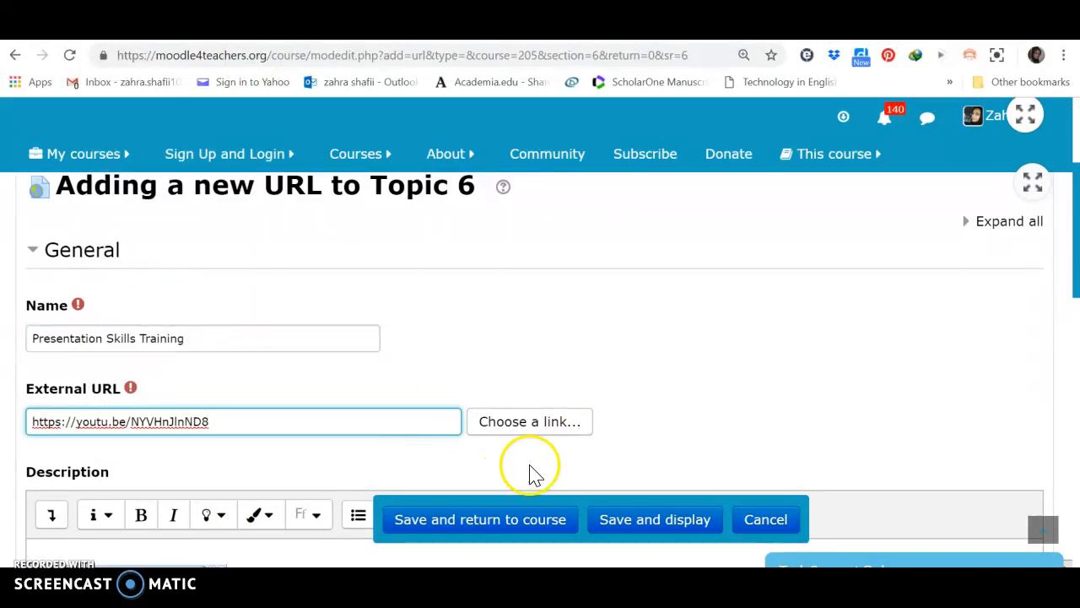
mouse_move(730, 380)
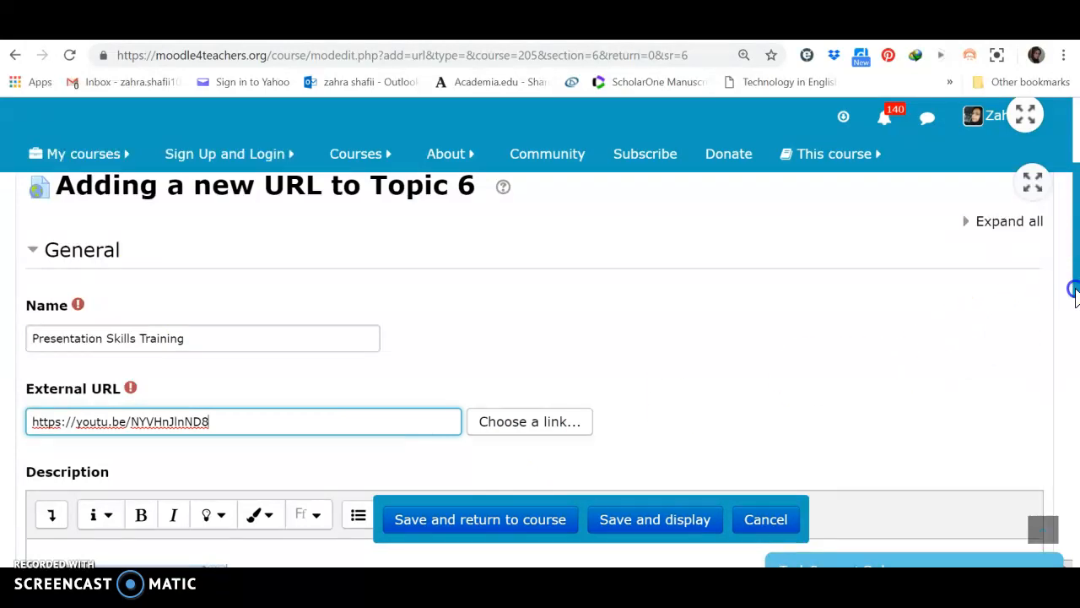
scroll(down, 3)
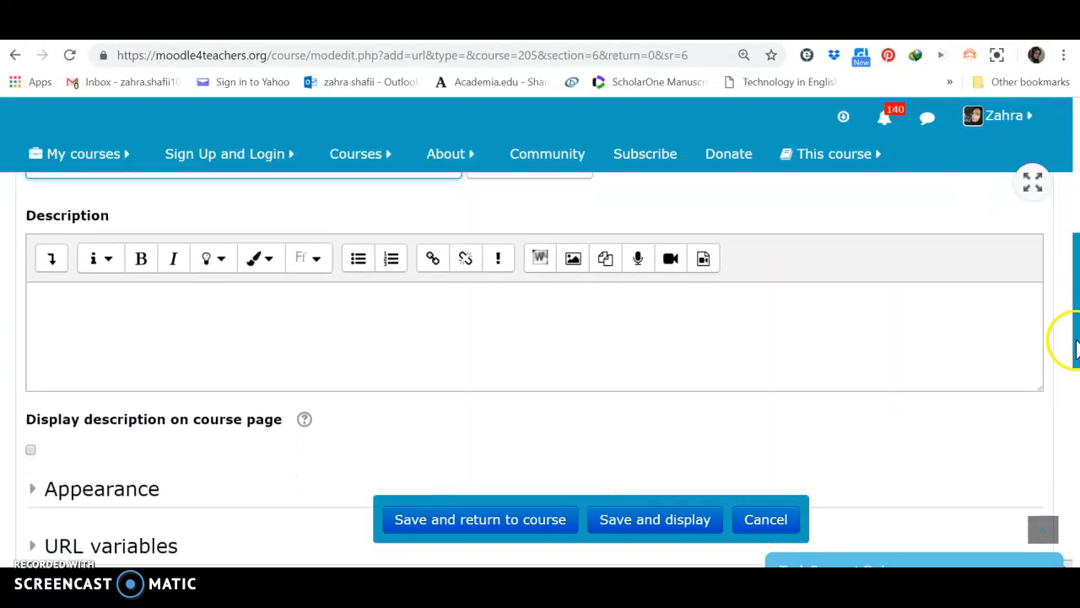
mouse_move(379, 350)
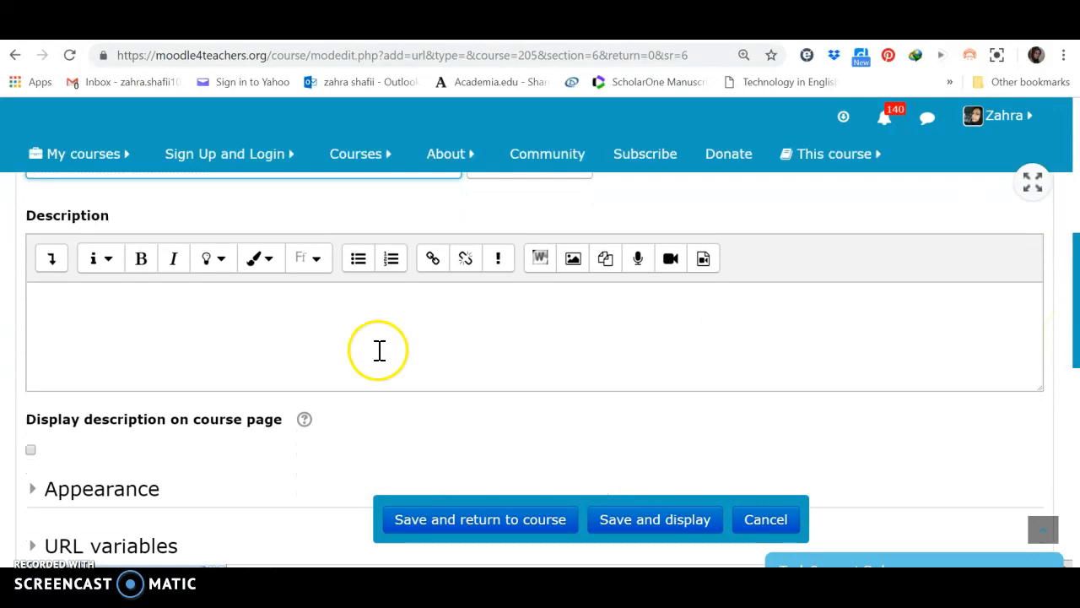
click(378, 350)
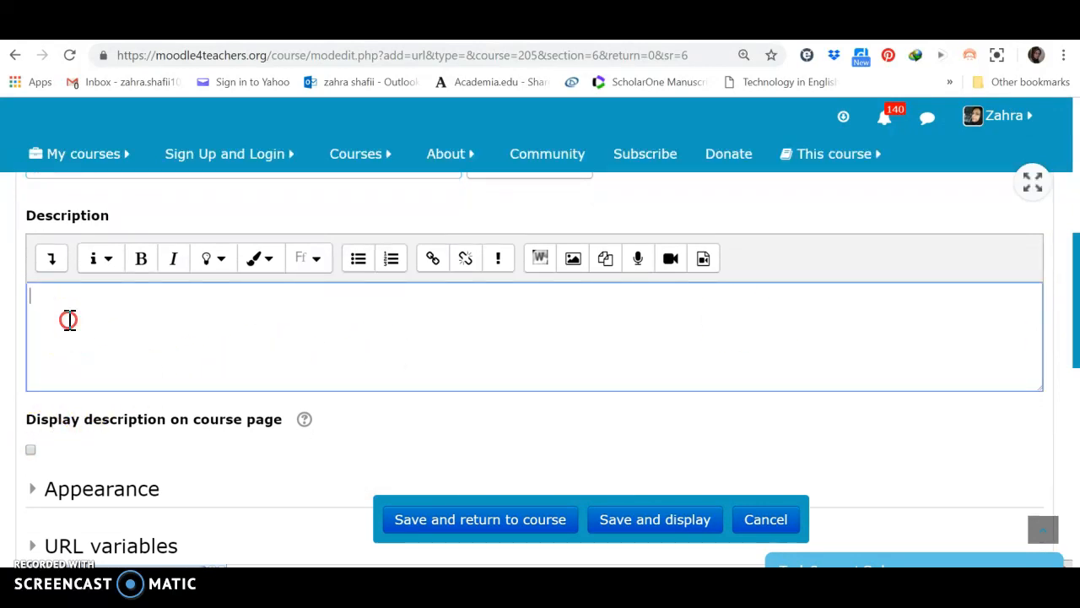
right_click(68, 319)
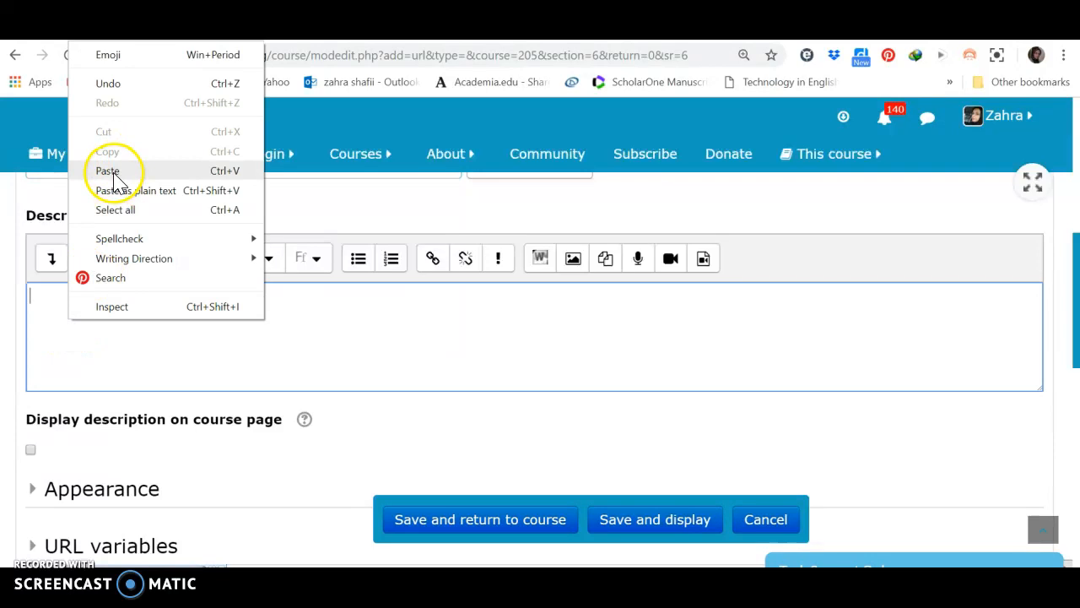
click(108, 170)
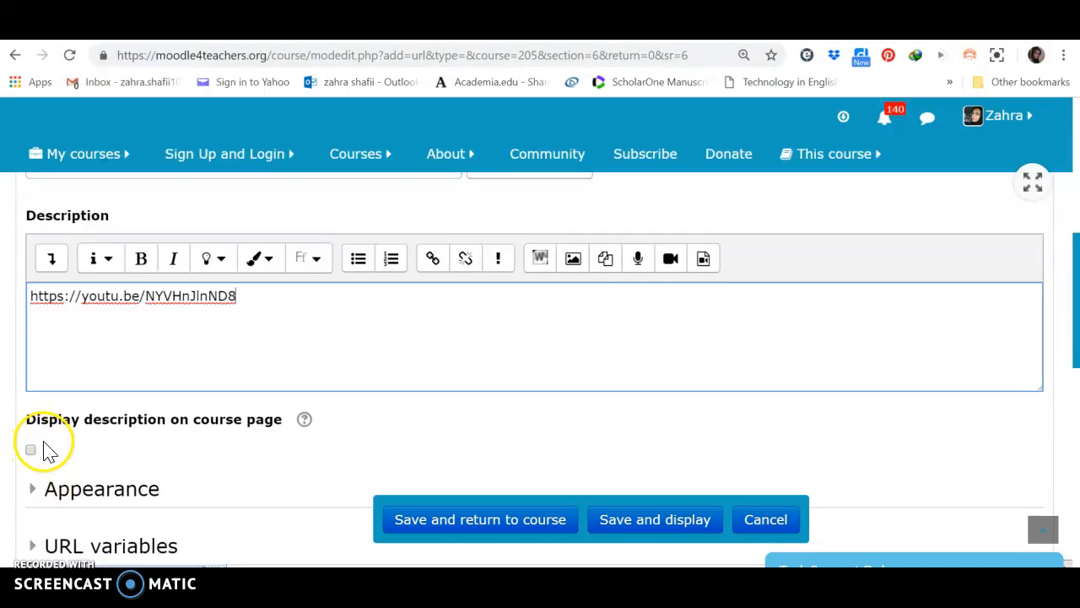
mouse_move(184, 435)
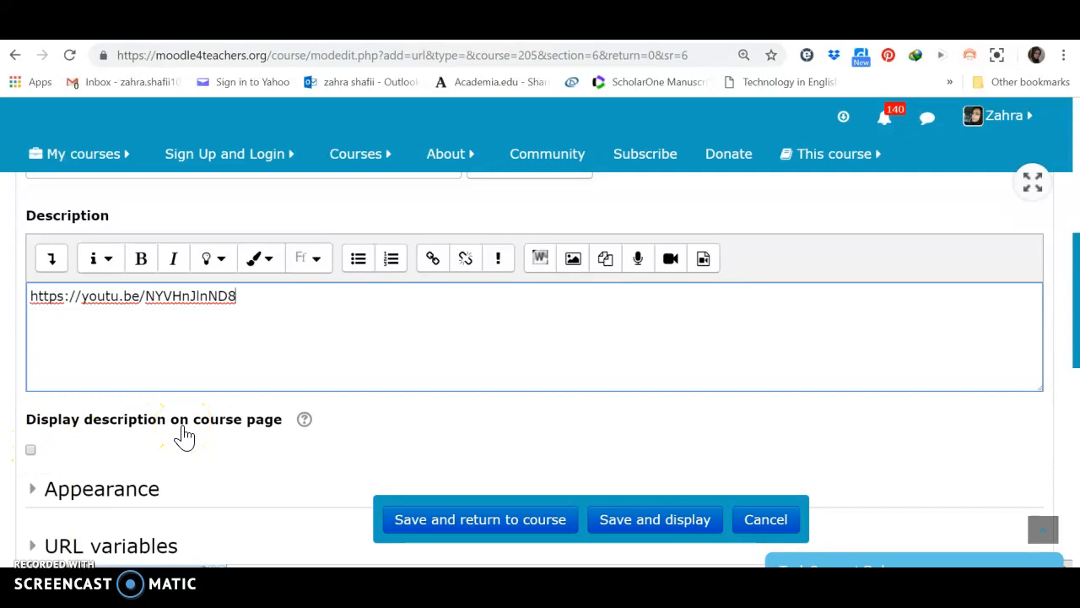
mouse_move(1072, 355)
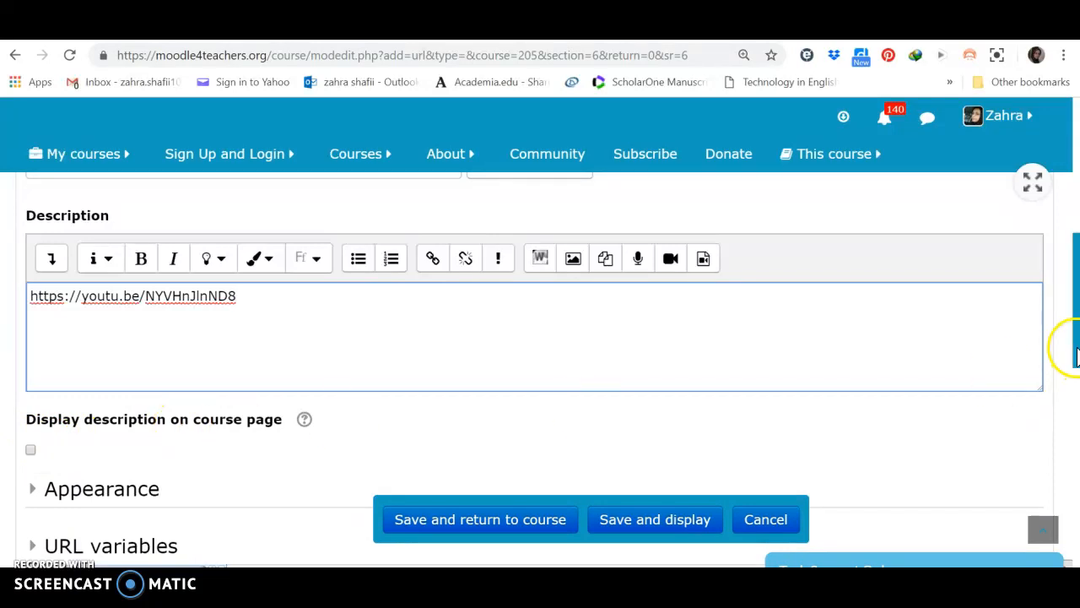
scroll(down, 3)
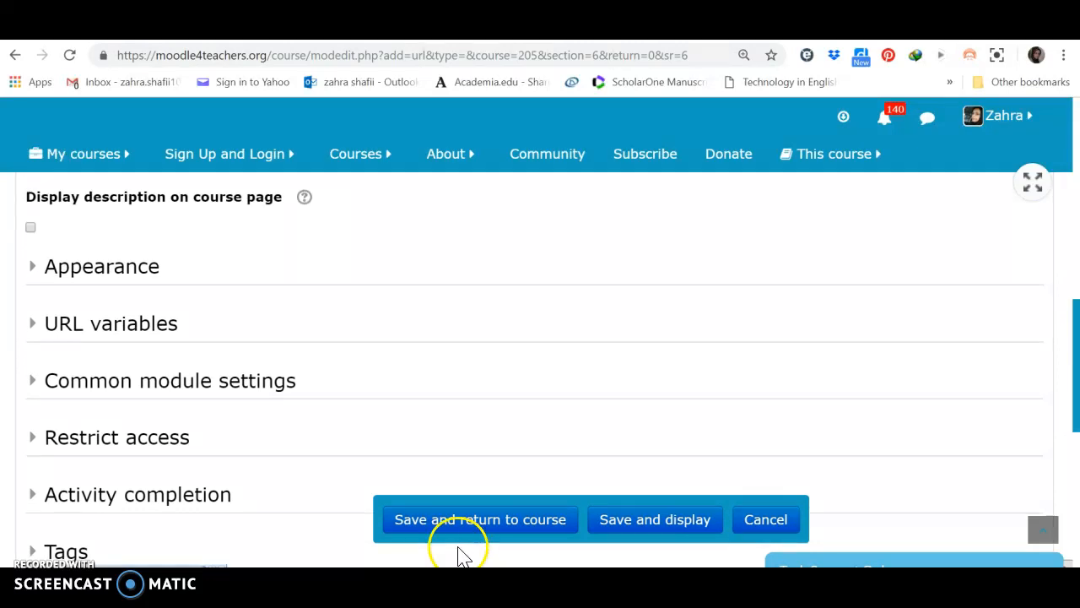
mouse_move(480, 519)
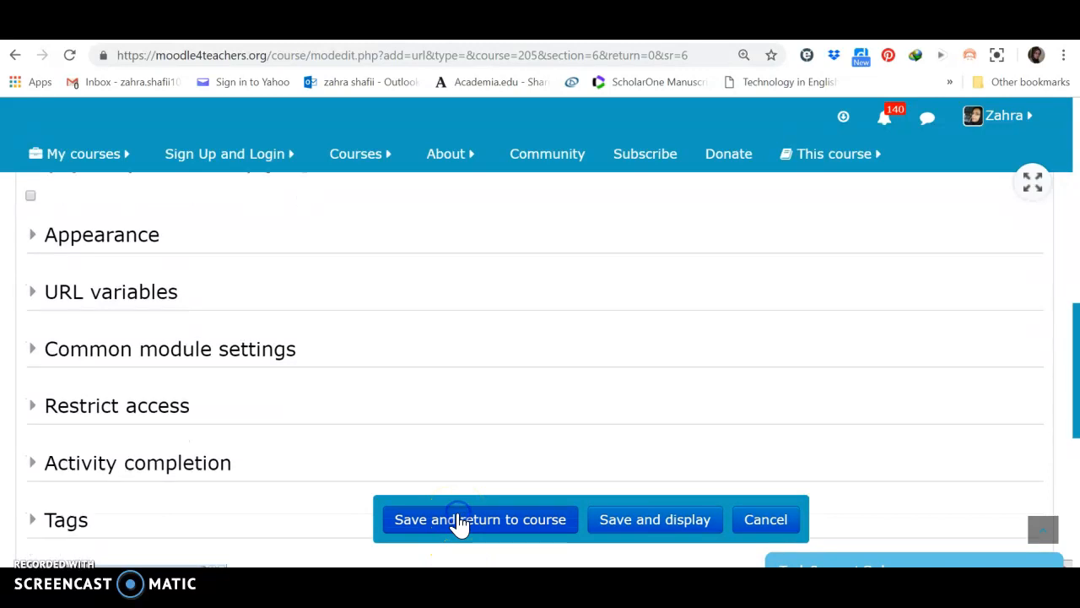
Save the URL resource and scroll to Presentation Skills Training under the label.
click(480, 519)
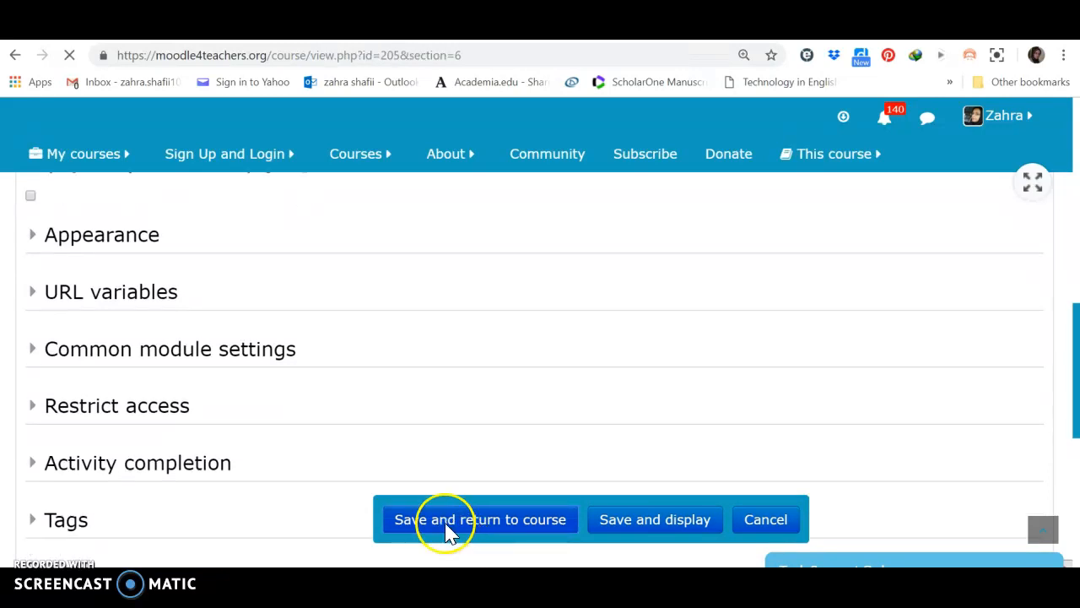
click(481, 519)
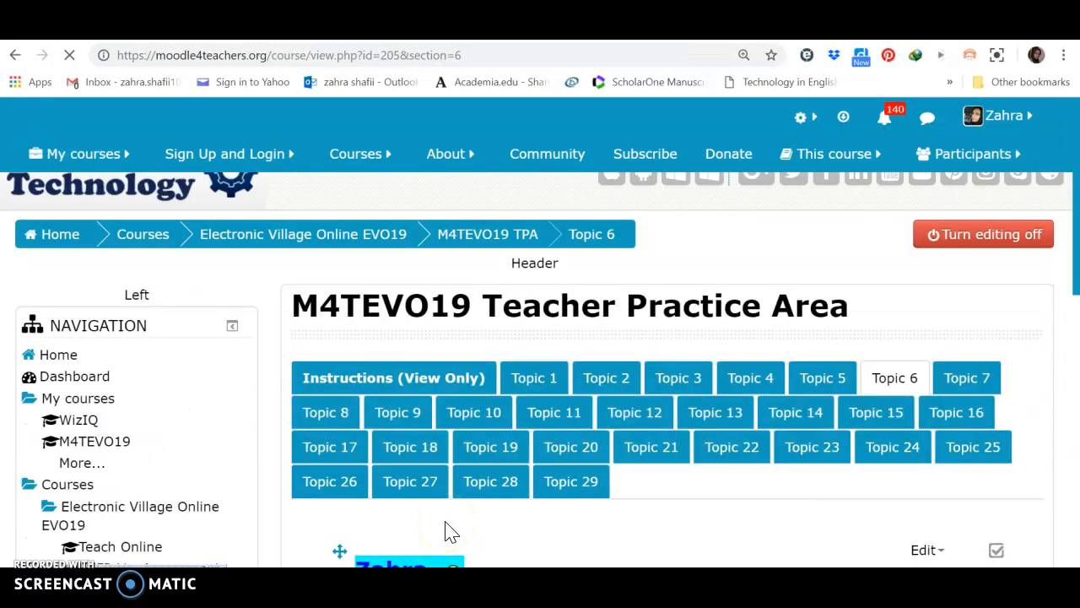
scroll(down, 3)
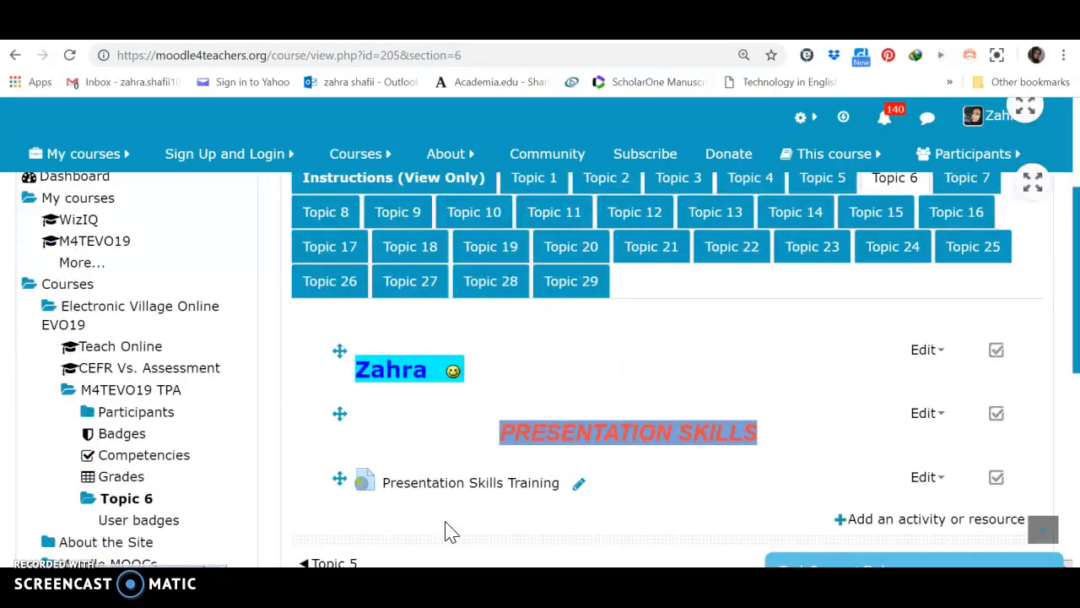
scroll(down, 3)
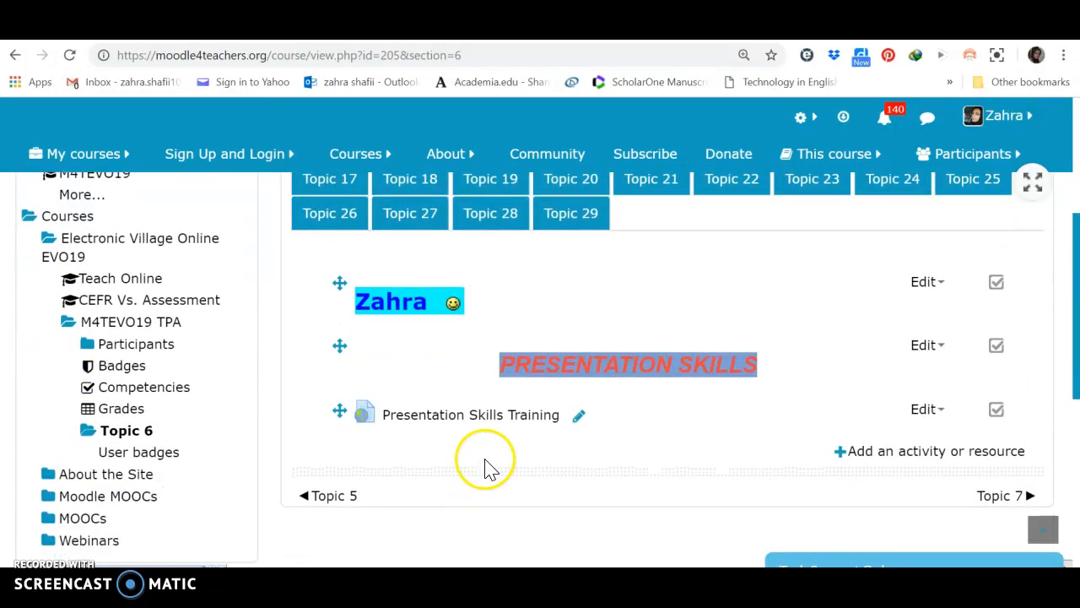
mouse_move(493, 422)
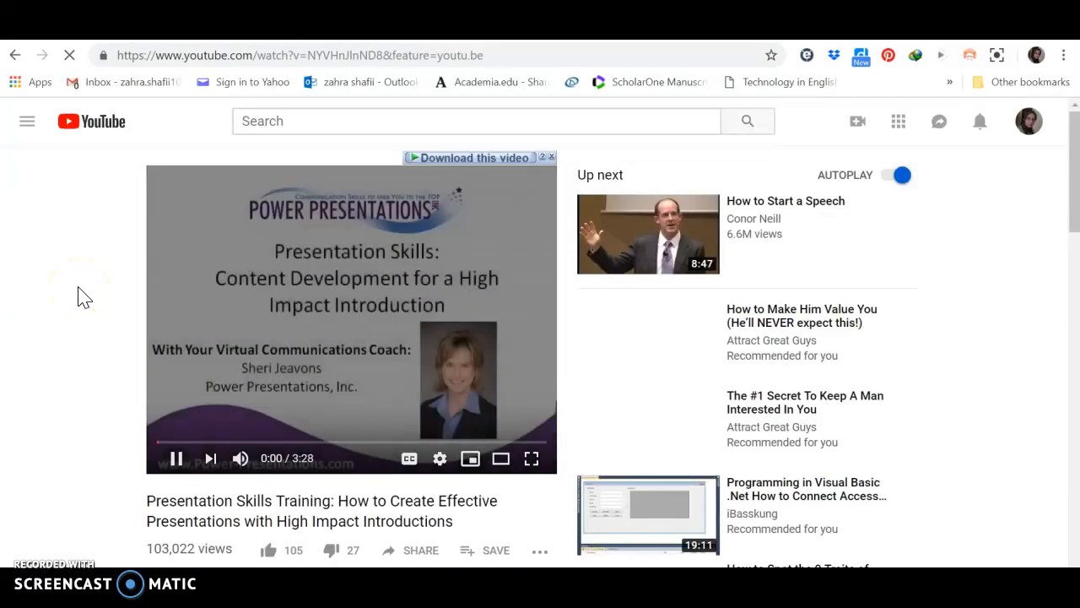
mouse_move(90, 262)
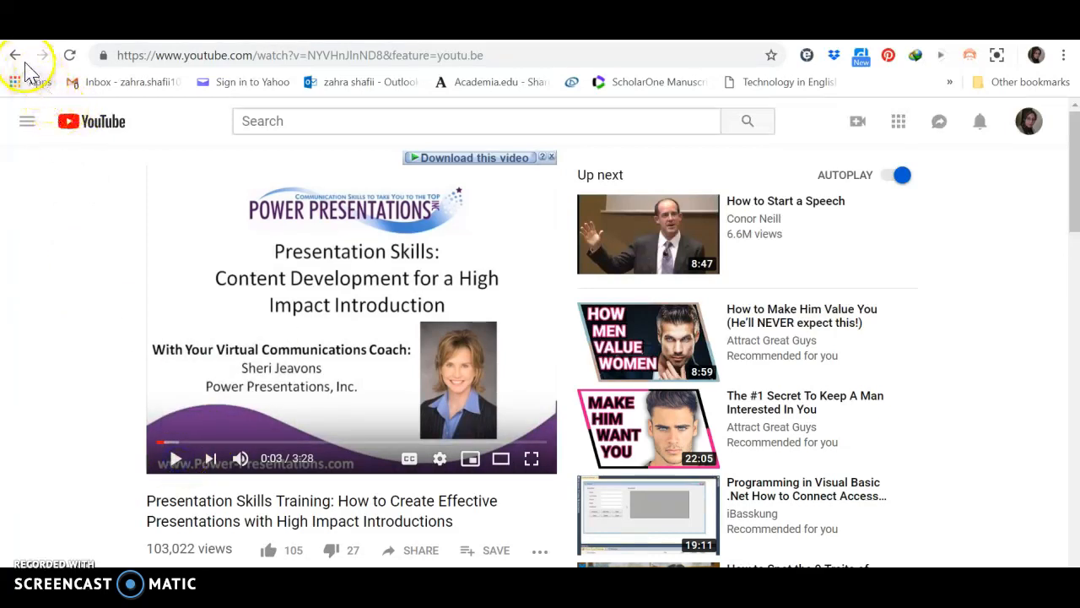
click(15, 55)
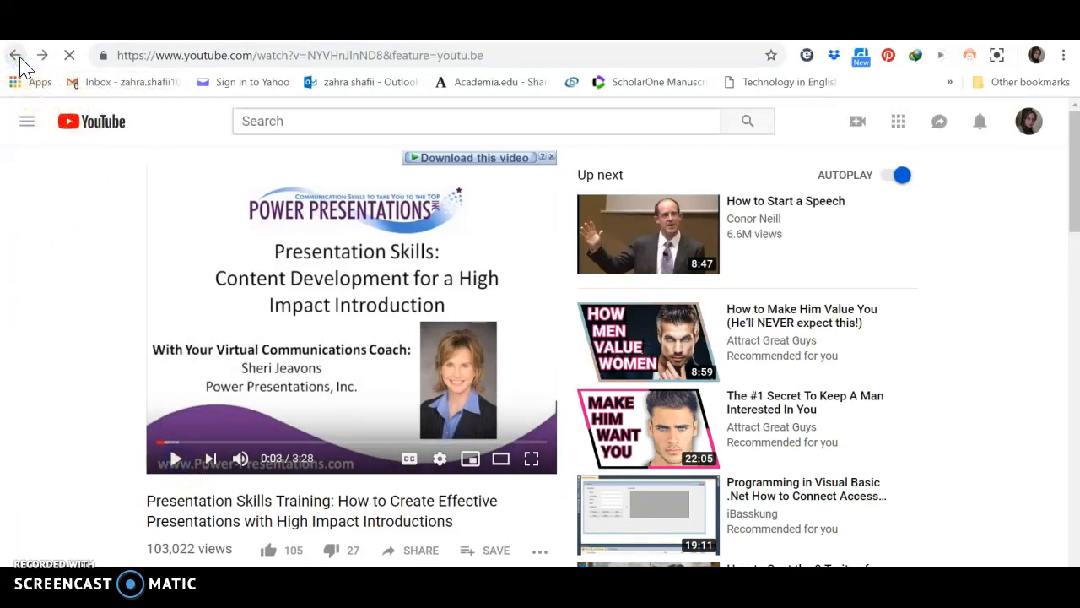
click(17, 55)
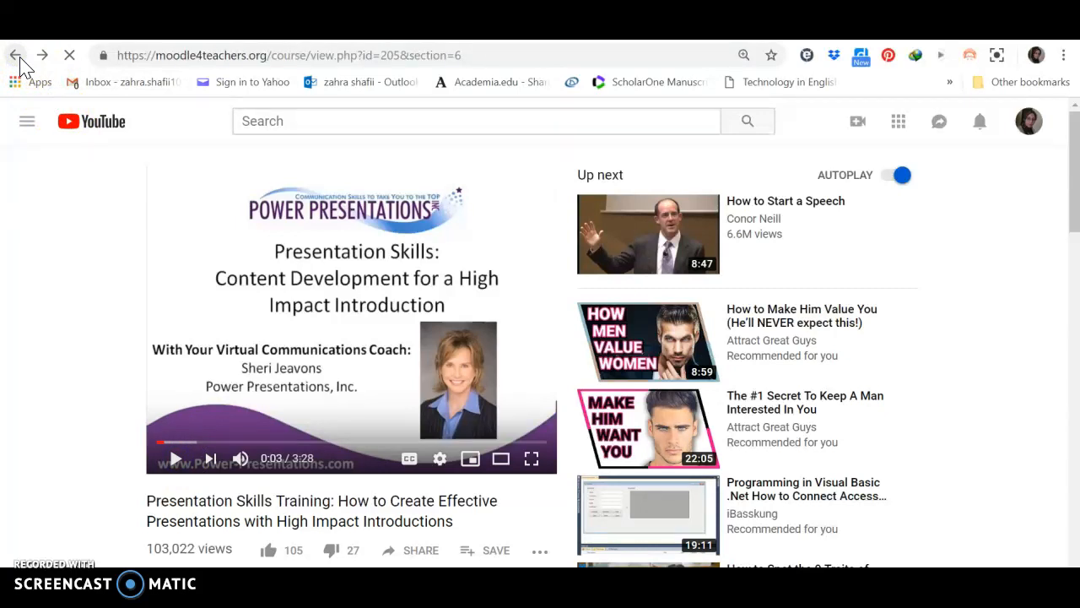
click(15, 54)
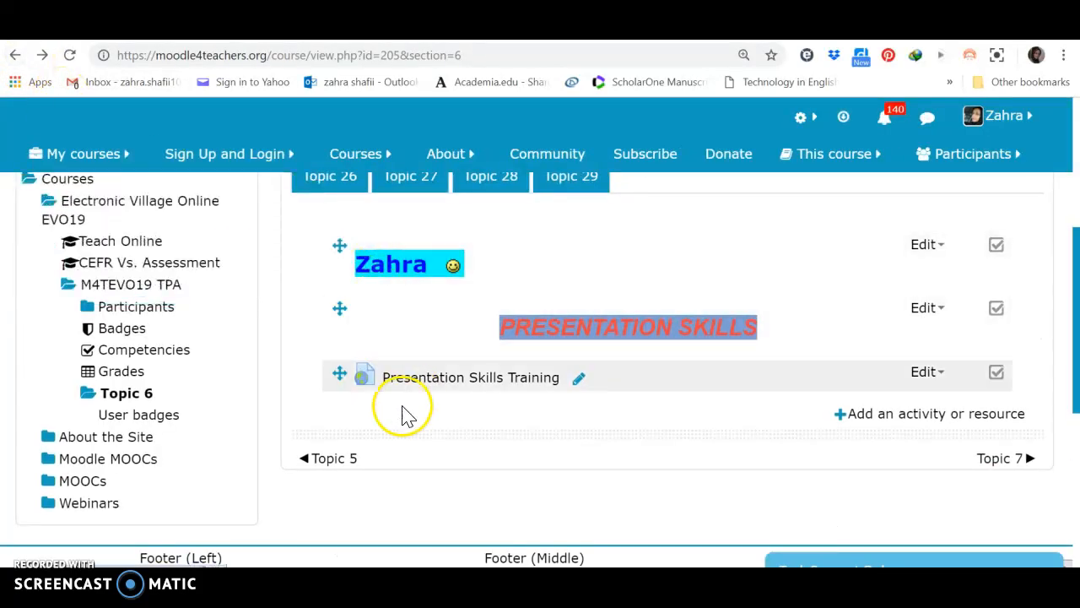
mouse_move(494, 392)
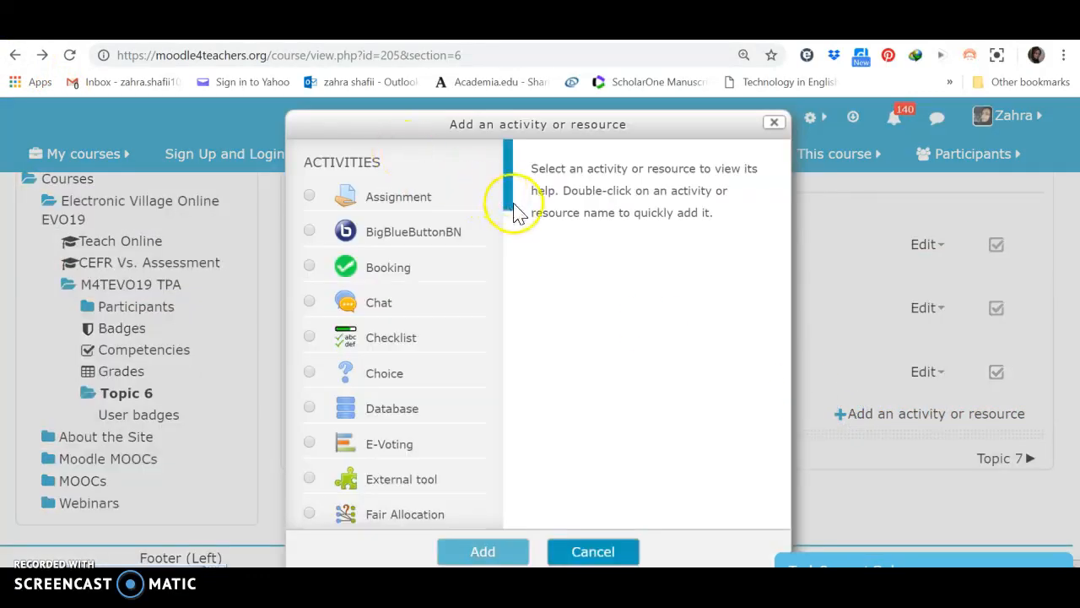
scroll(down, 3)
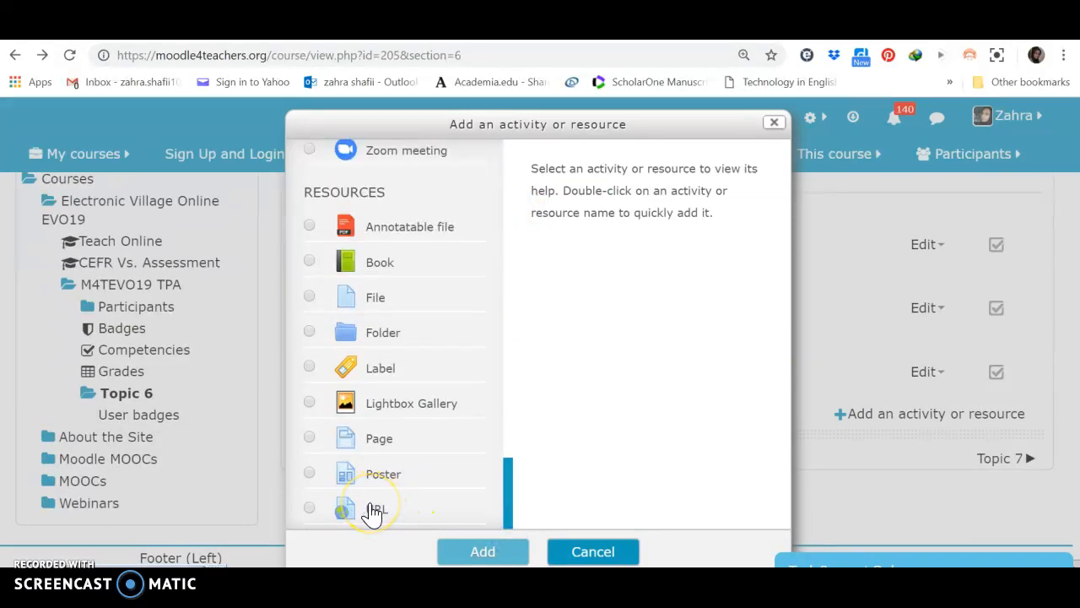
click(309, 507)
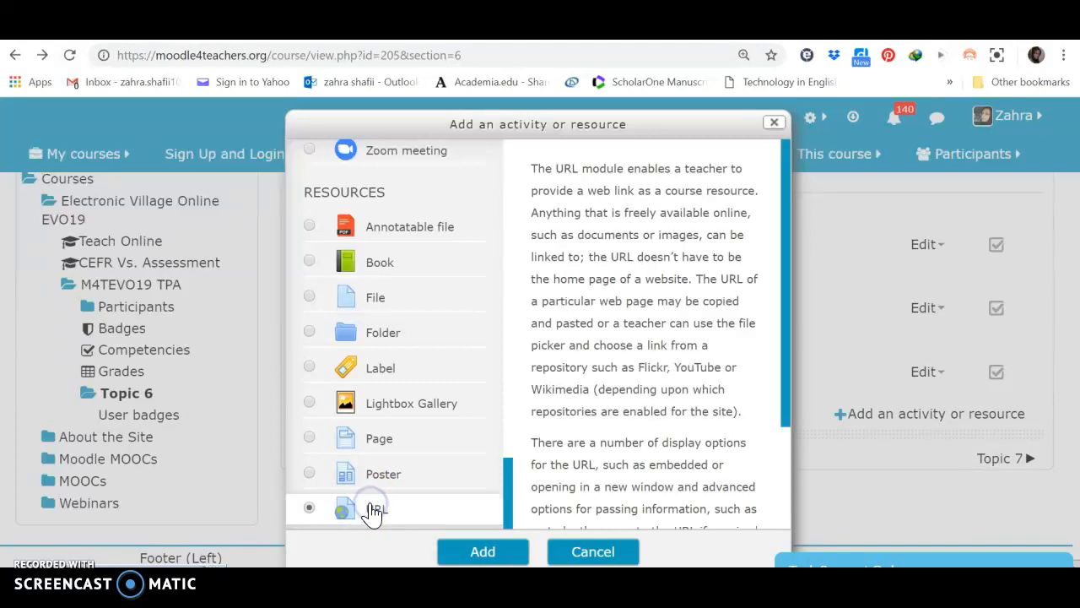
mouse_move(379, 446)
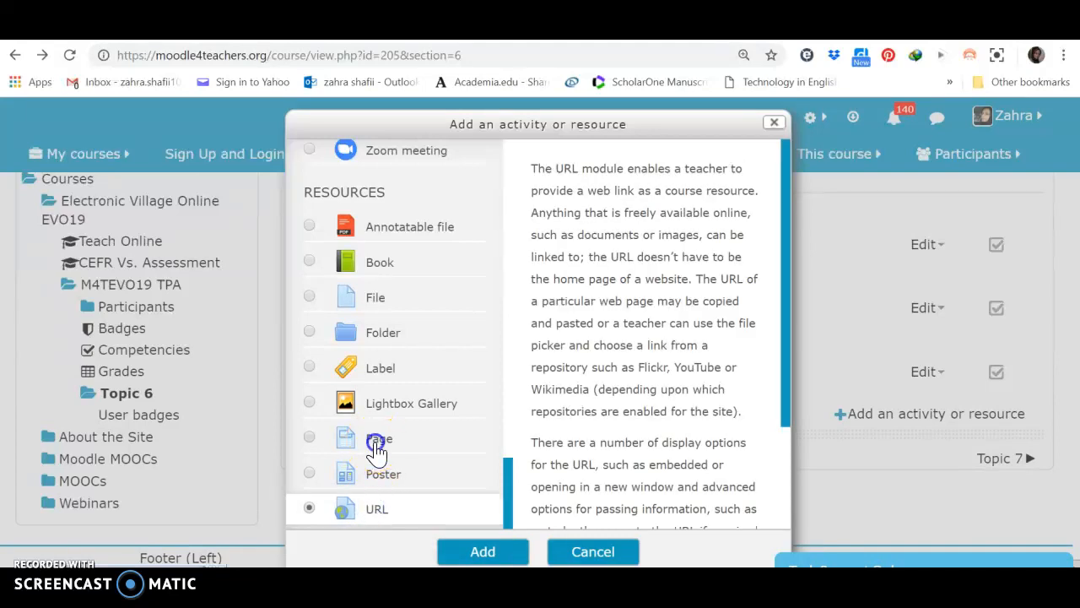
click(308, 437)
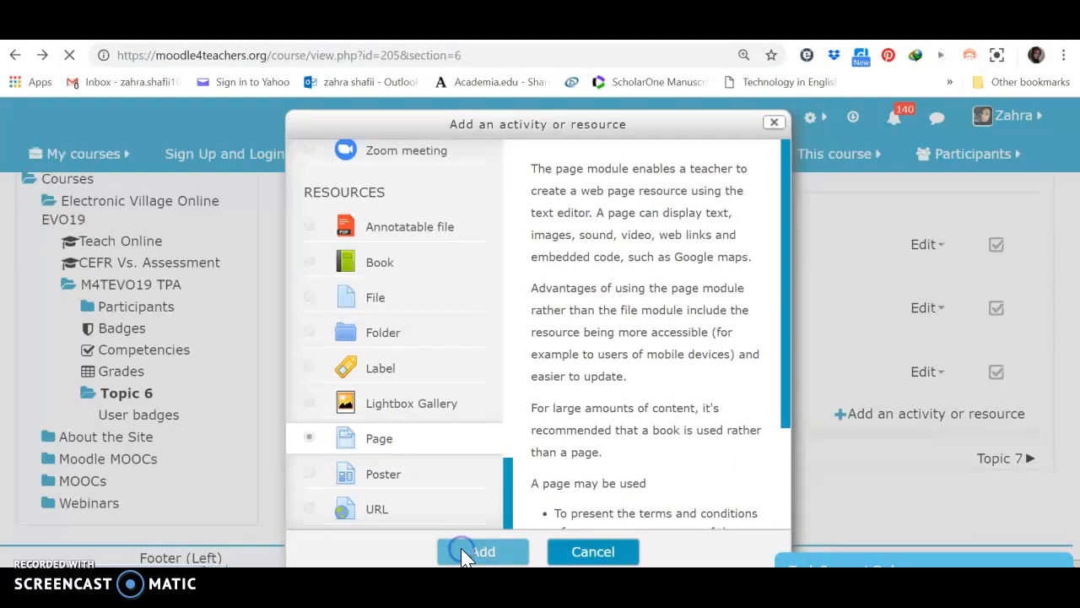
mouse_move(413, 438)
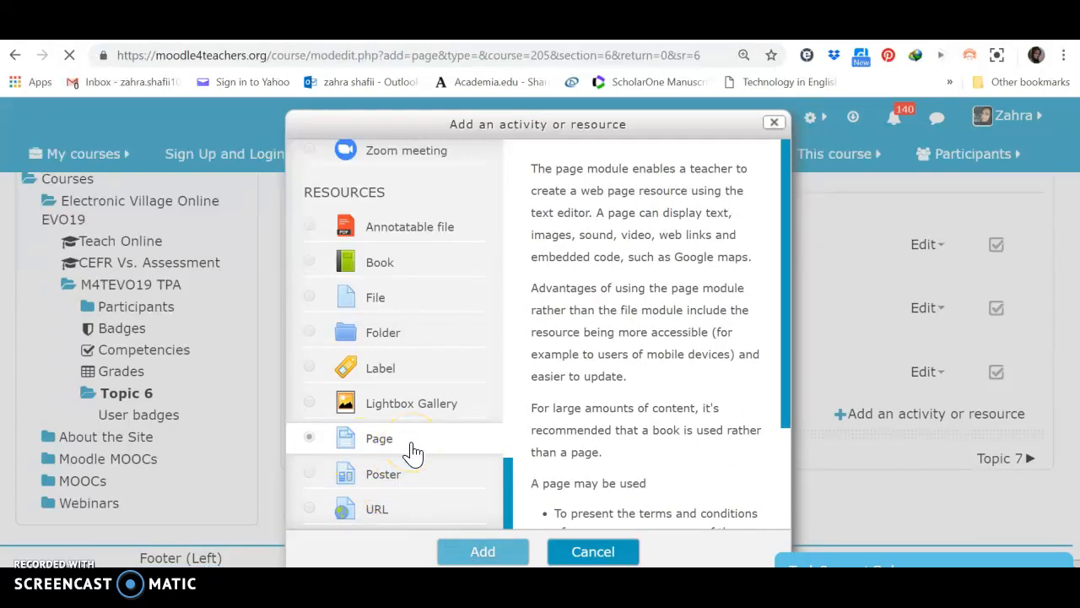
click(483, 551)
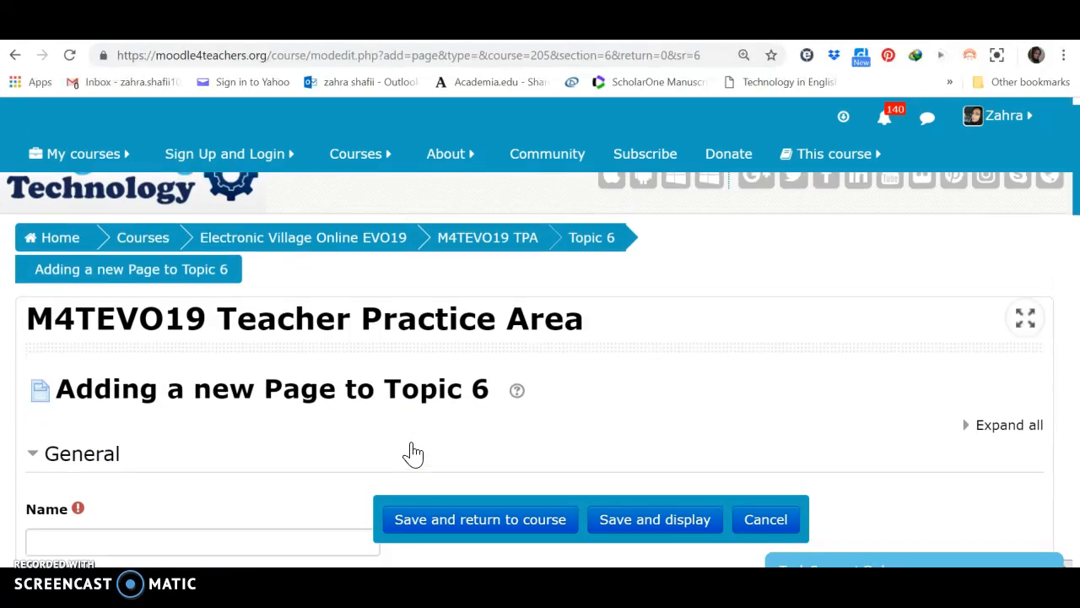
scroll(down, 3)
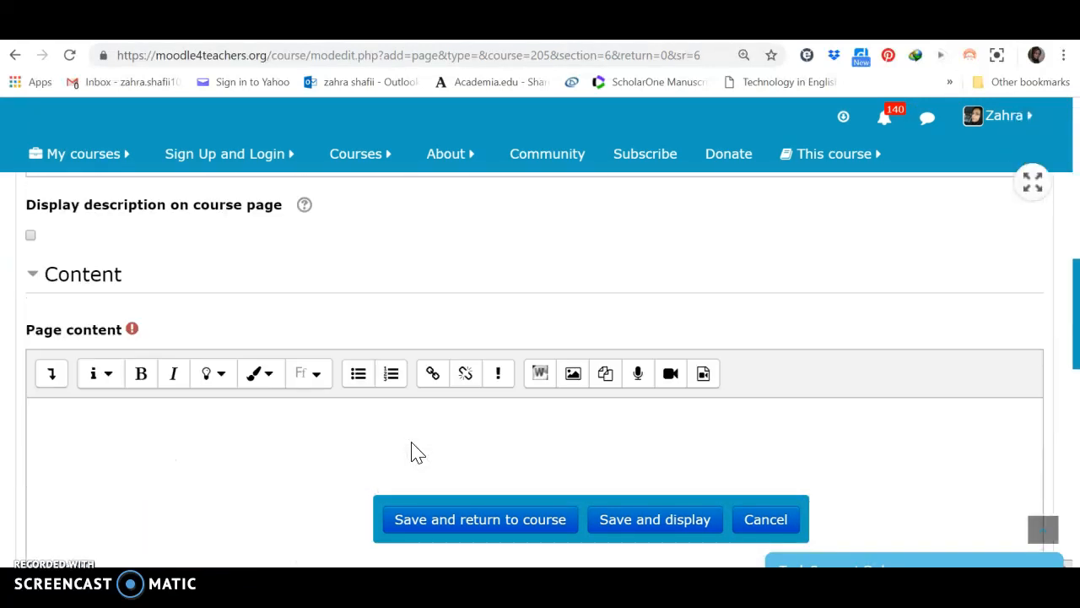
scroll(down, 3)
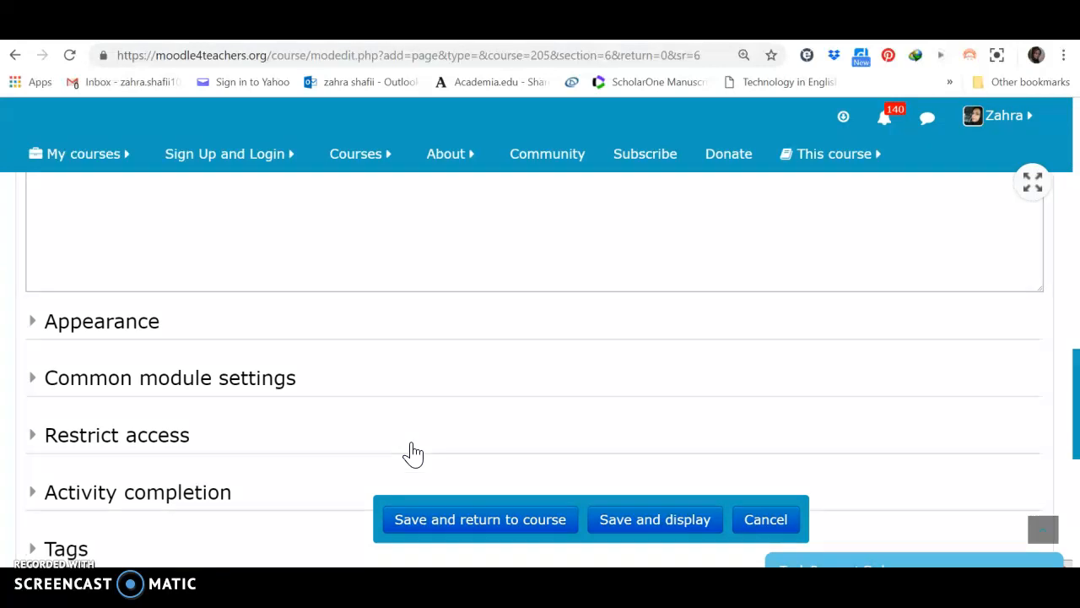
mouse_move(164, 197)
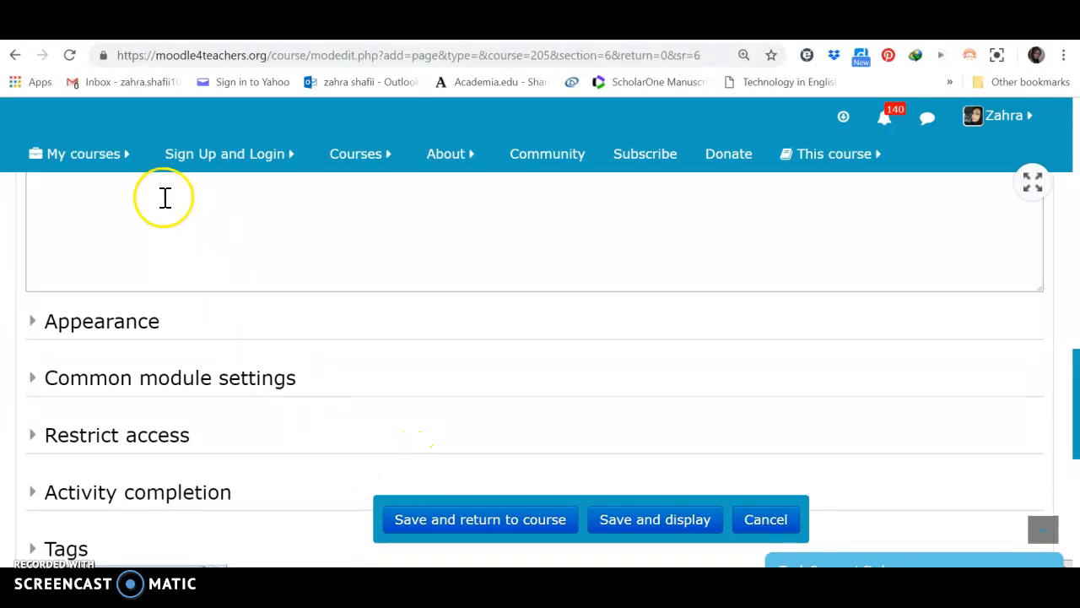
click(15, 55)
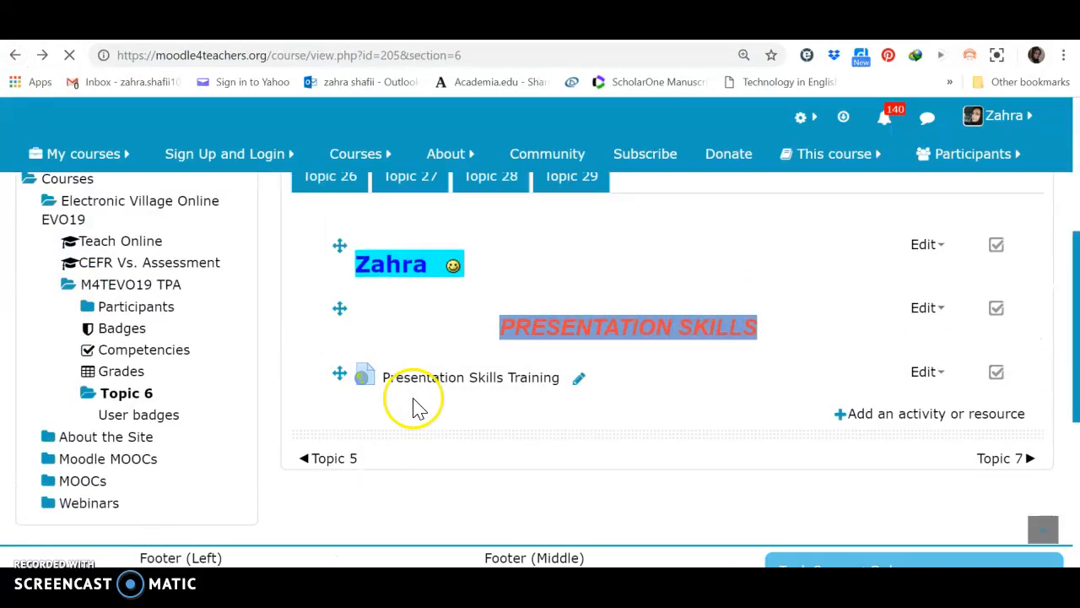
Pick URL under Resources in the activity chooser and add a second link to Topic 6.
click(929, 414)
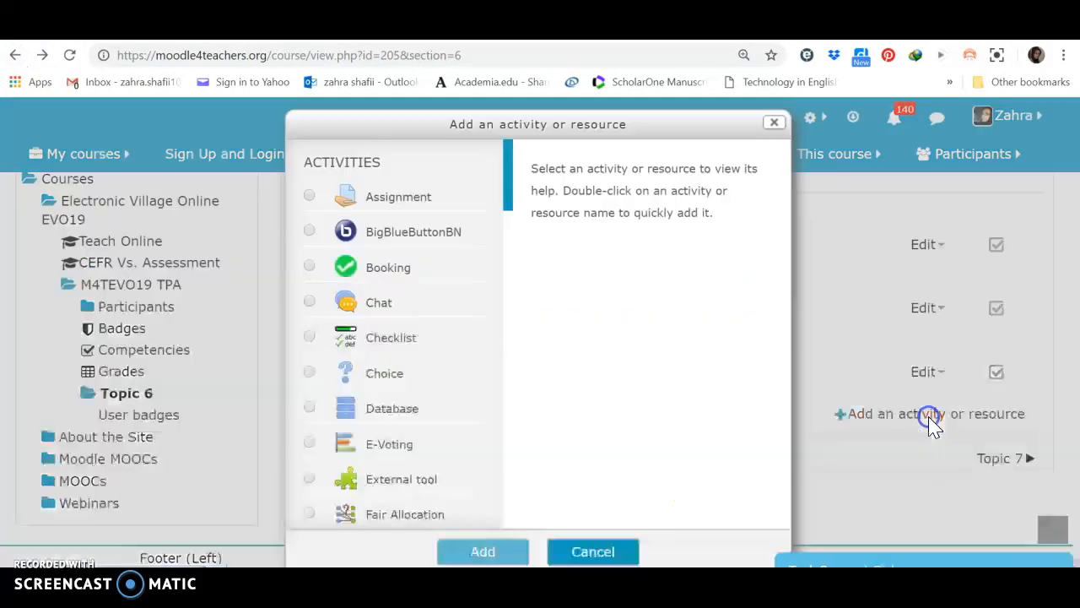
mouse_move(509, 194)
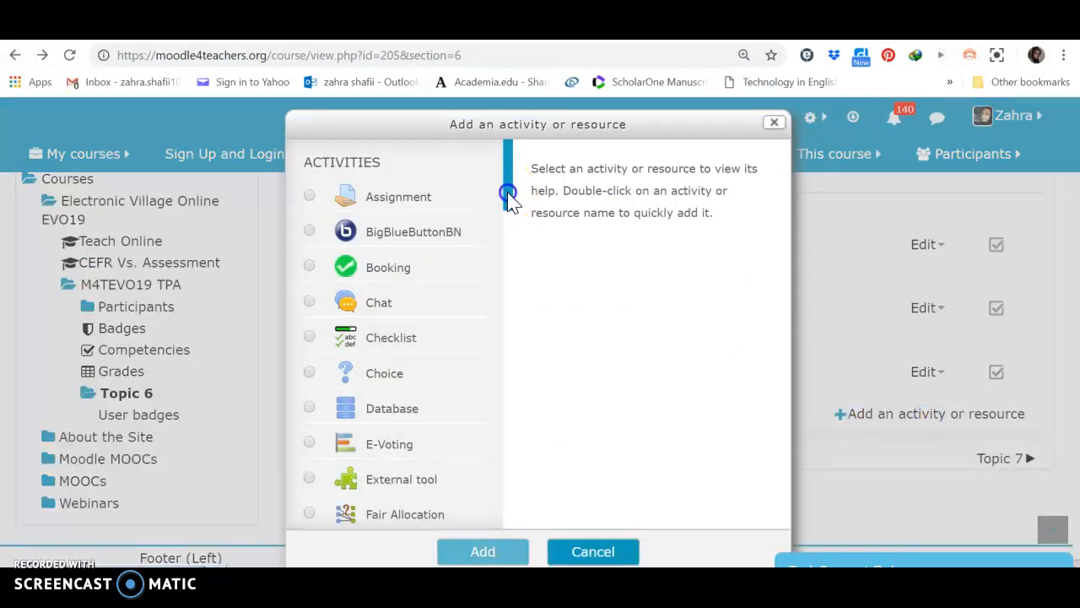
scroll(down, 3)
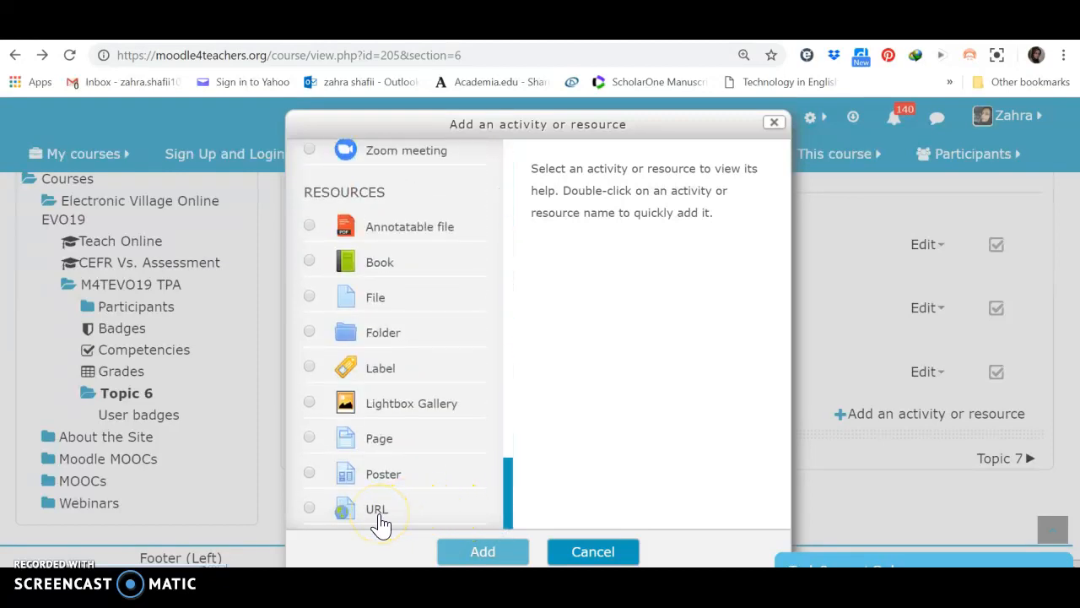
click(309, 507)
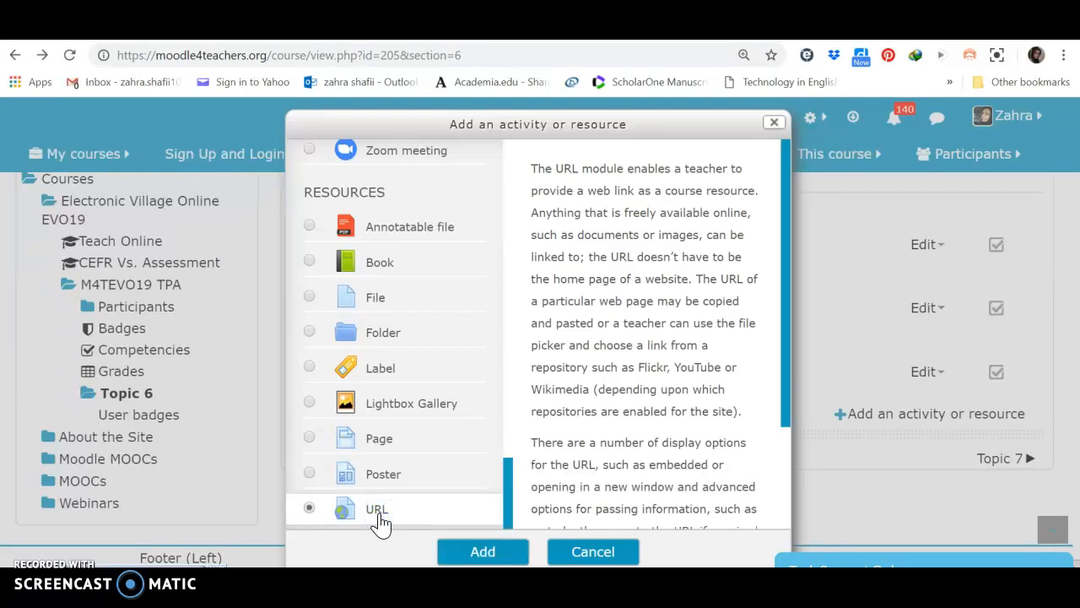
click(482, 551)
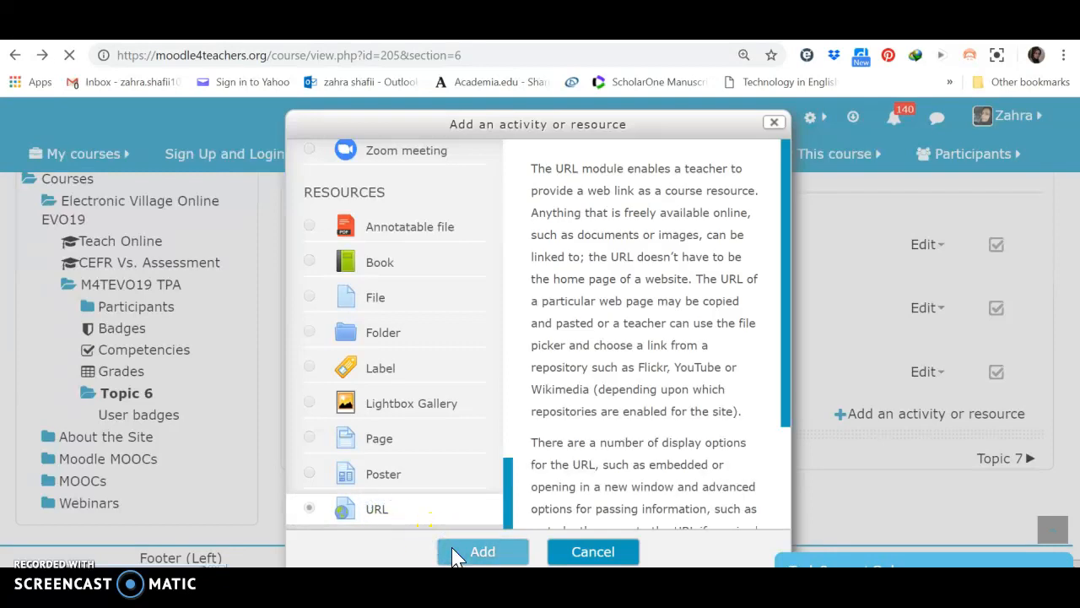
click(482, 551)
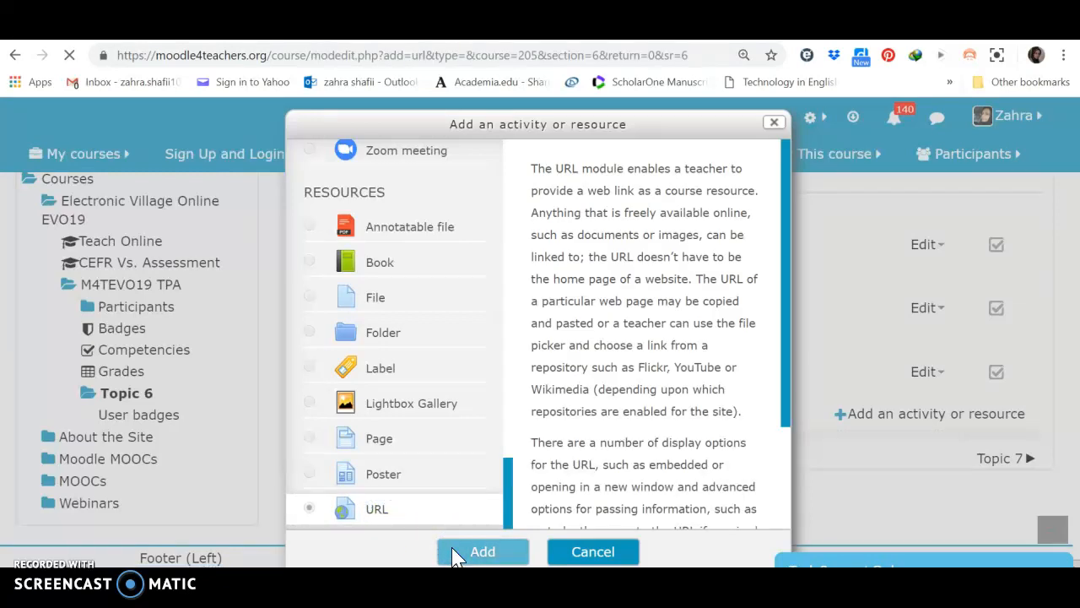
click(482, 551)
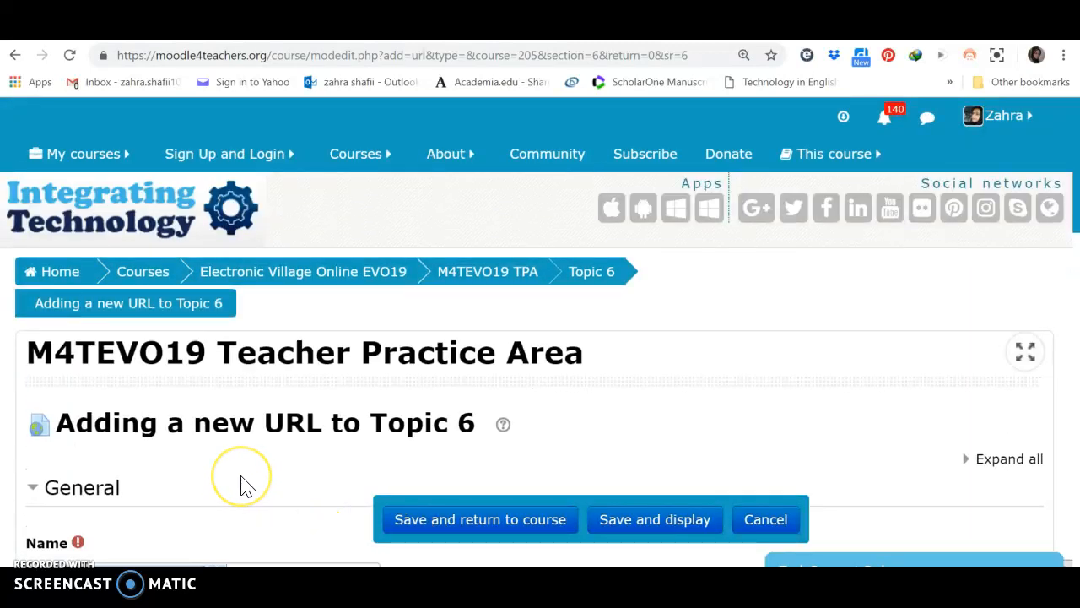
scroll(down, 3)
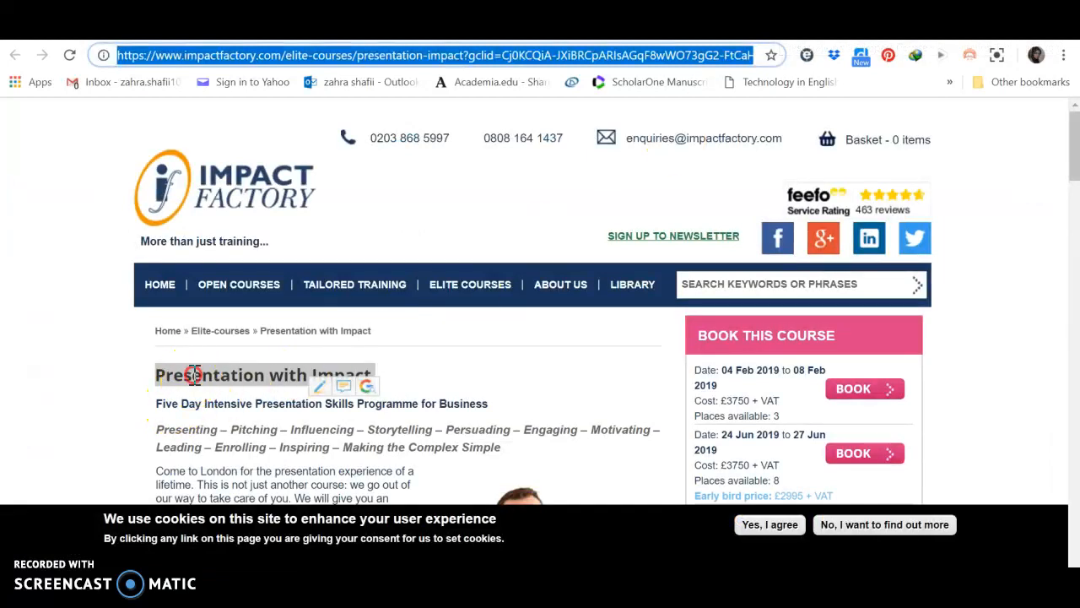
triple_click(263, 374)
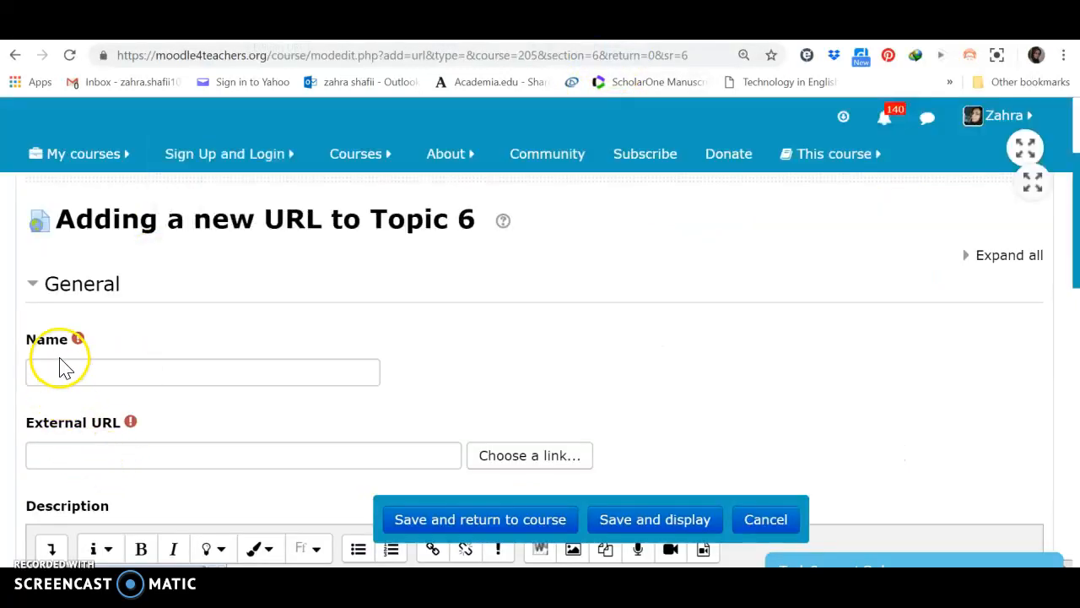
Paste 'Presentation with Impact' as the Name and the copied link as External URL.
right_click(202, 371)
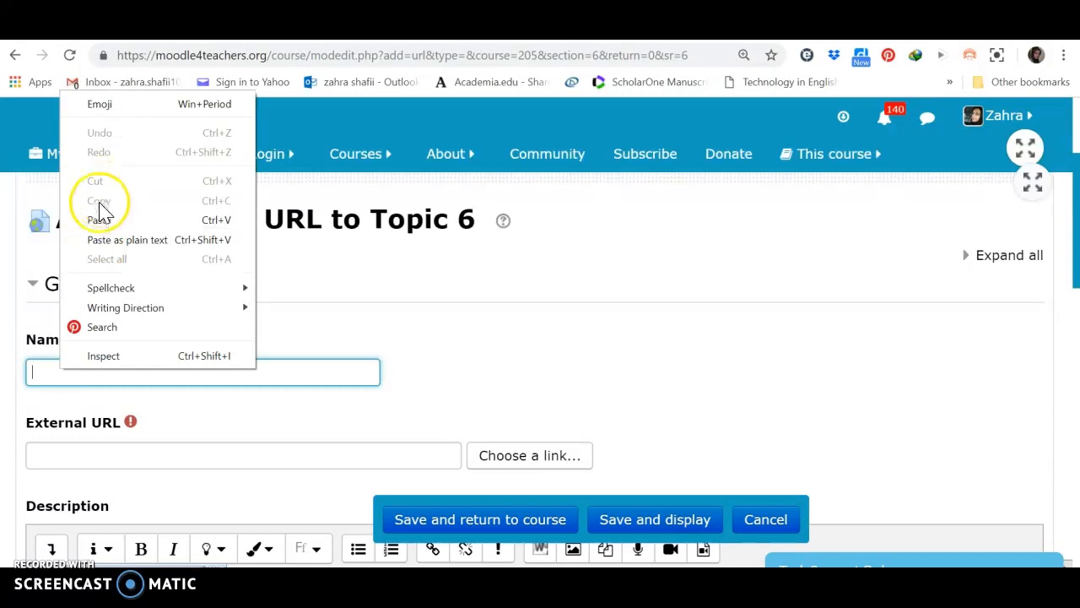
click(100, 220)
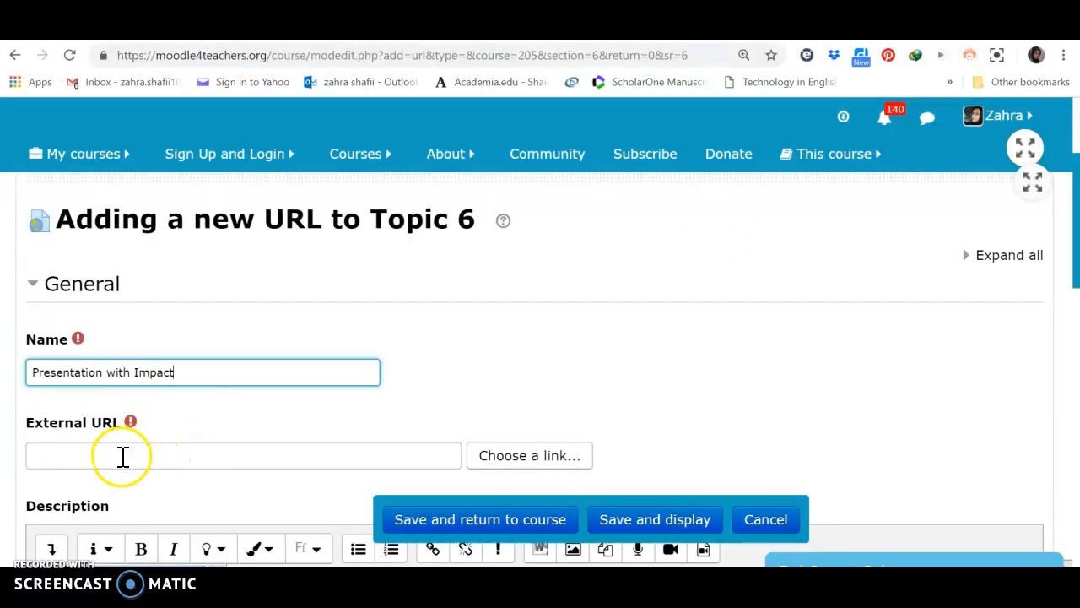
right_click(243, 455)
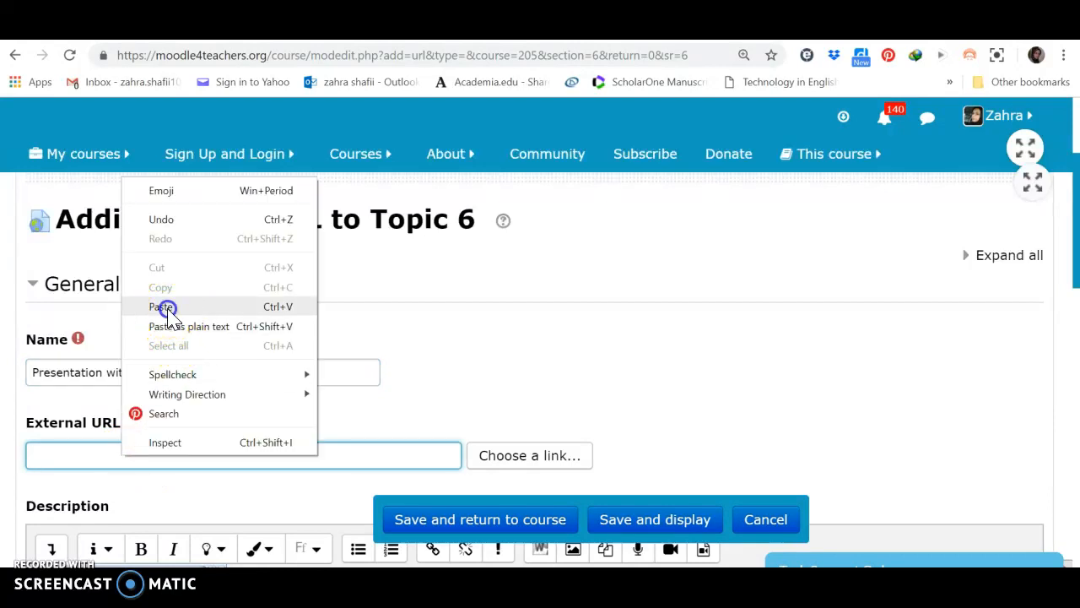
click(165, 307)
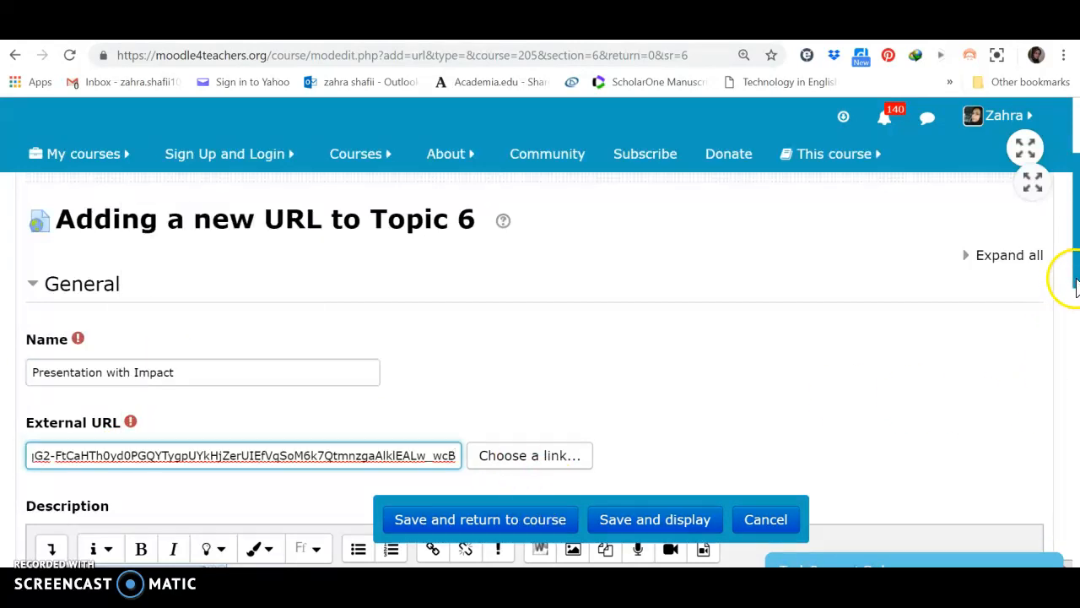
scroll(down, 3)
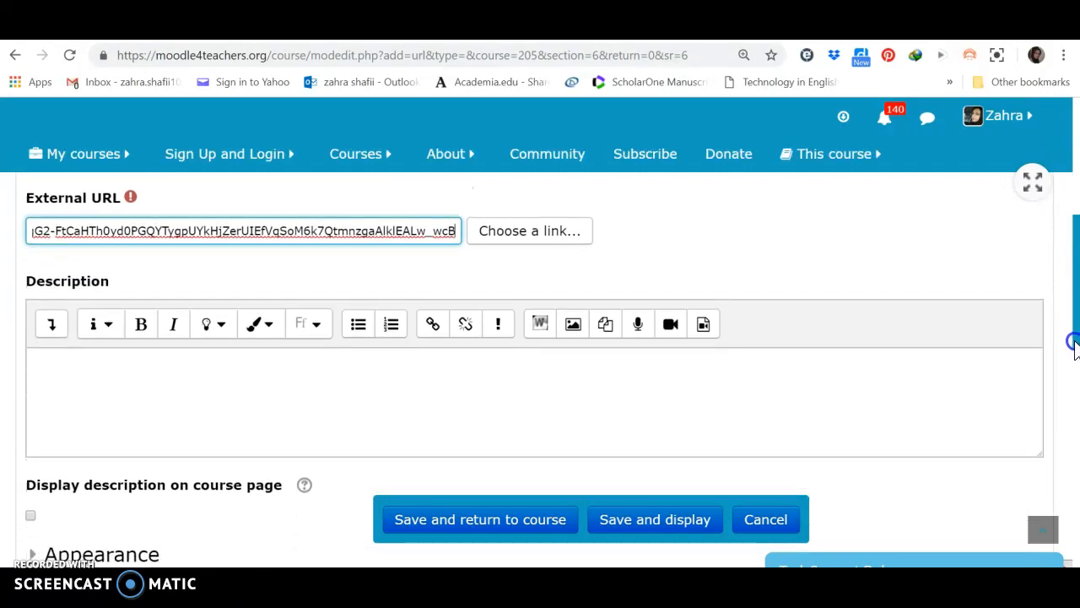
mouse_move(544, 253)
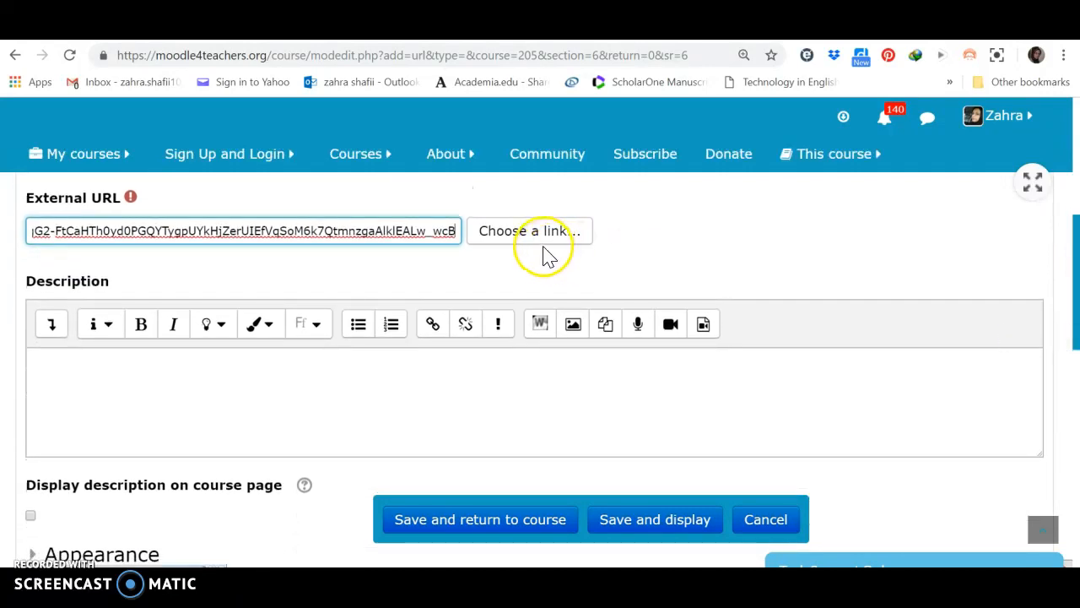
mouse_move(374, 519)
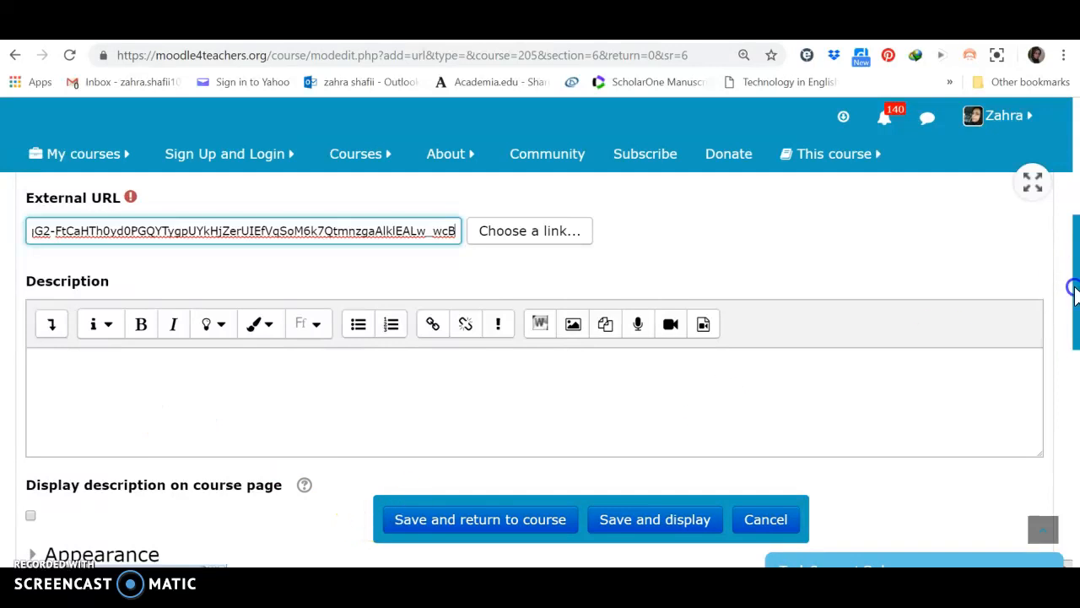
scroll(down, 3)
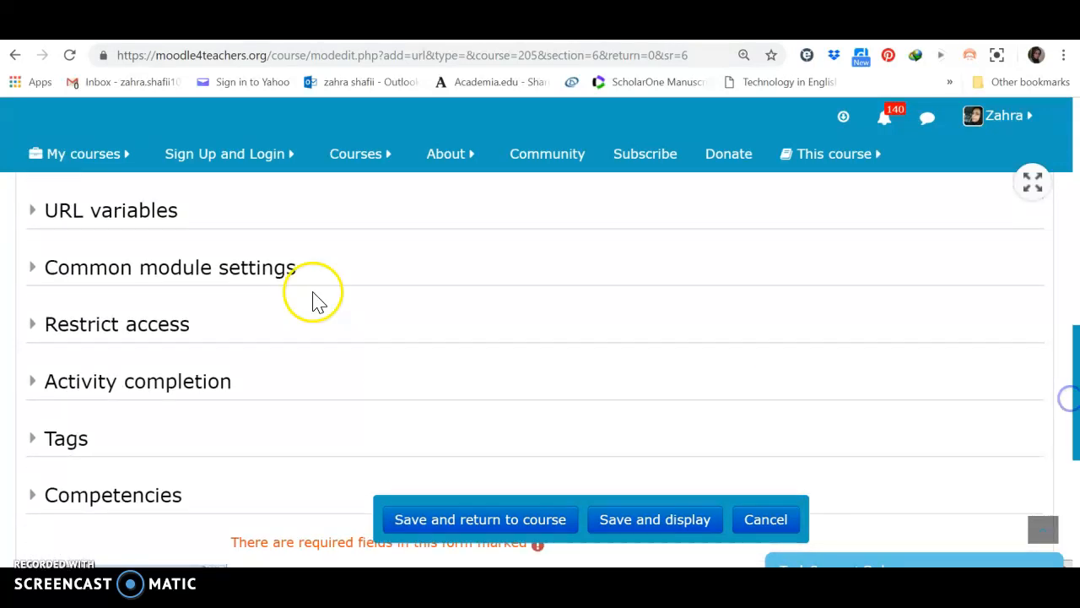
mouse_move(135, 346)
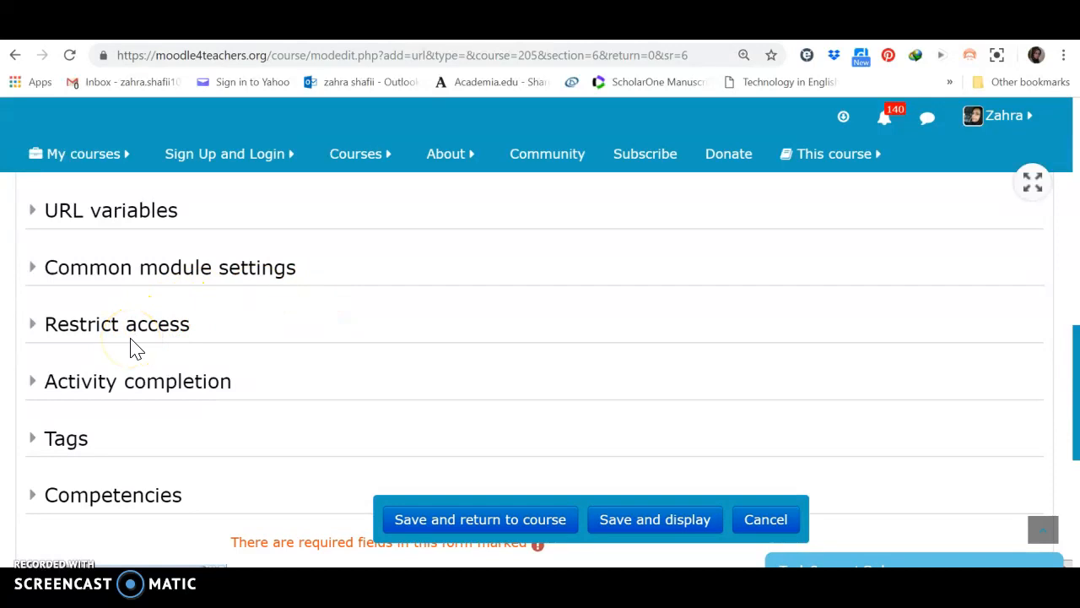
mouse_move(131, 329)
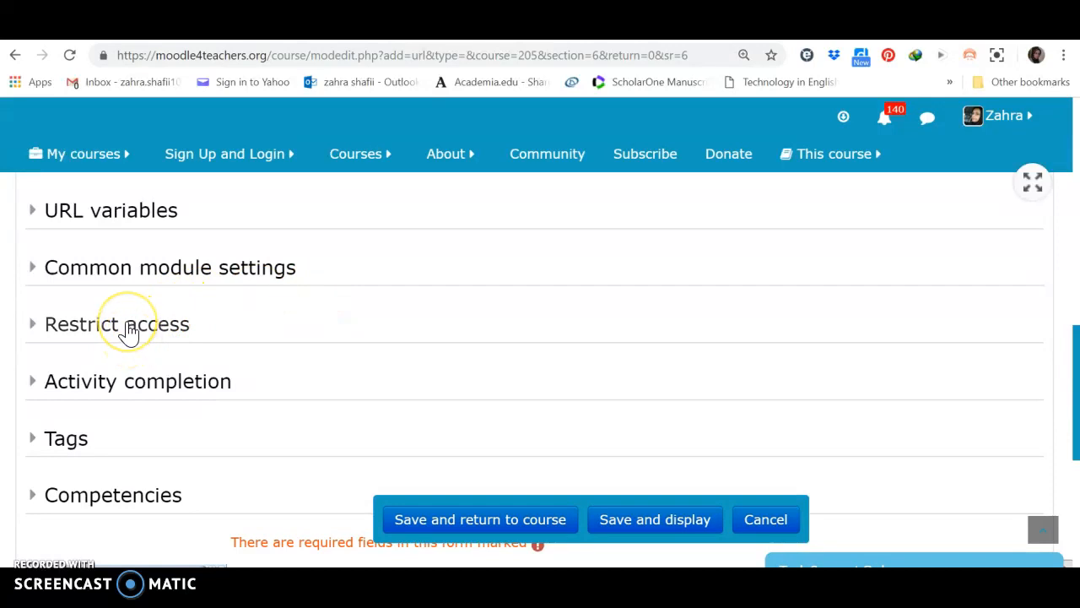
mouse_move(127, 324)
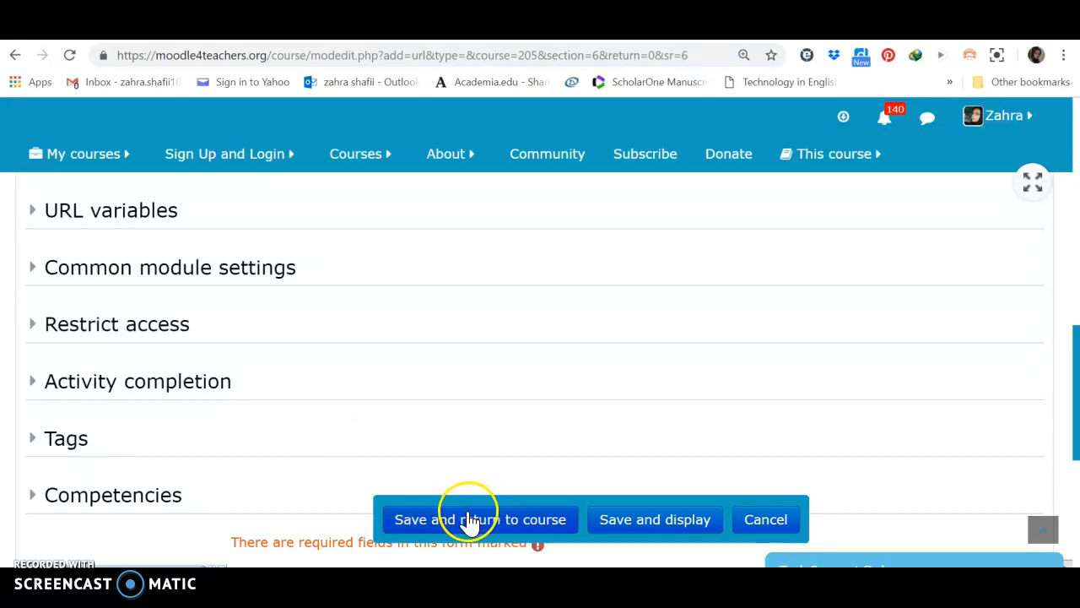
mouse_move(471, 519)
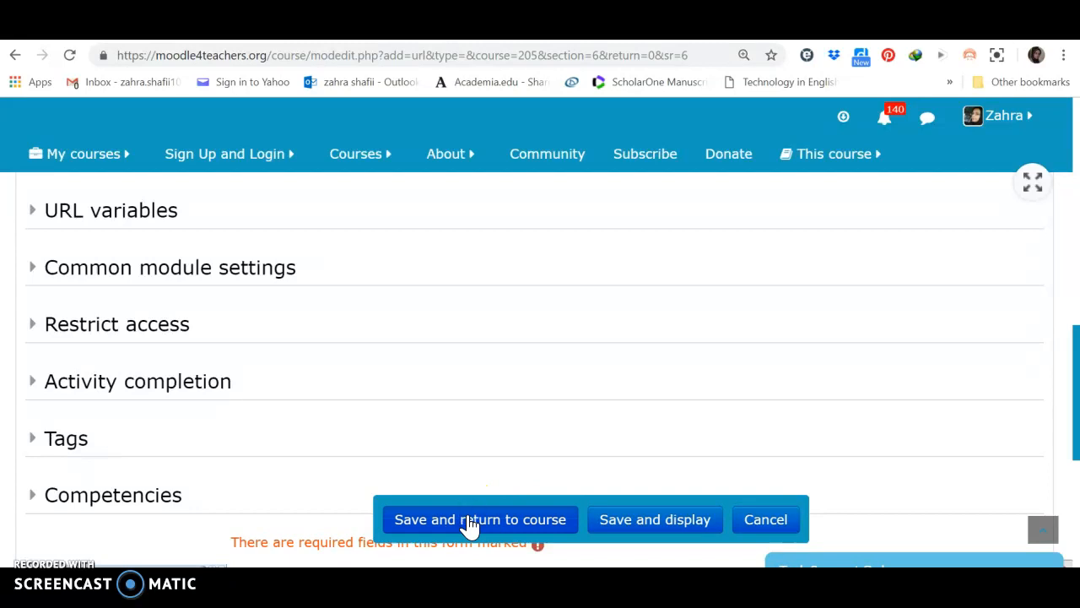
Save the Presentation with Impact URL and scroll down to view Topic 6.
click(481, 519)
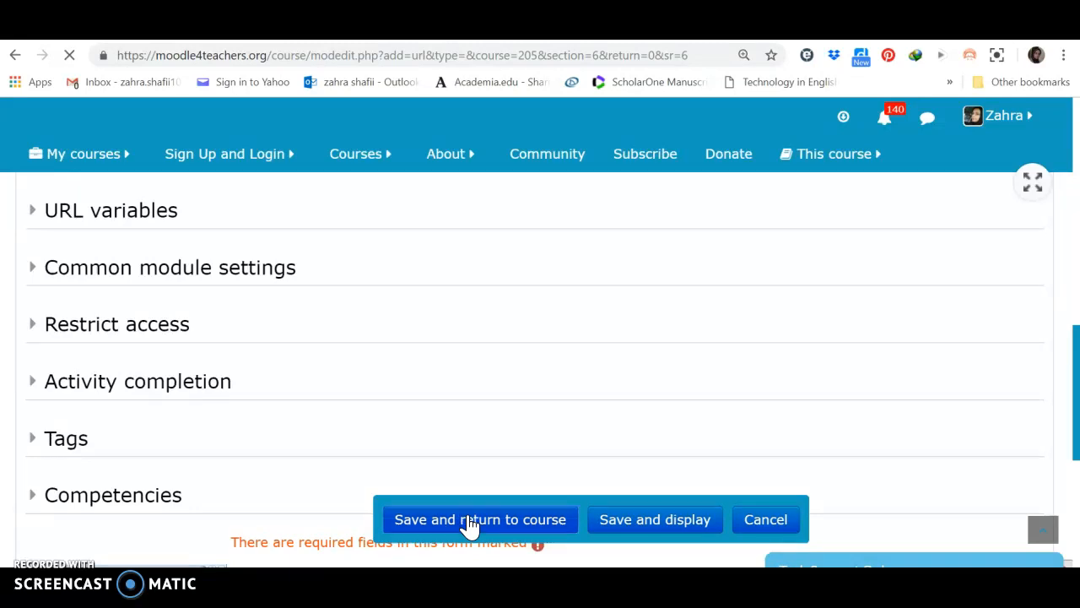
click(480, 519)
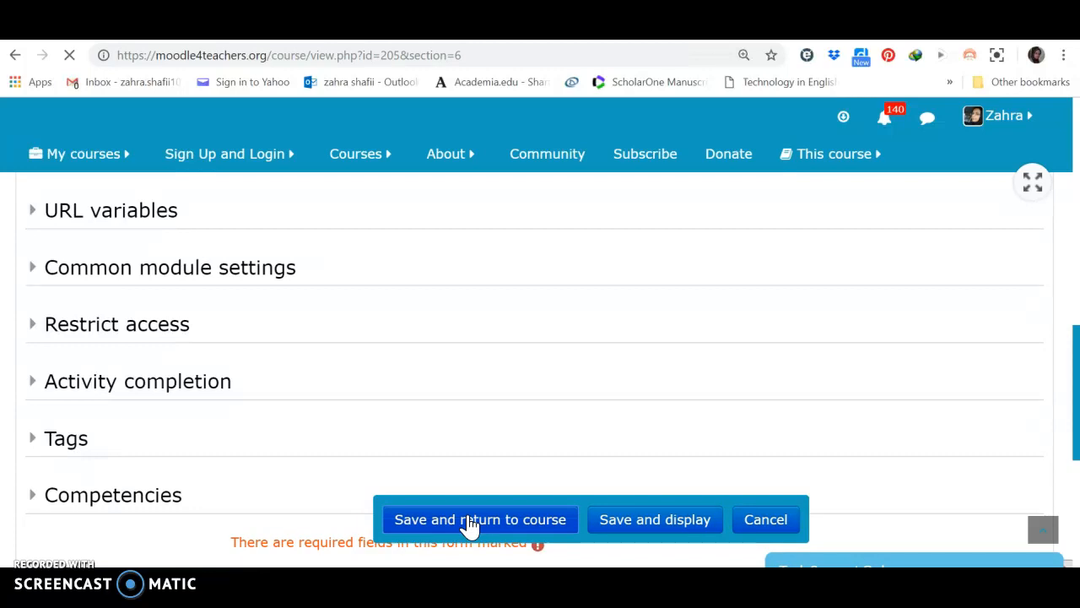
click(479, 519)
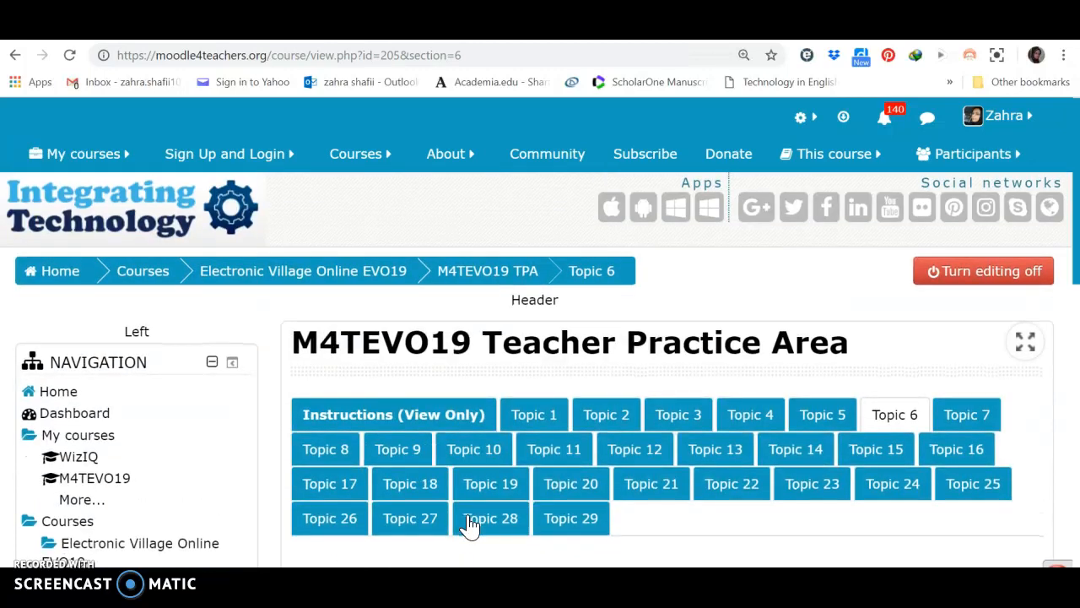
scroll(down, 3)
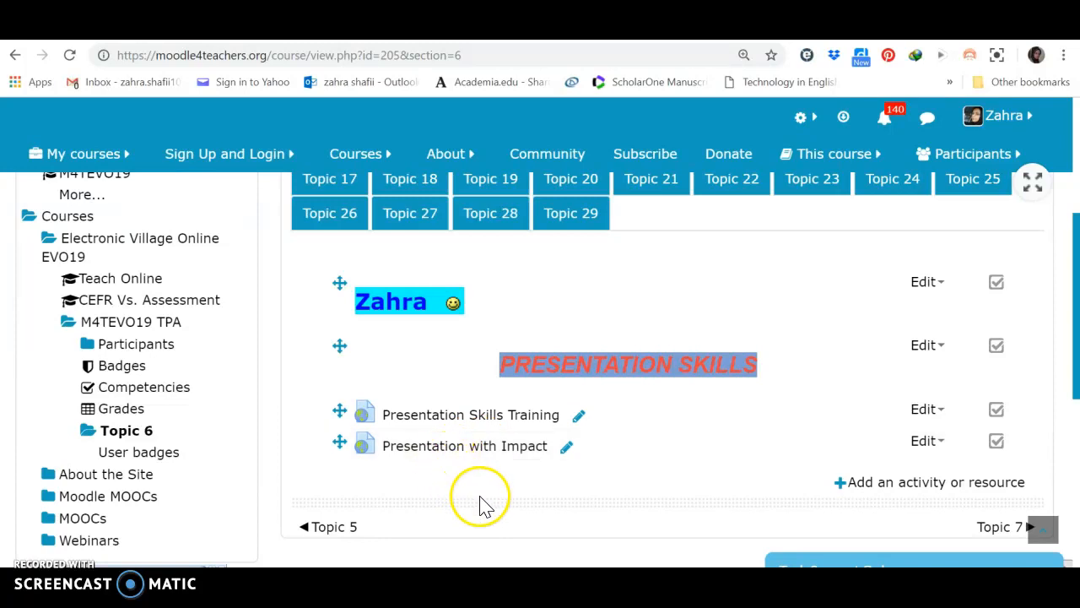
mouse_move(864, 489)
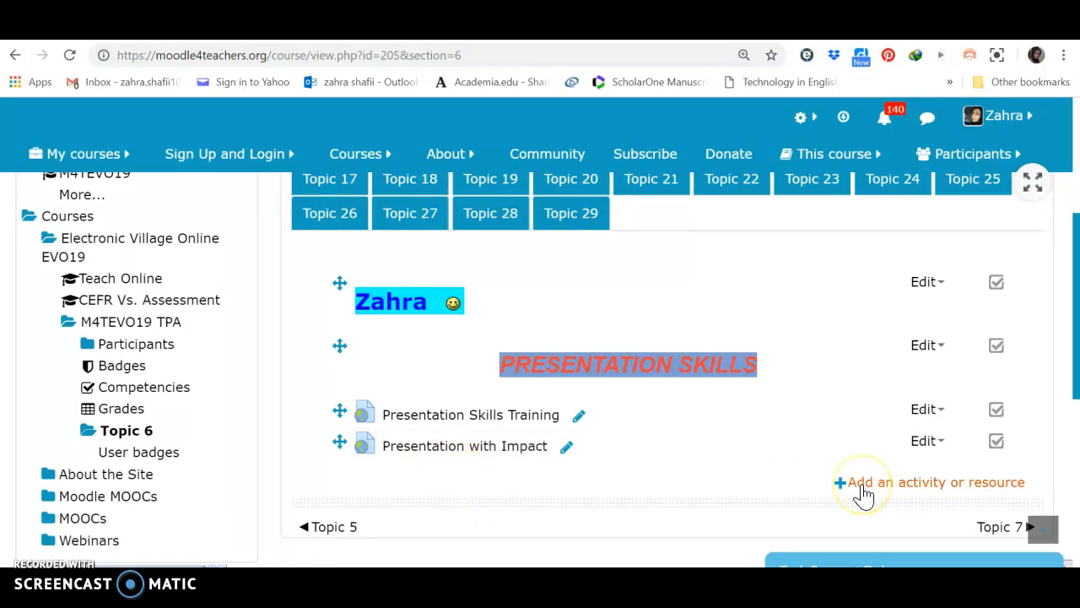
mouse_move(866, 491)
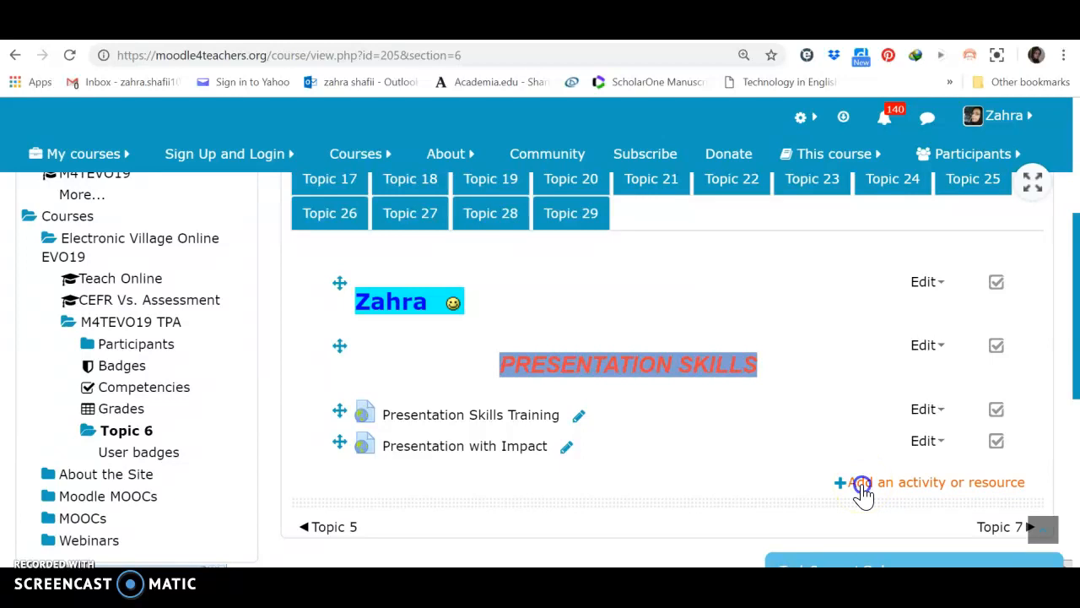
Pick Book from the Resources list in Topic 6's activity chooser and add it.
click(865, 482)
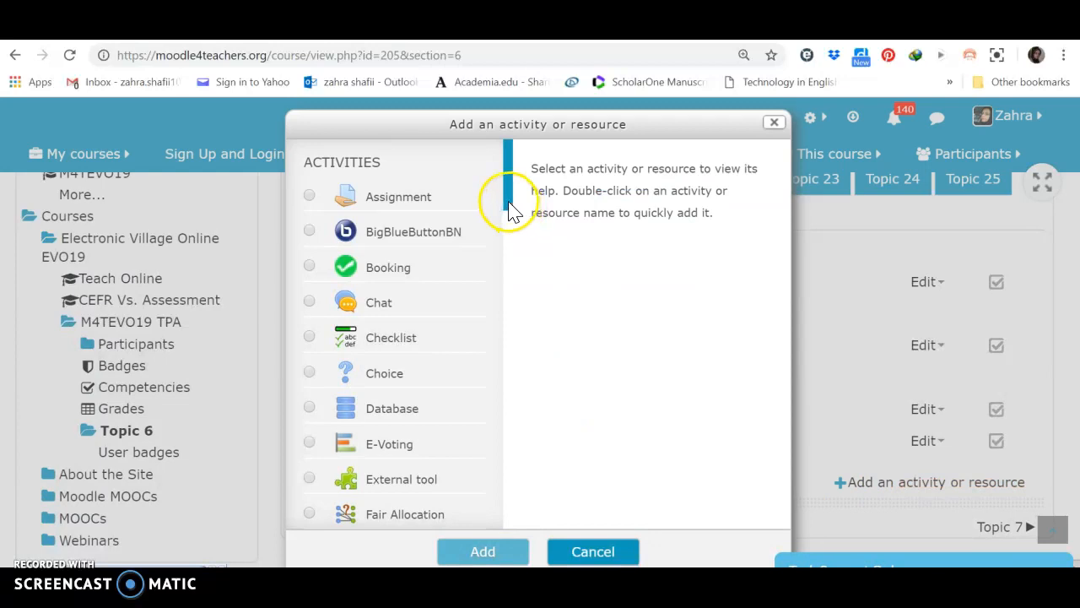
scroll(down, 3)
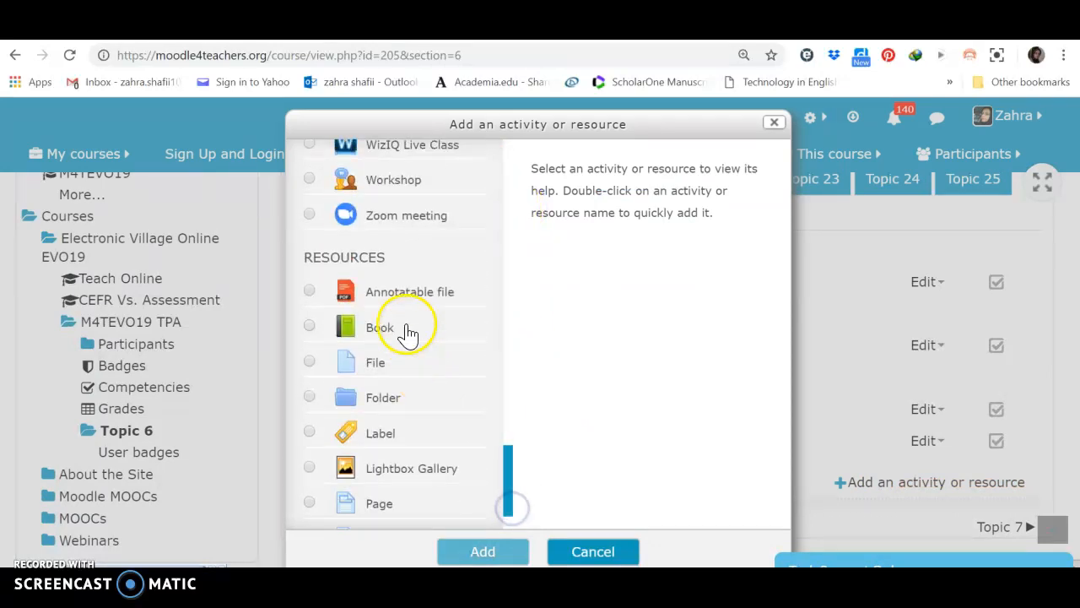
mouse_move(345, 329)
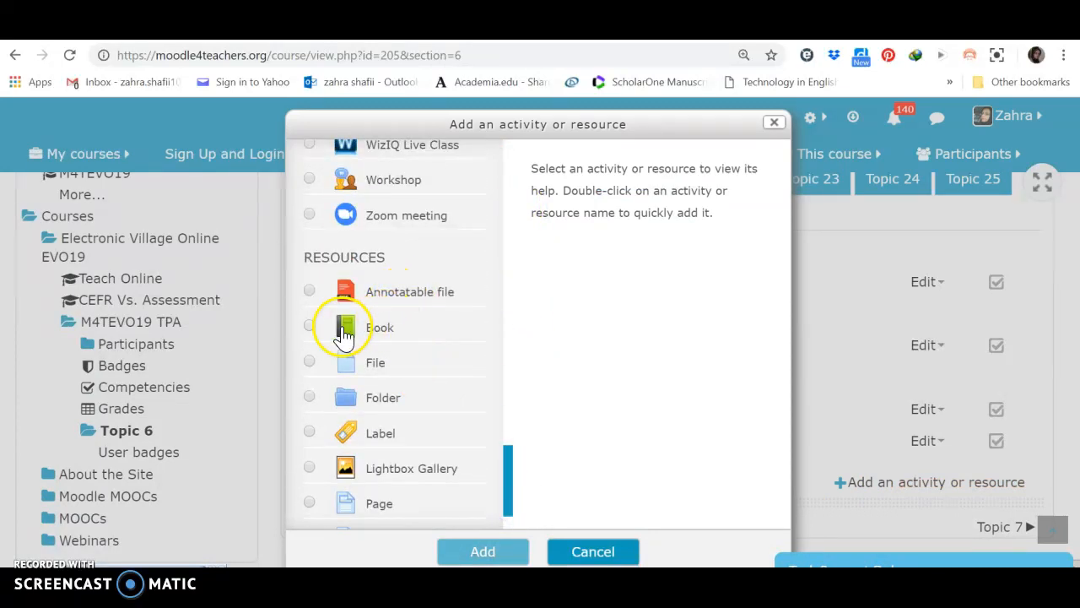
click(309, 327)
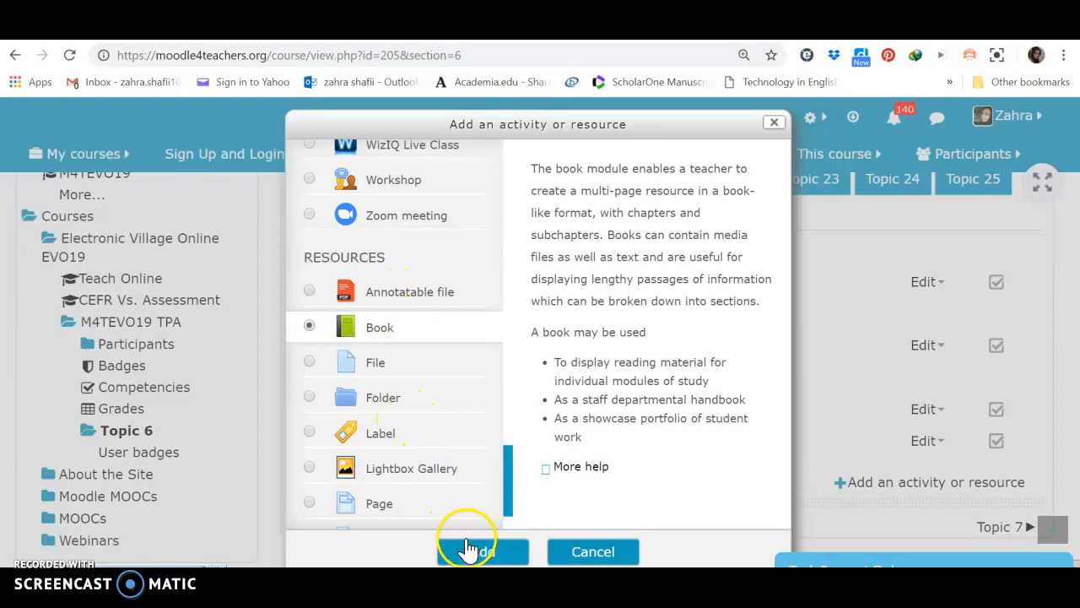
click(483, 551)
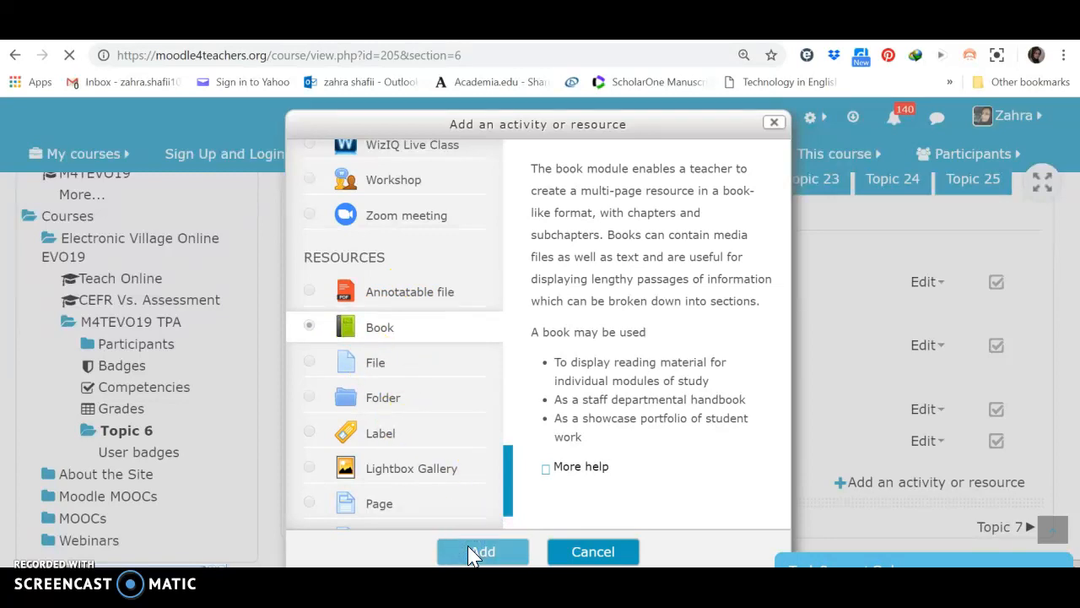
click(482, 552)
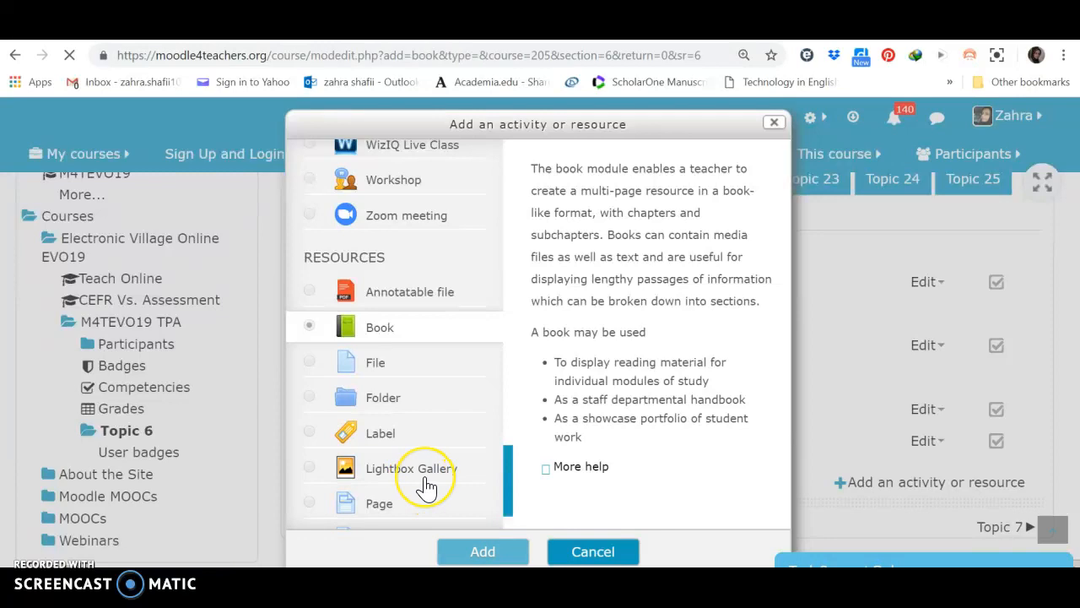
click(482, 551)
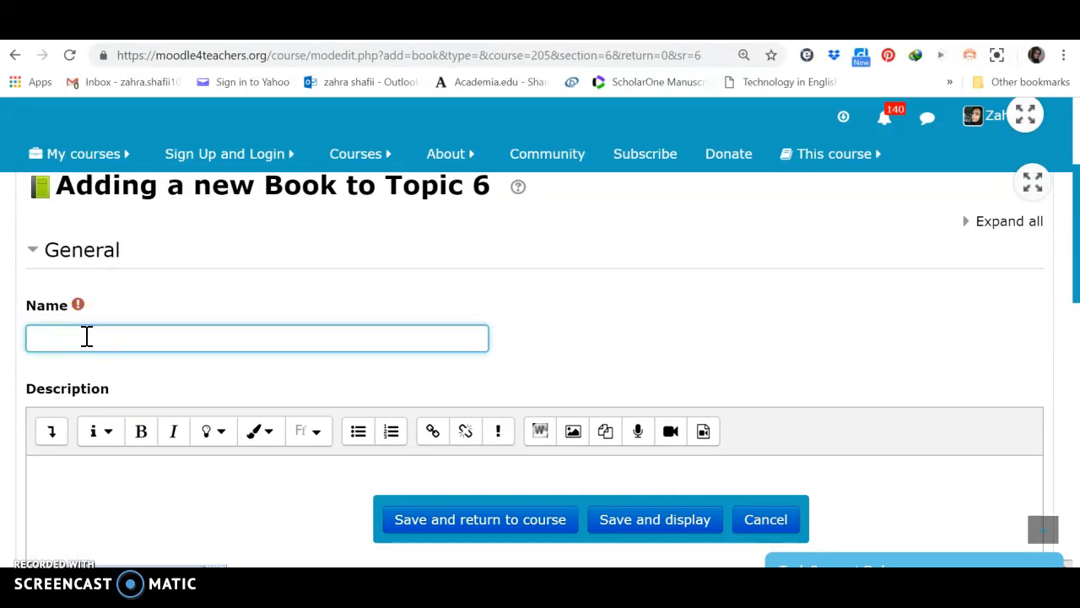
Enter 'Presentation Skills' as the book name and 'Presentation' in the form.
text(Present)
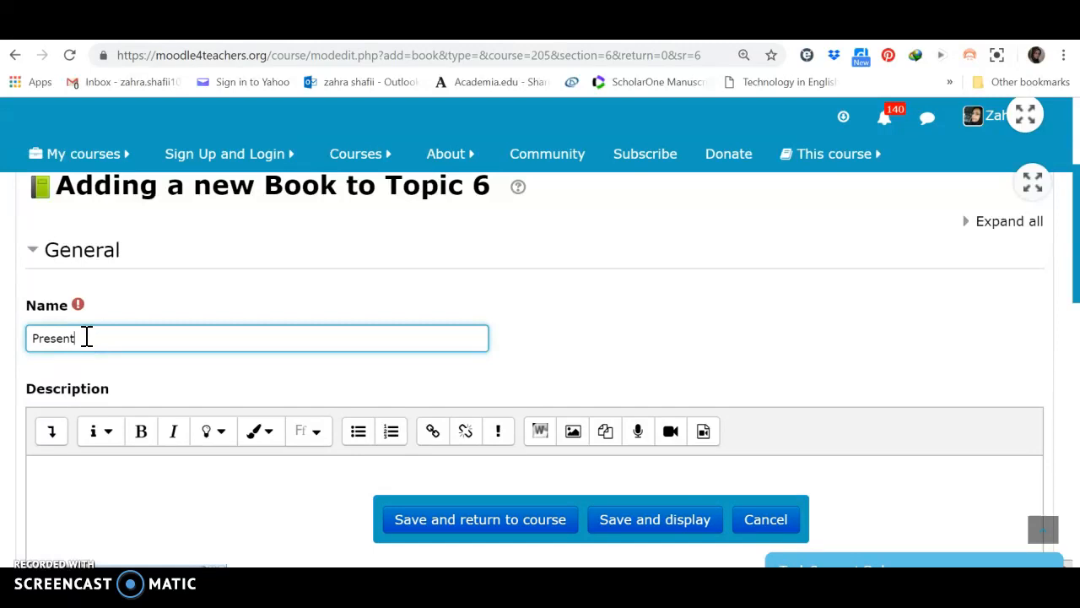
text(ation Ski)
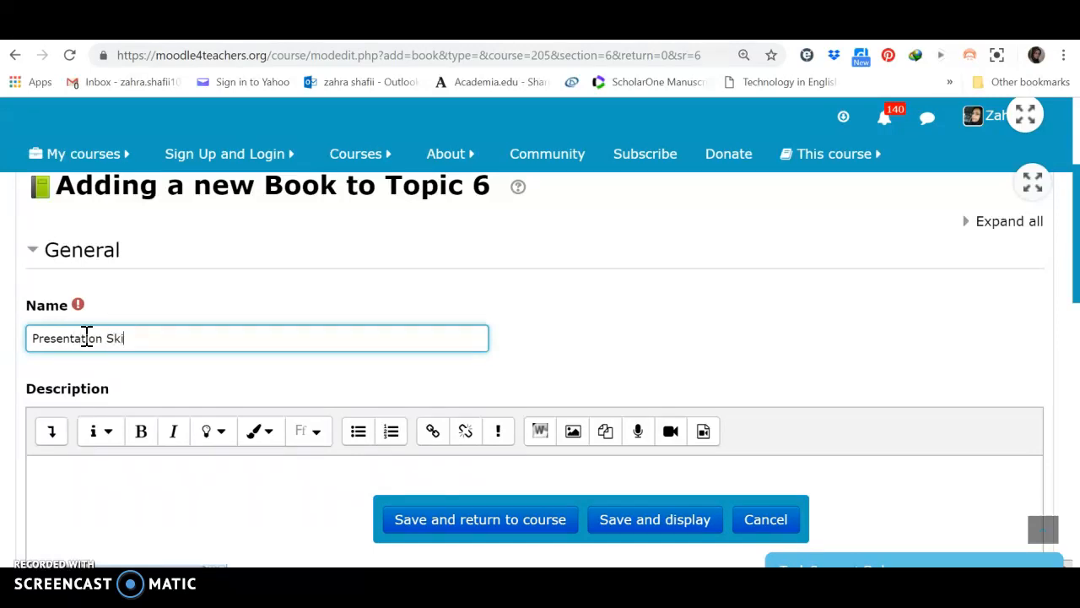
text(lls)
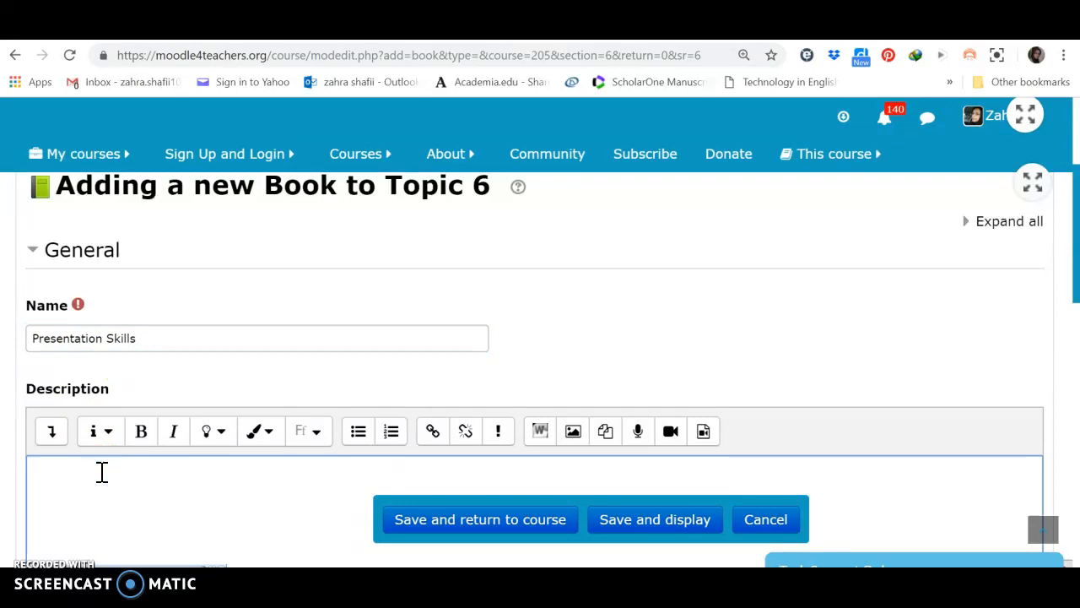
text(Prese)
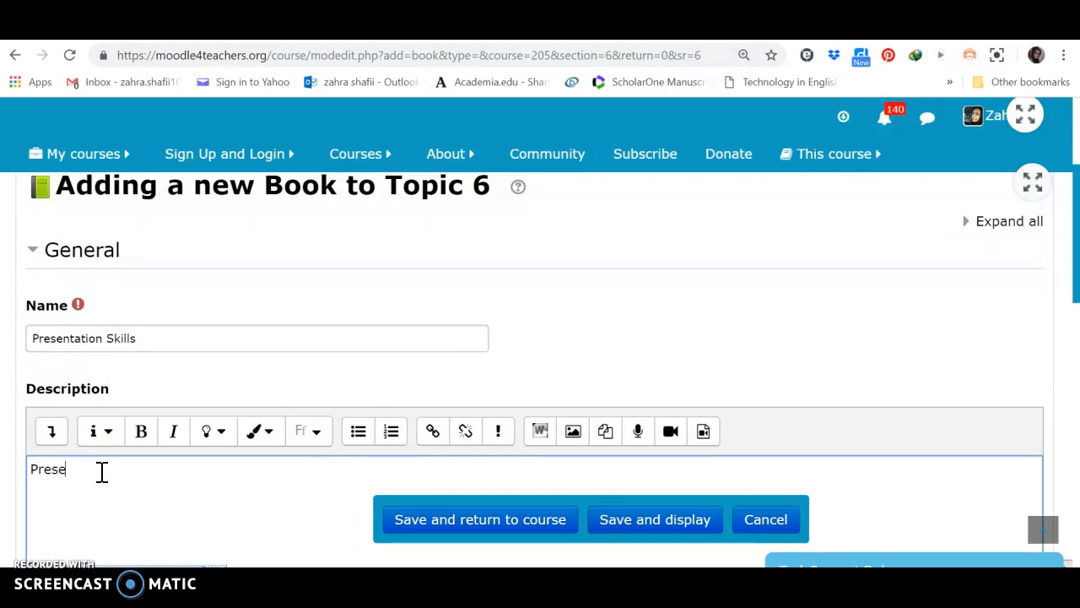
text(ntation)
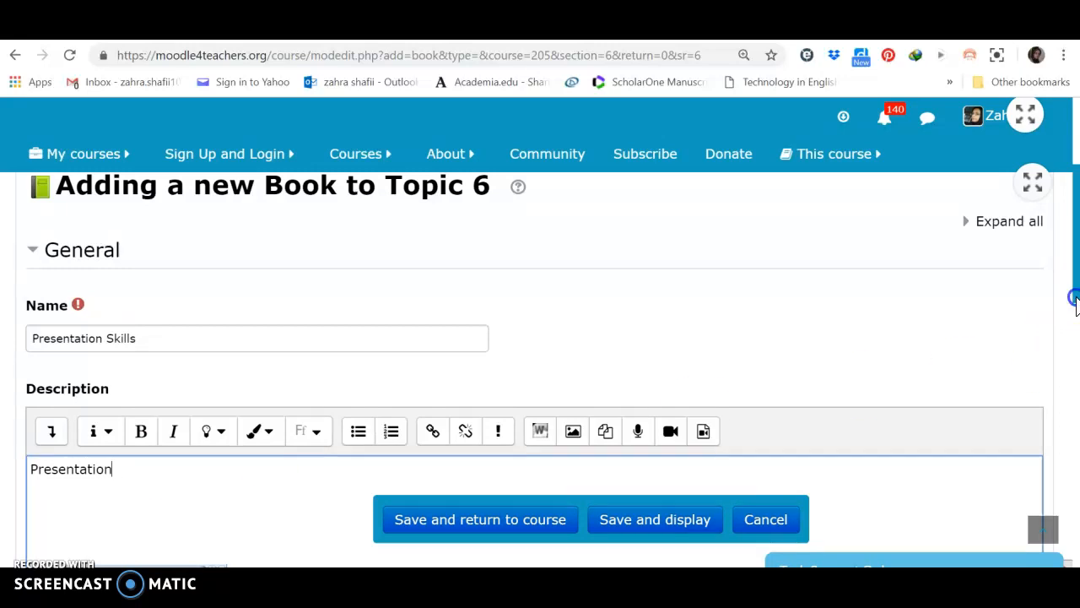
Save the book with 'Save and return to course'.
scroll(down, 3)
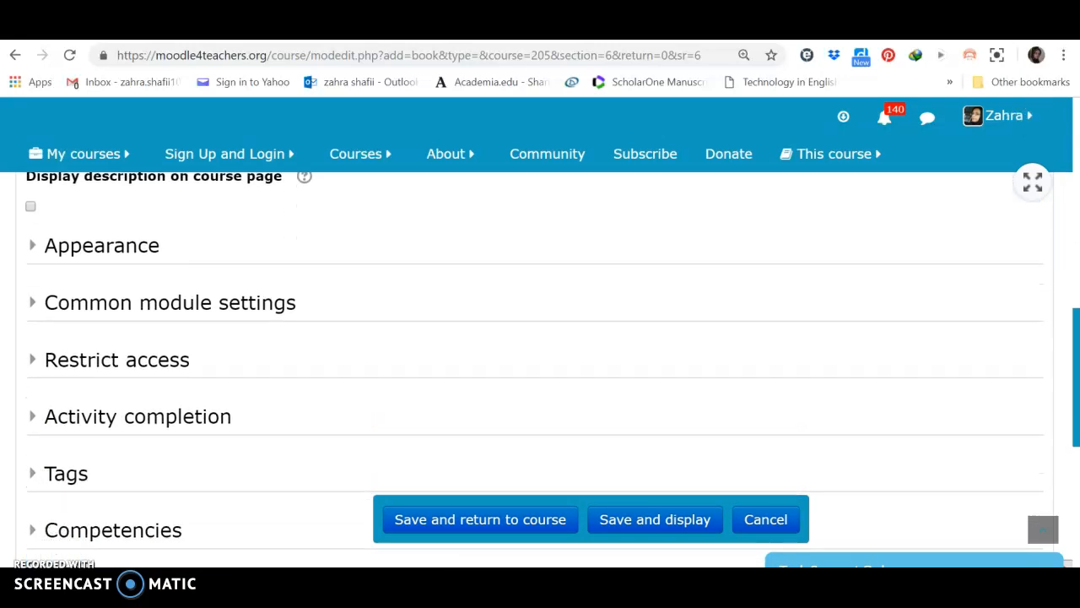
click(481, 519)
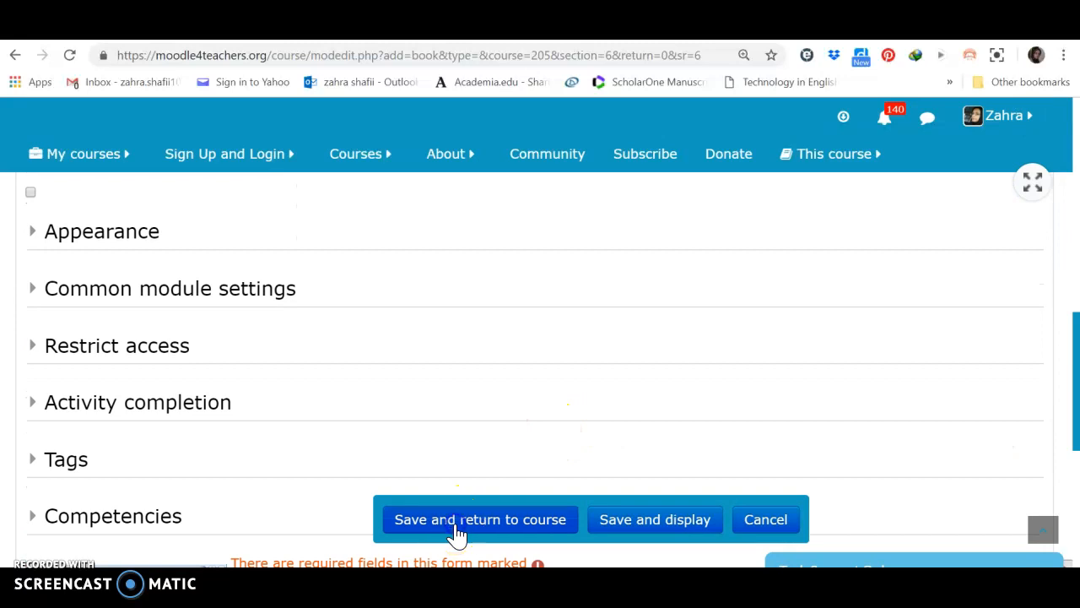
click(479, 519)
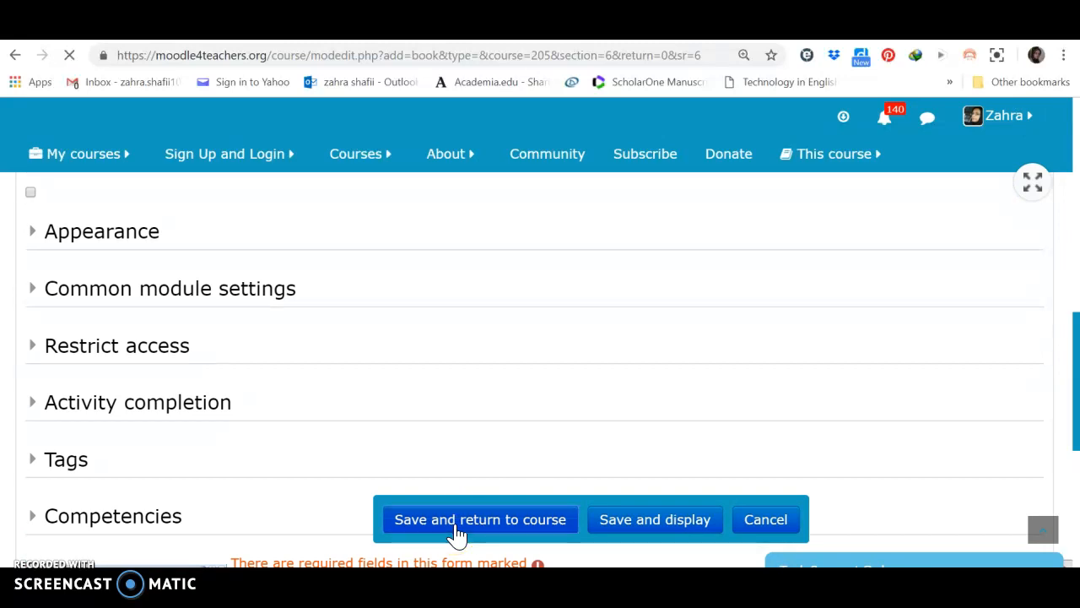
click(479, 519)
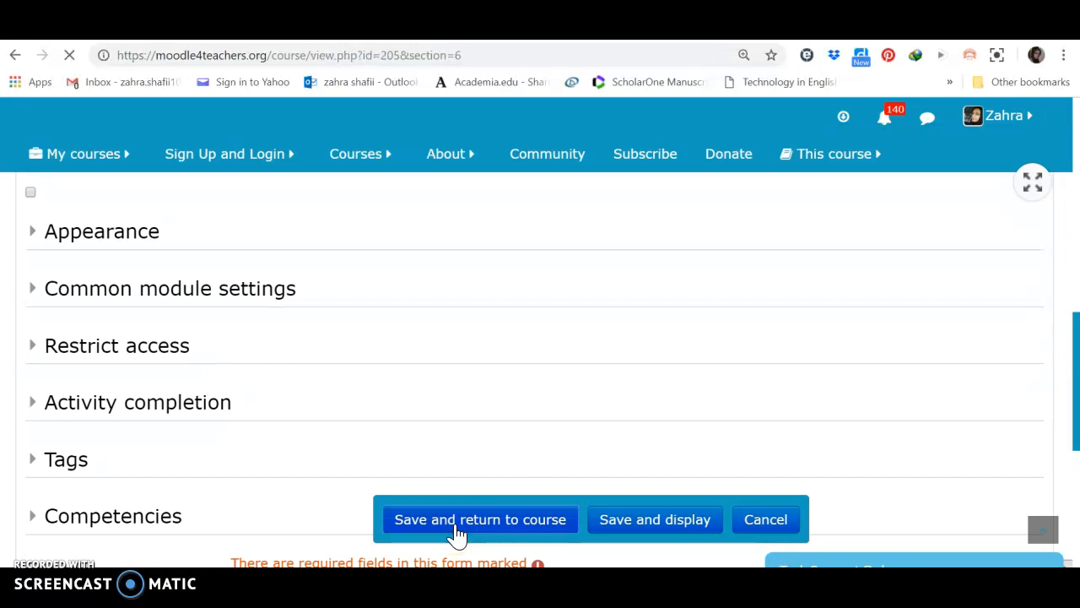
click(480, 519)
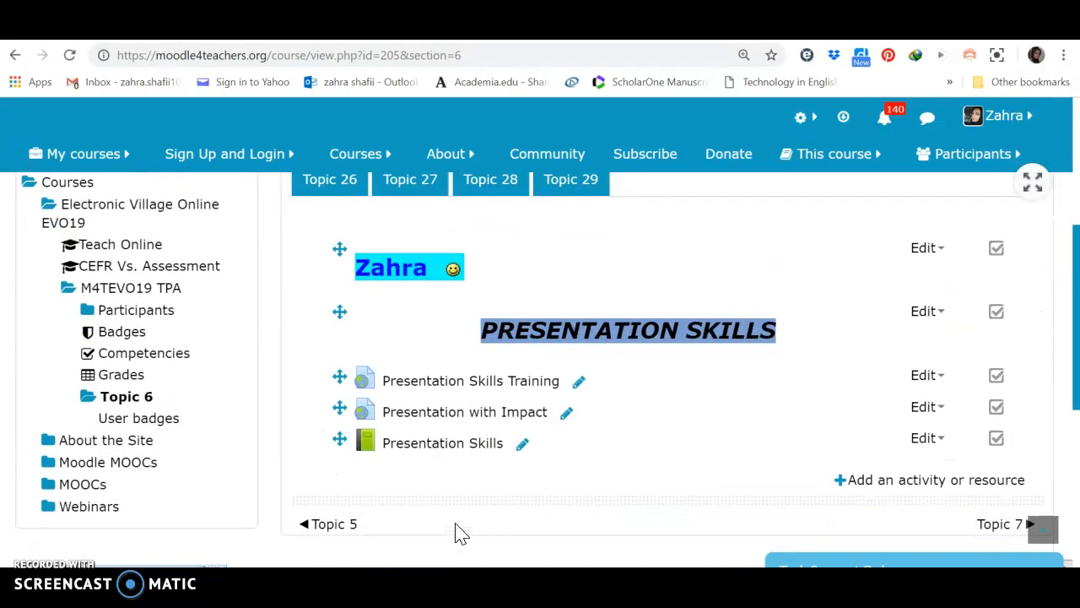
mouse_move(433, 443)
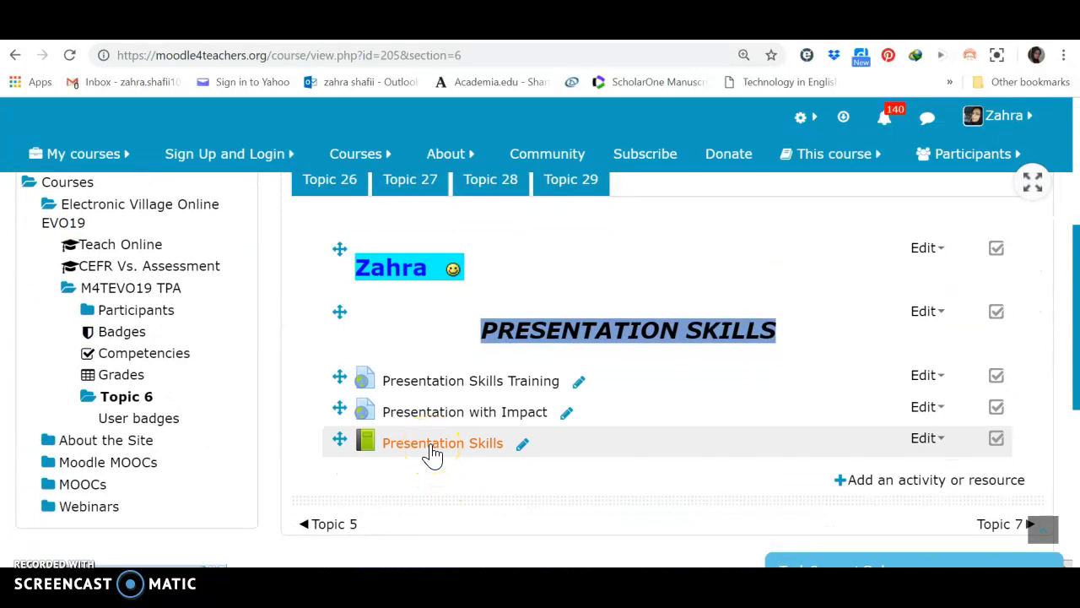
Open the 'Presentation Skills' book link listed in Topic 6.
click(442, 442)
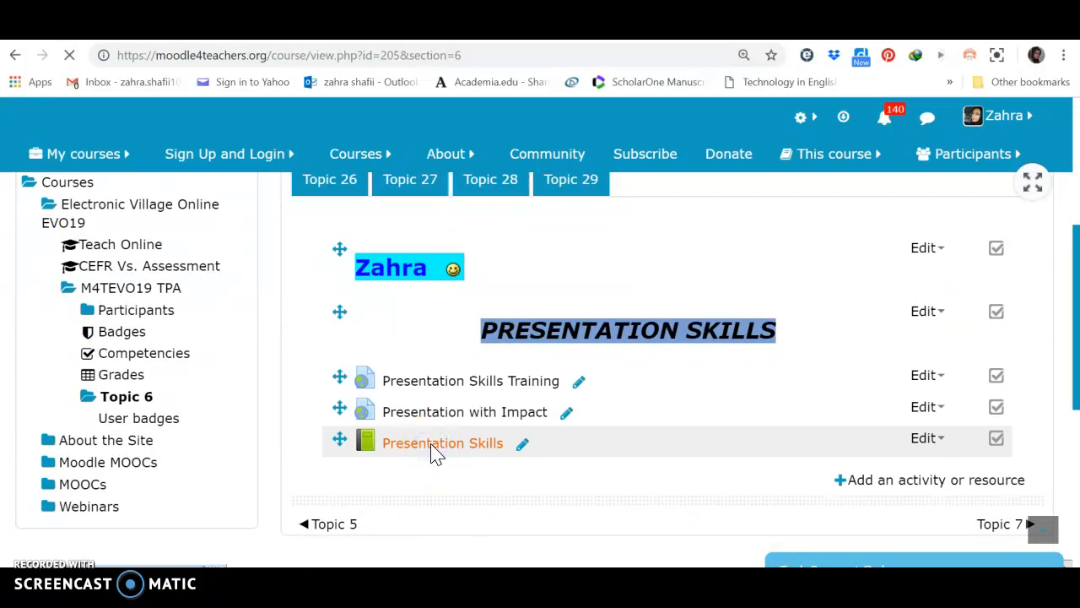
click(442, 442)
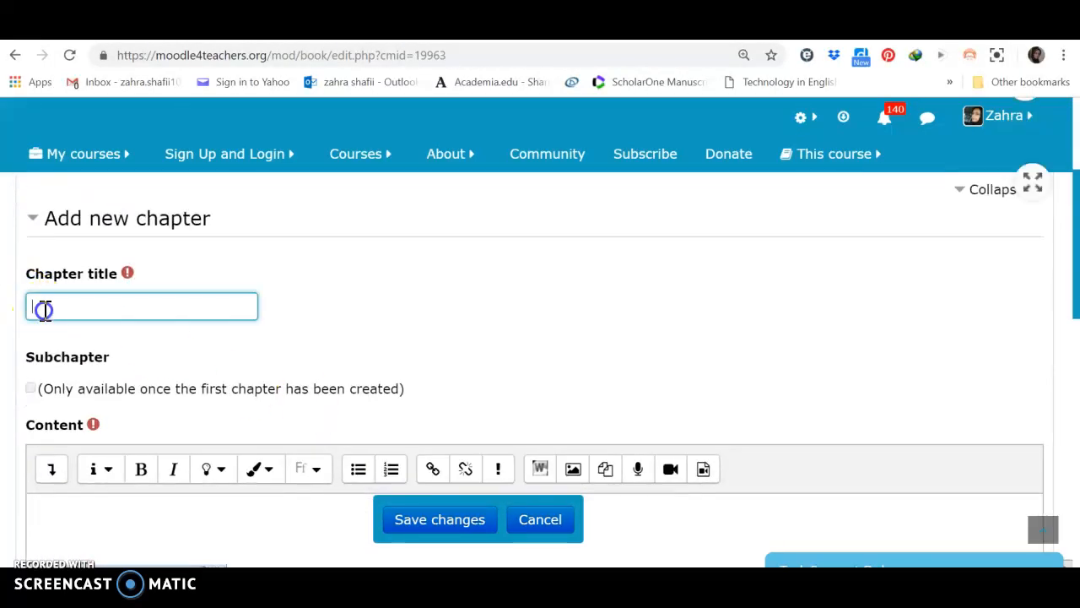
Enter 'Chapter 1' as both the chapter title and its content.
text(Cha)
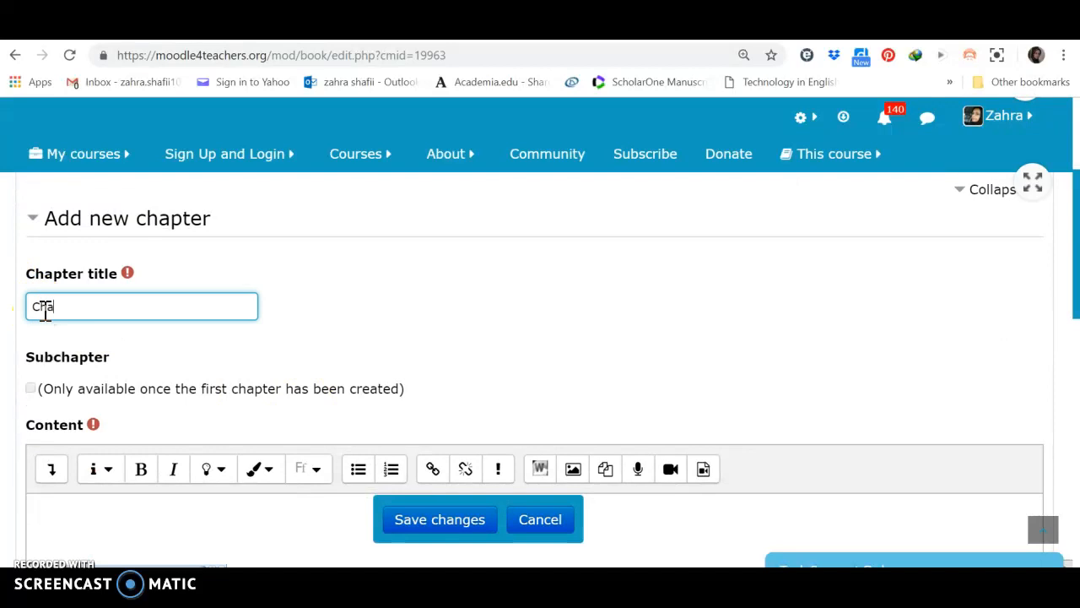
text(hapter 1)
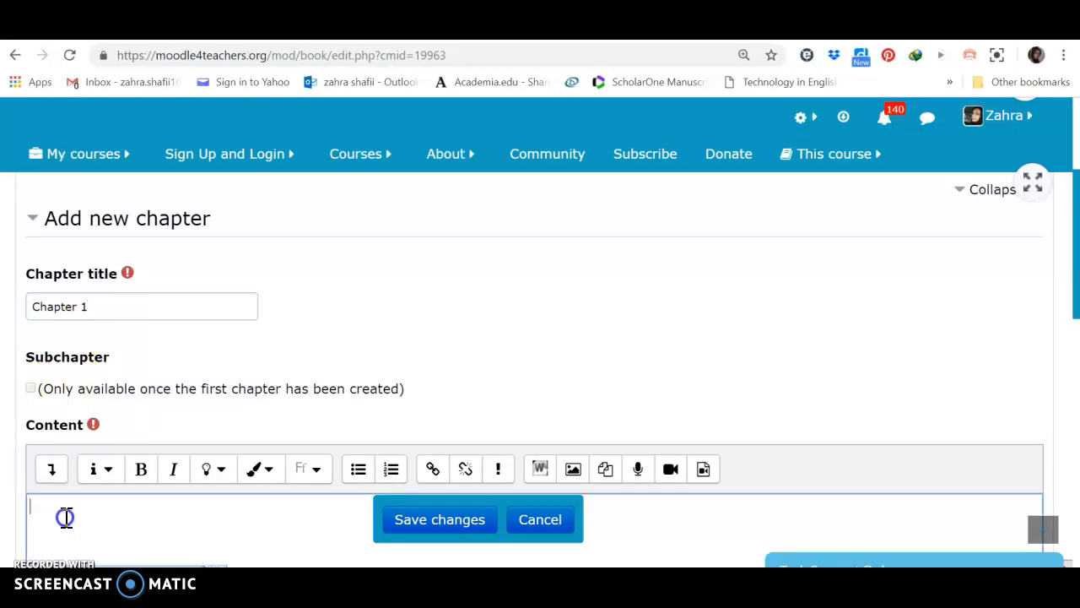
mouse_move(66, 517)
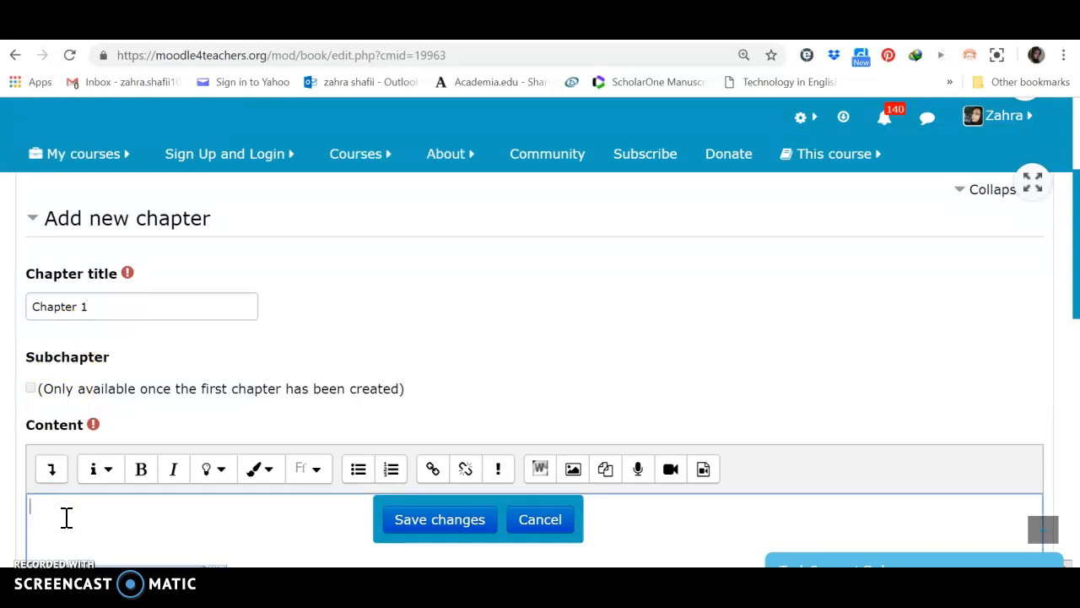
mouse_move(55, 380)
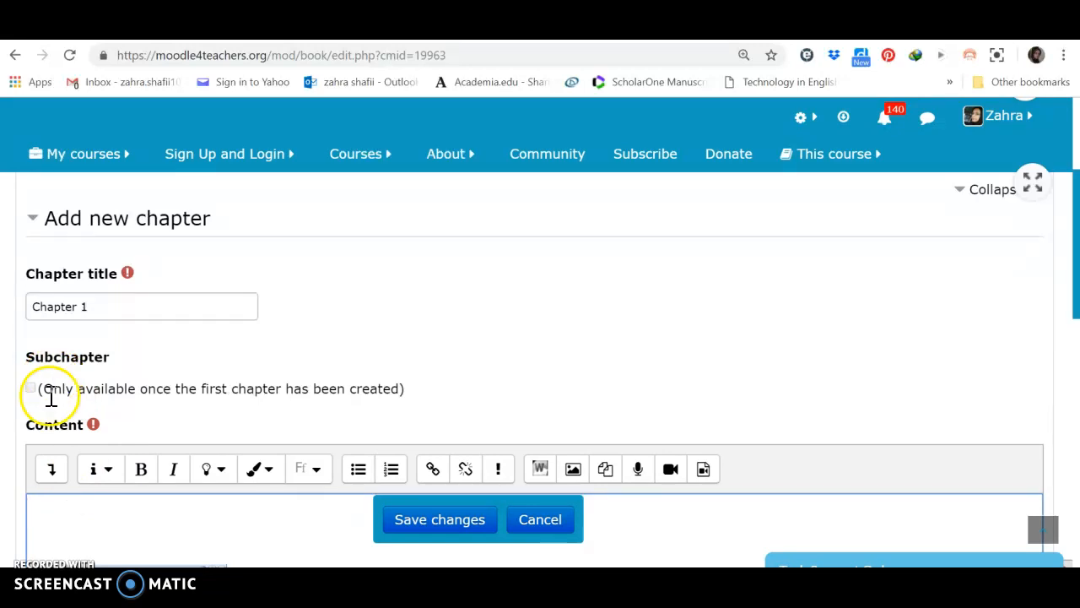
mouse_move(105, 409)
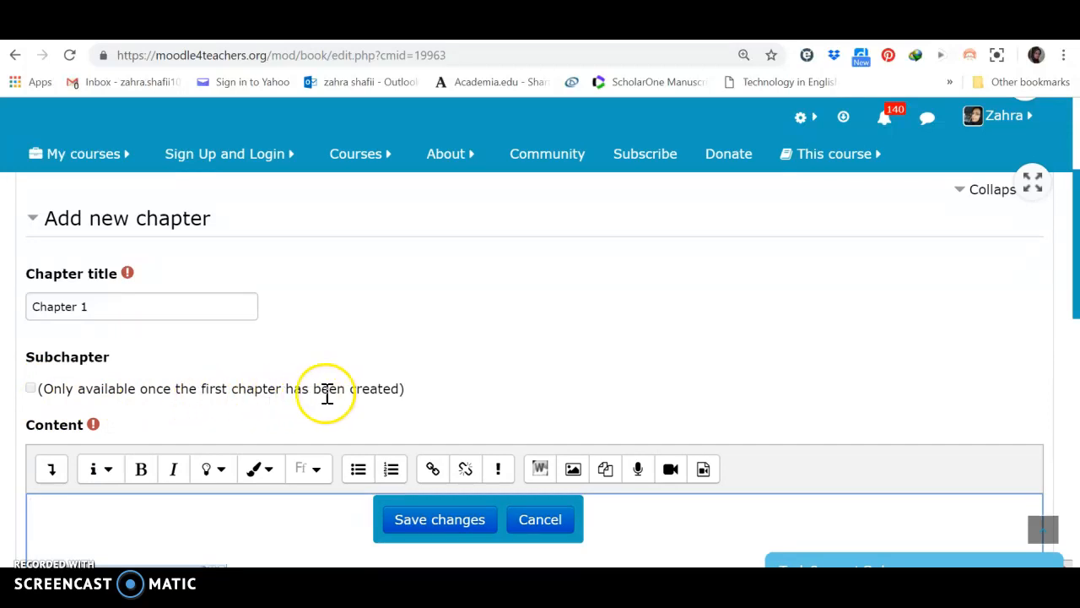
mouse_move(92, 513)
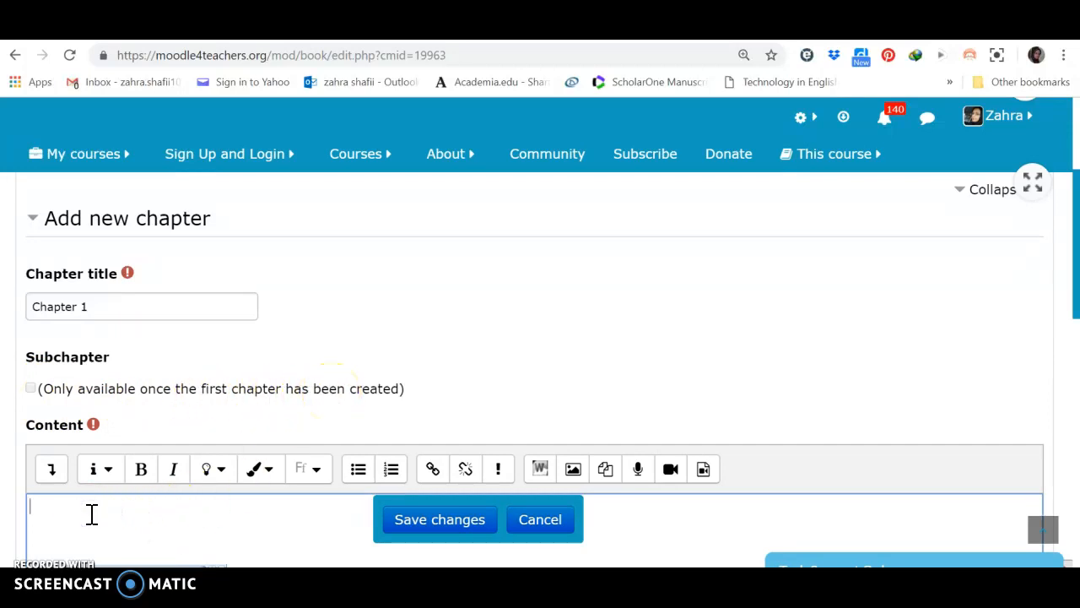
text(Chapte)
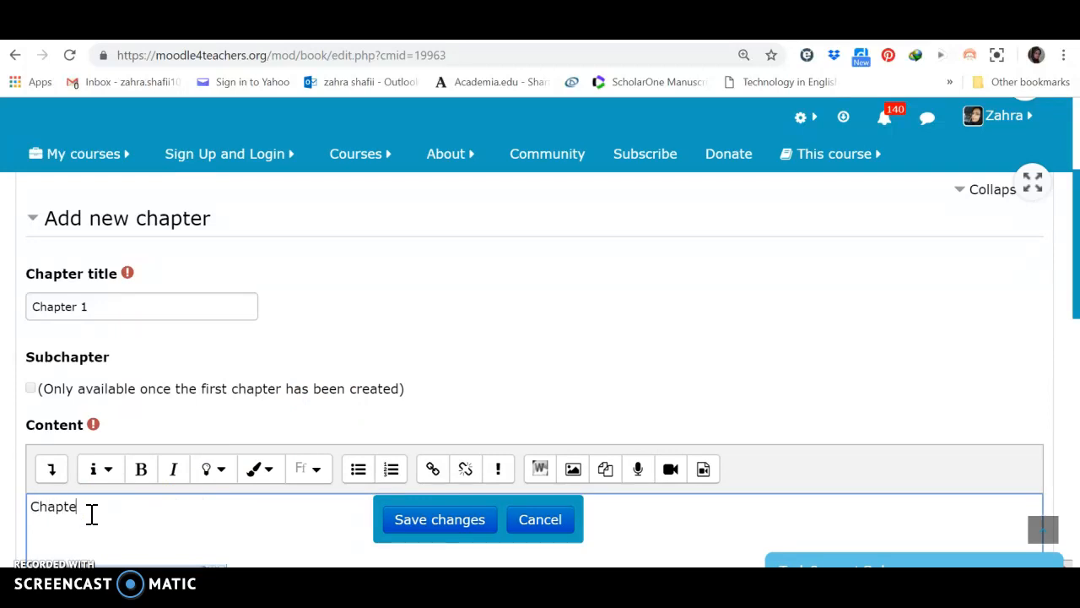
text(r 1)
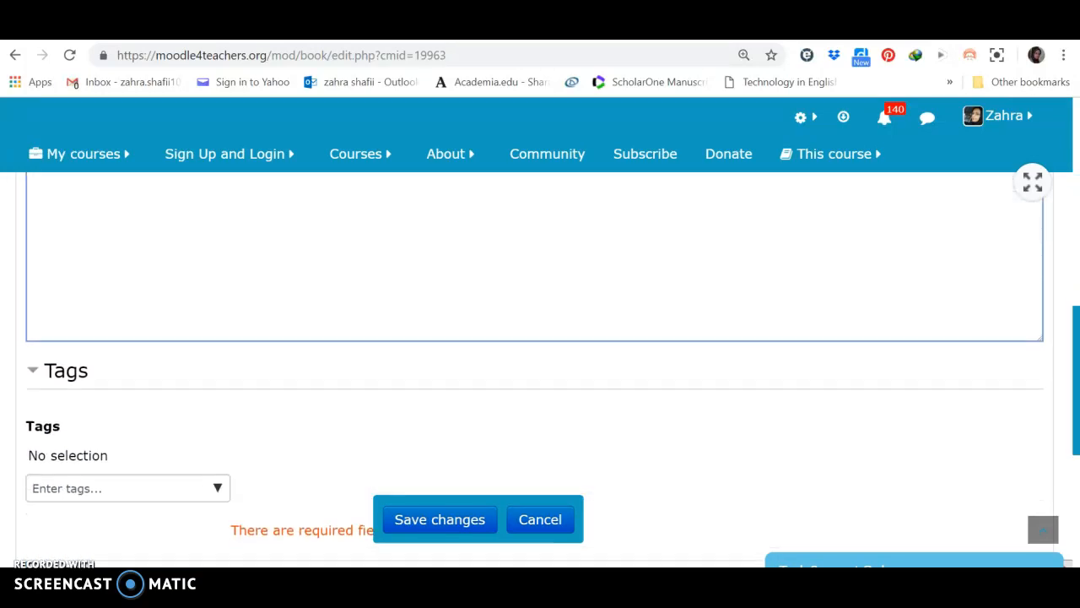
Collapse the tag settings, expand the chapter fields again, and save the chapter.
scroll(up, 3)
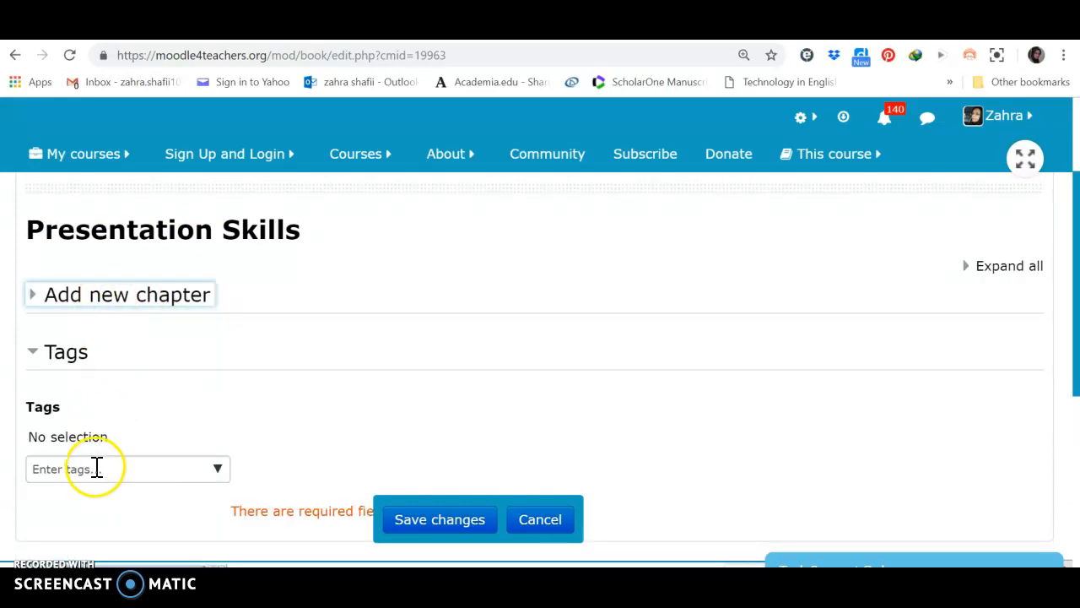
click(43, 352)
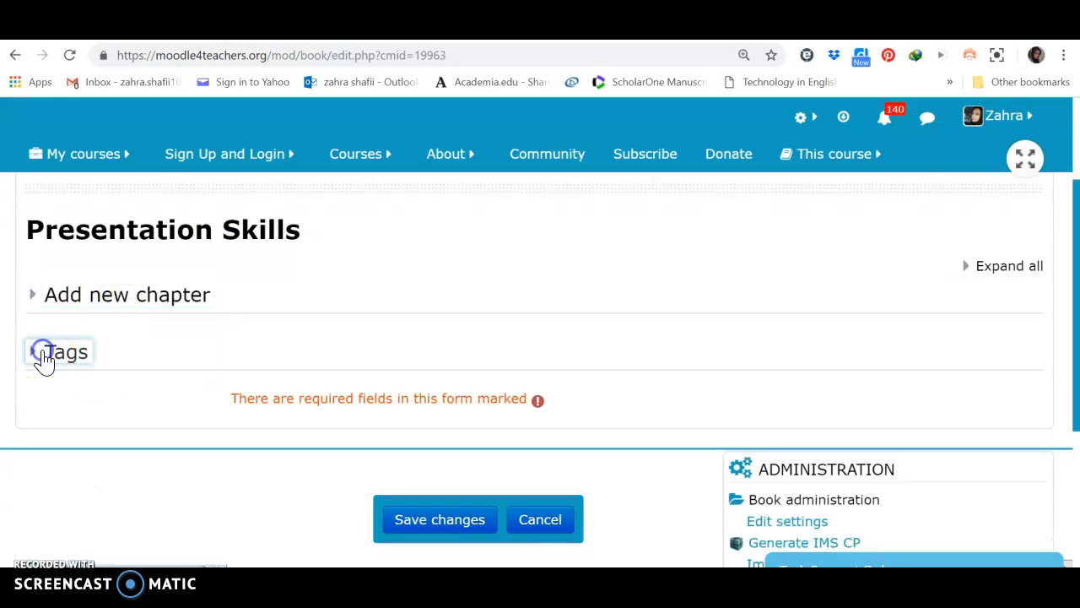
mouse_move(37, 294)
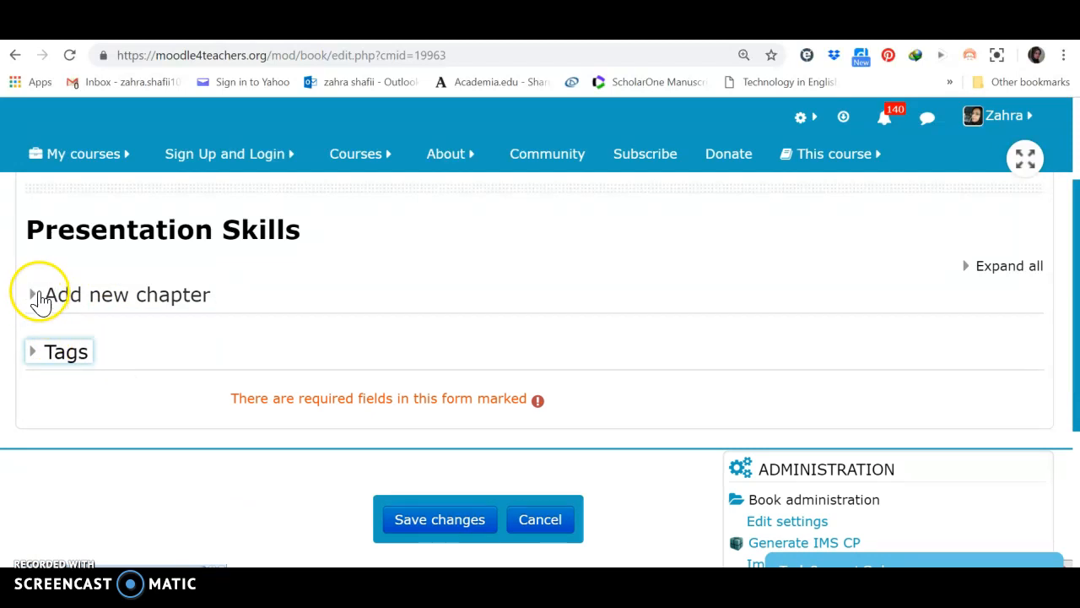
click(33, 294)
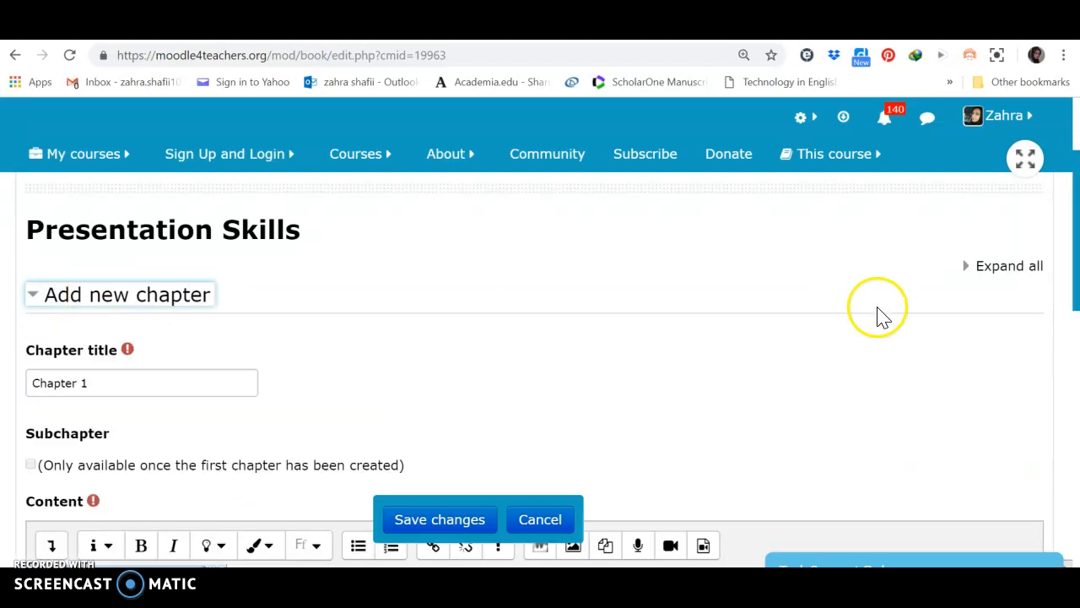
scroll(down, 3)
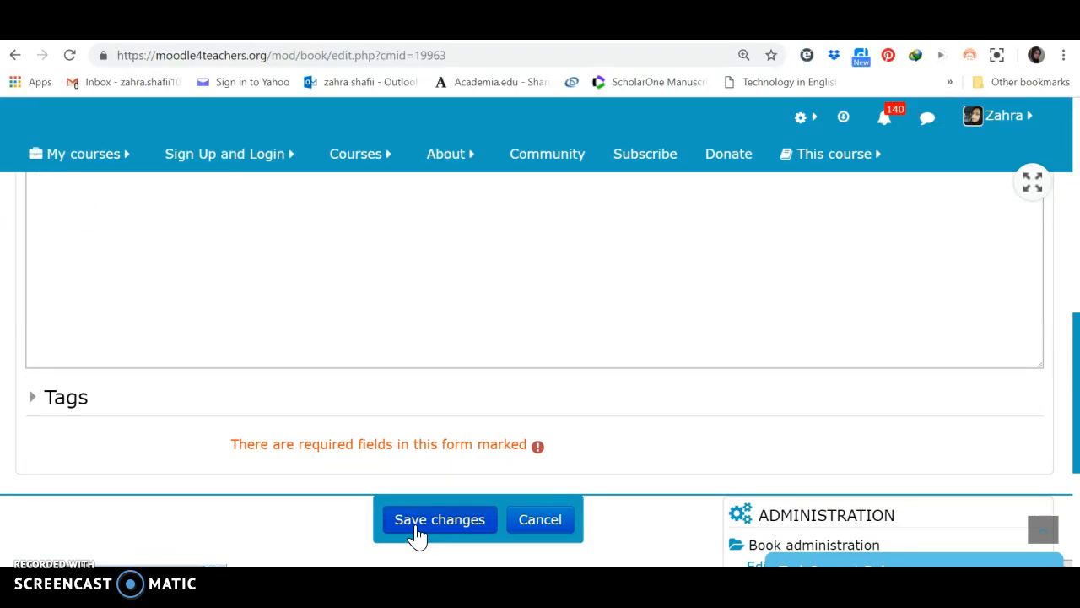
click(440, 519)
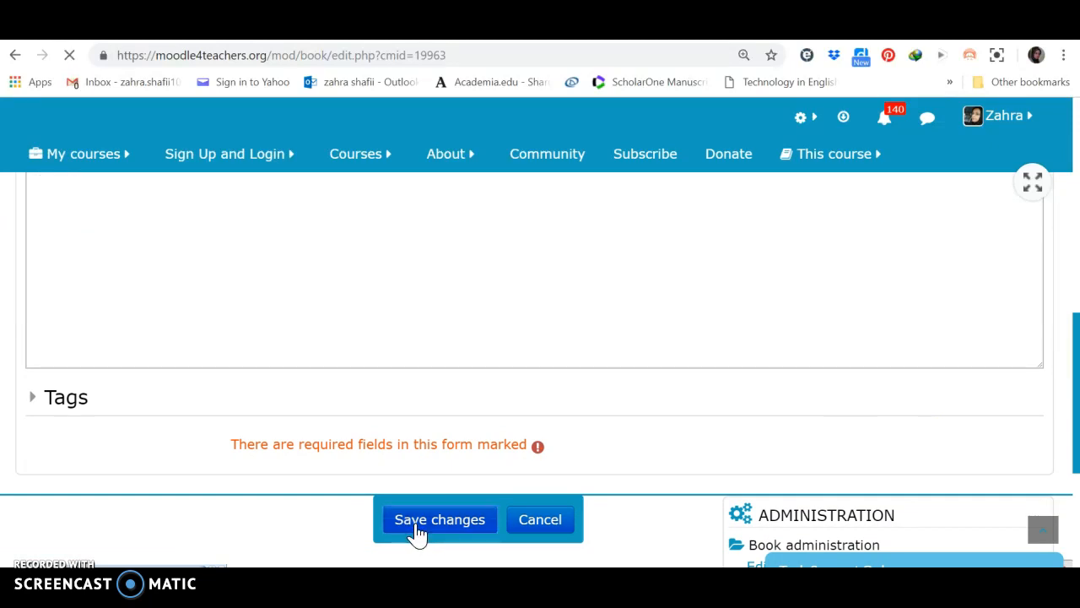
click(440, 519)
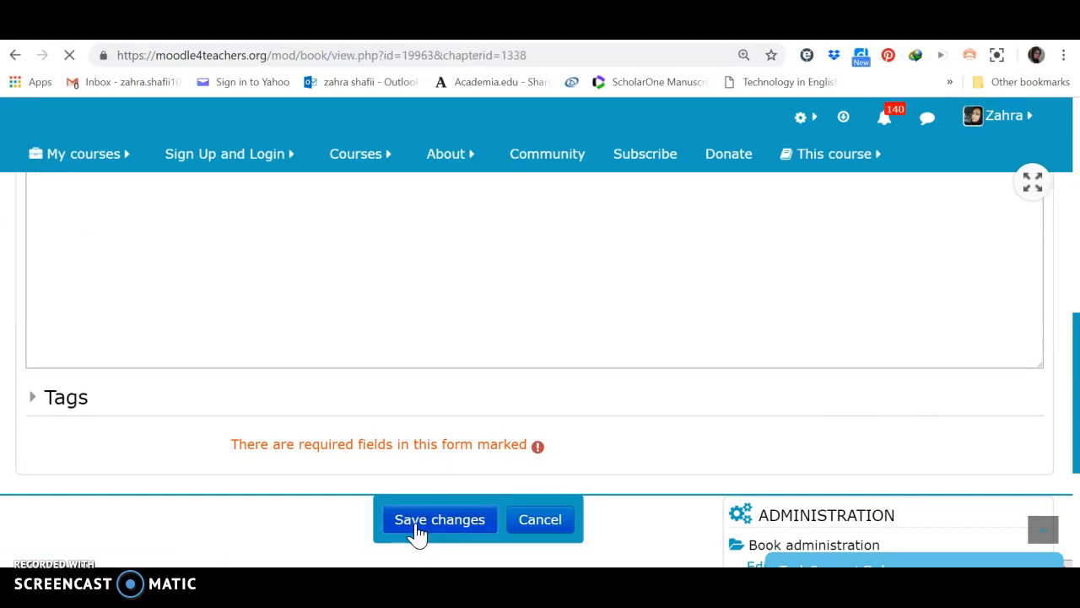
click(440, 519)
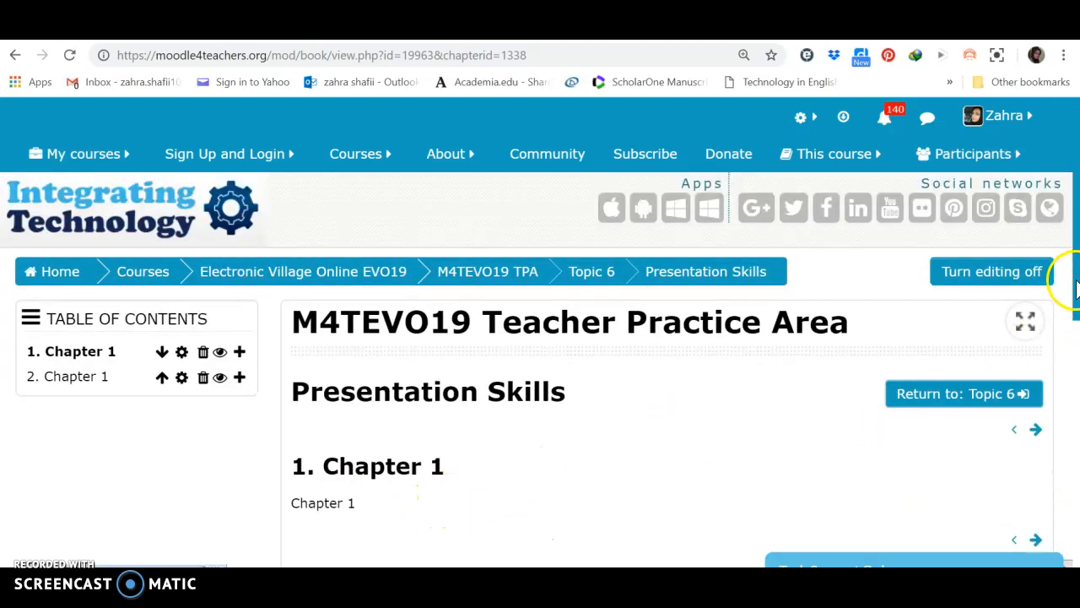
Use the 'Return to: Topic 6' button to leave the book view.
scroll(down, 3)
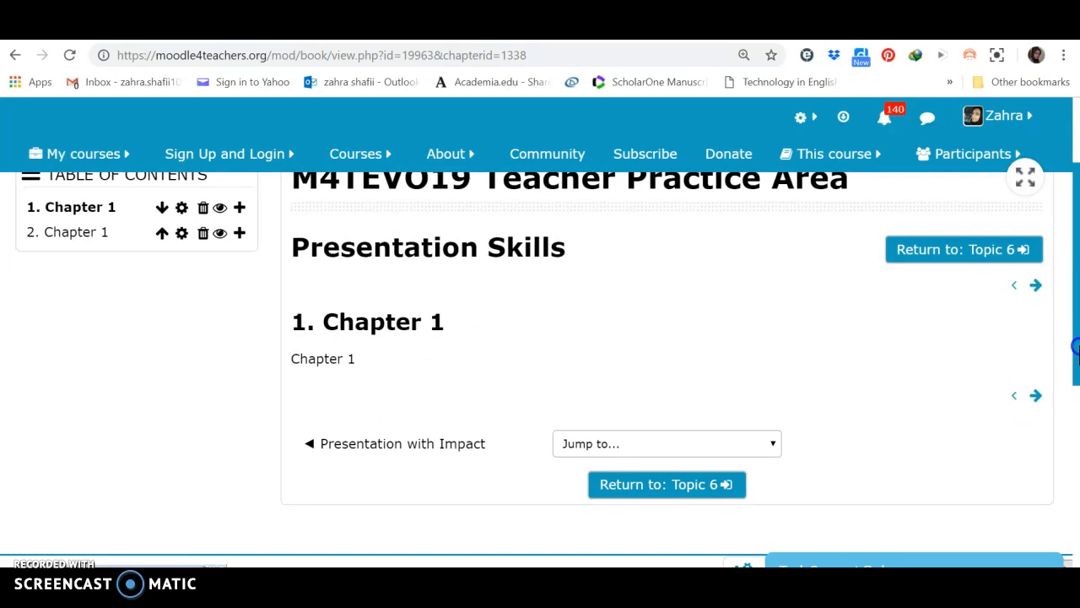
mouse_move(958, 266)
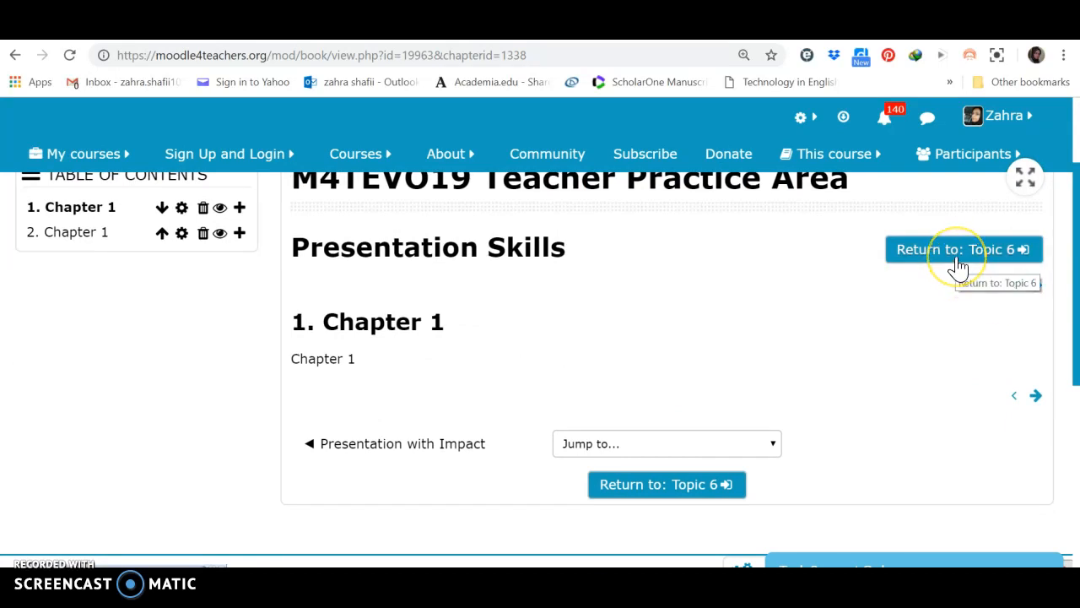
mouse_move(954, 260)
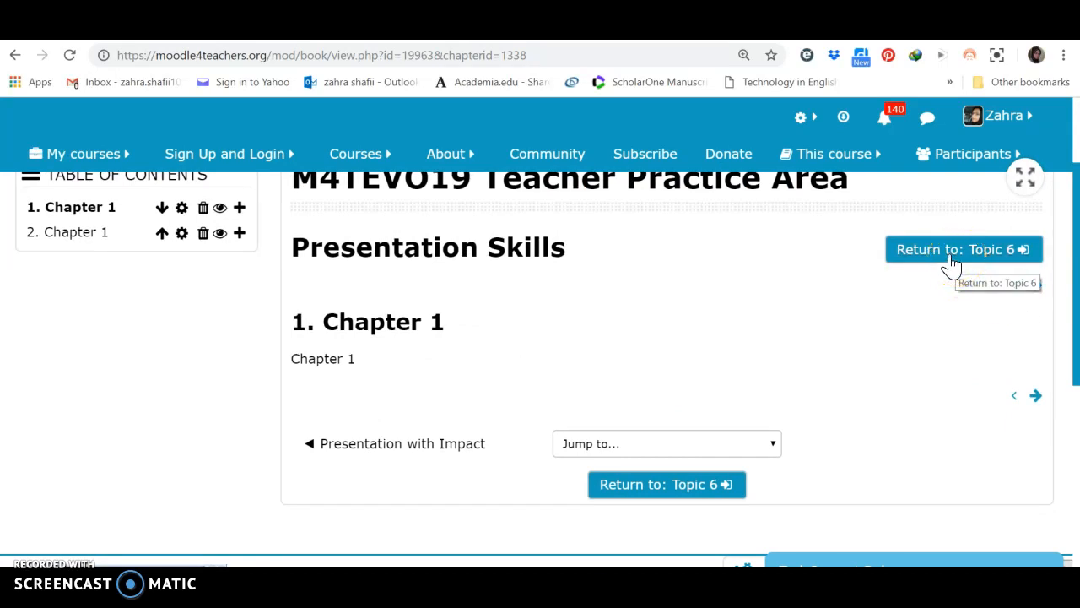
click(962, 249)
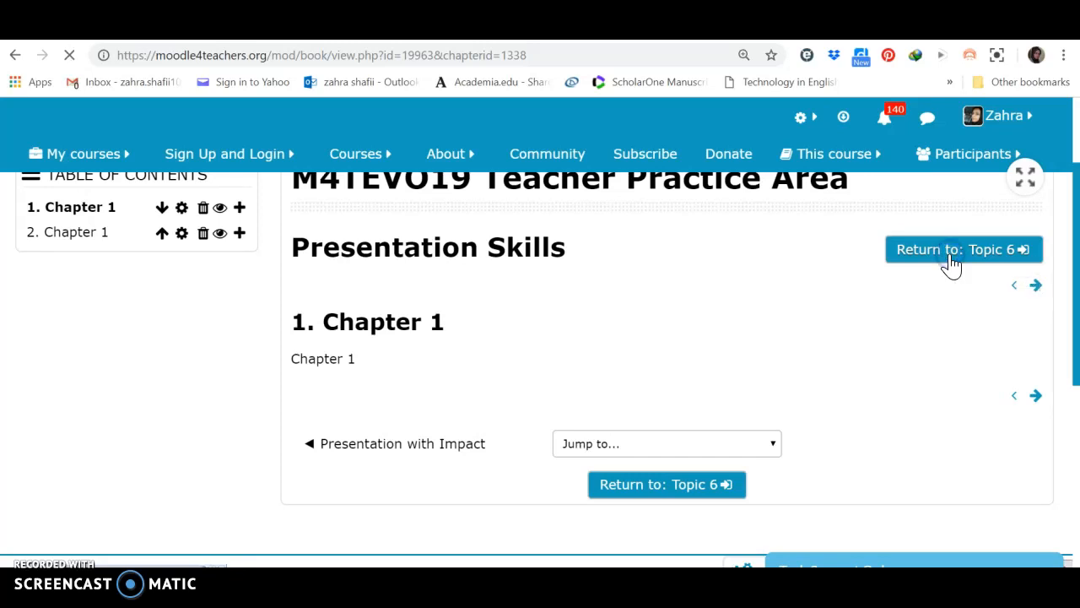
click(963, 249)
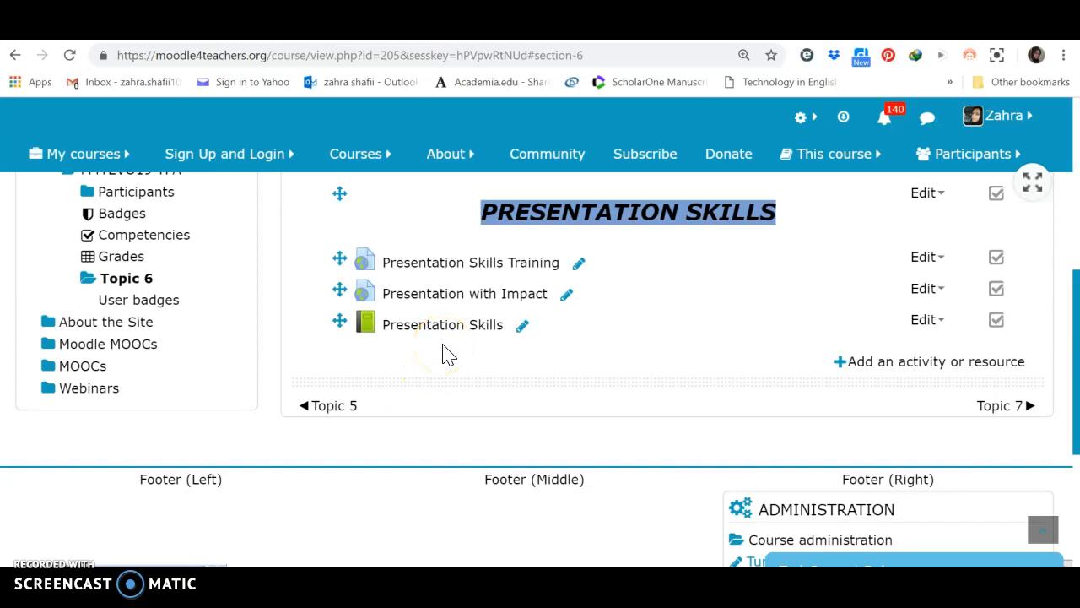
scroll(up, 3)
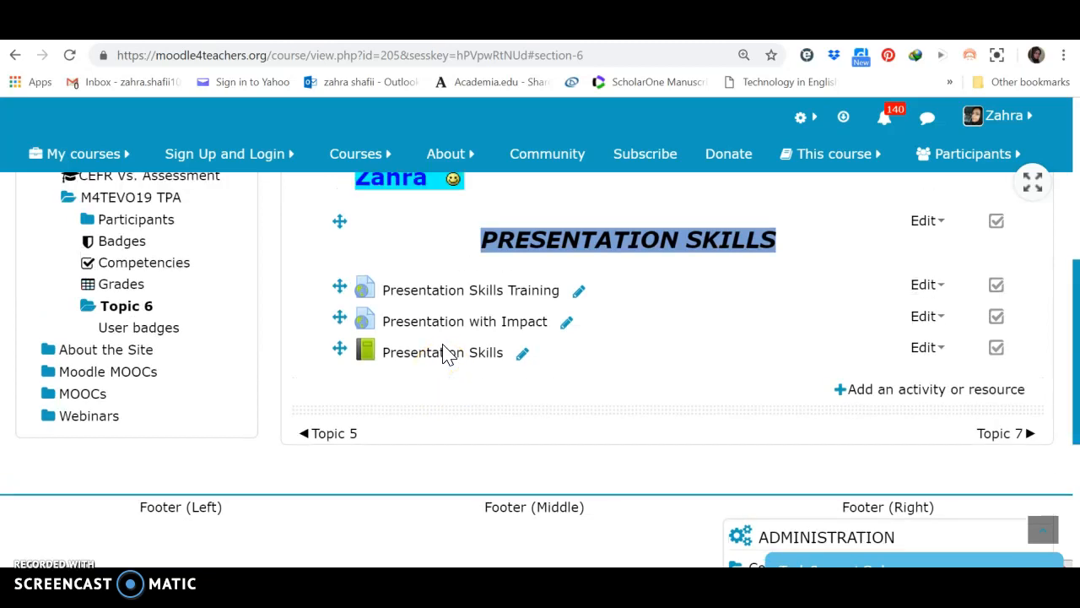
scroll(up, 3)
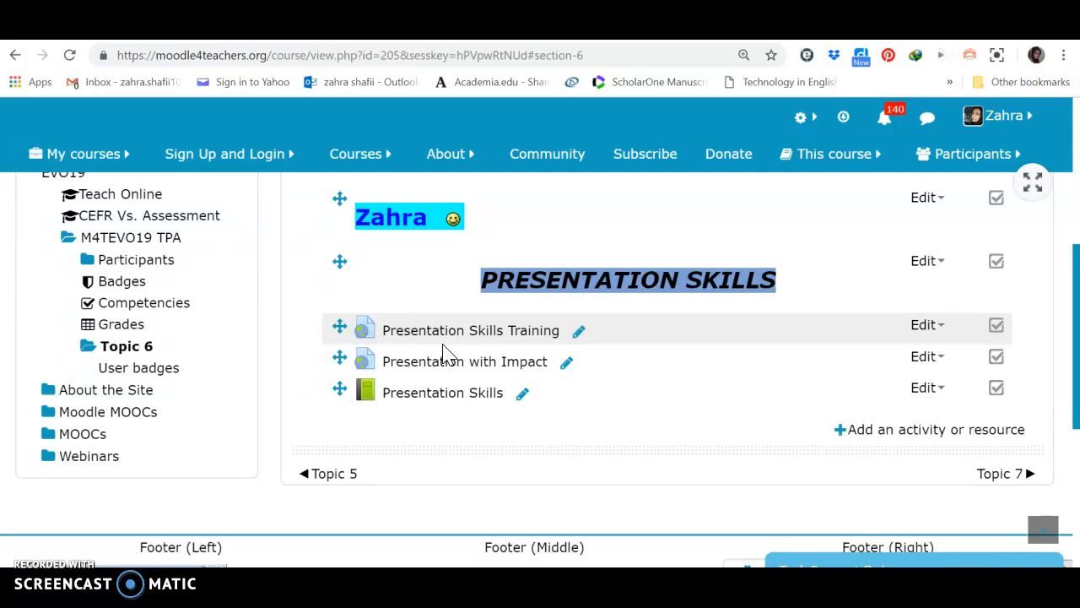
mouse_move(448, 362)
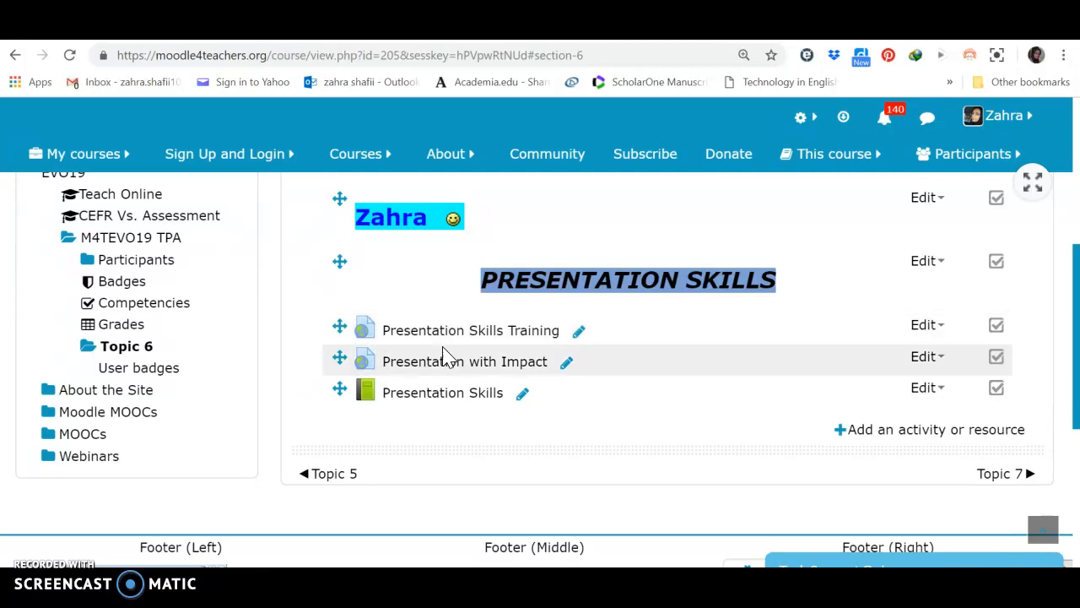